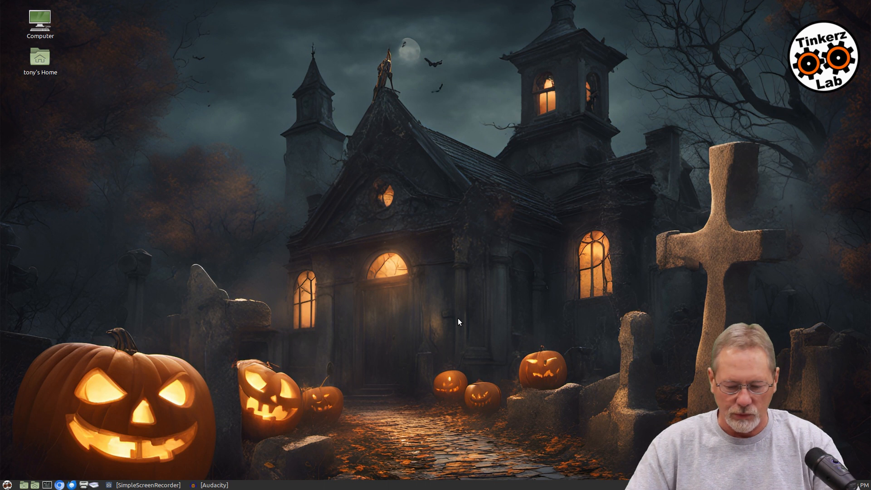
pyautogui.moveTo(519, 299)
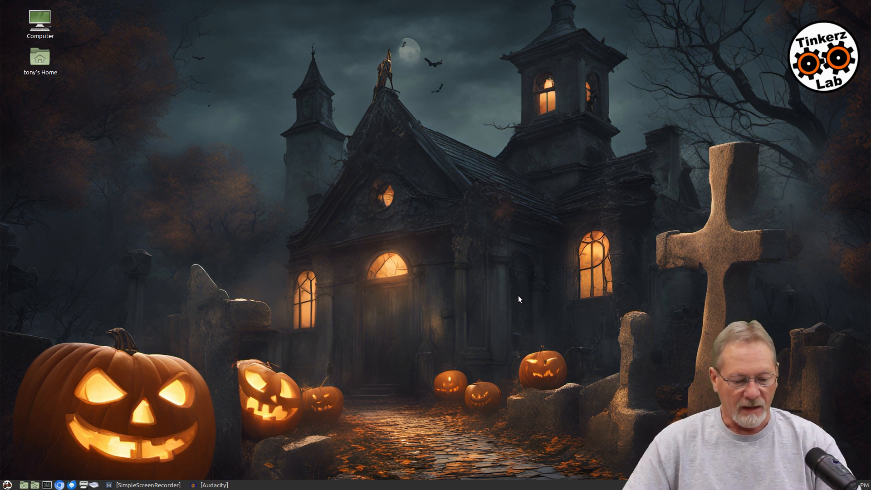
pyautogui.moveTo(190, 384)
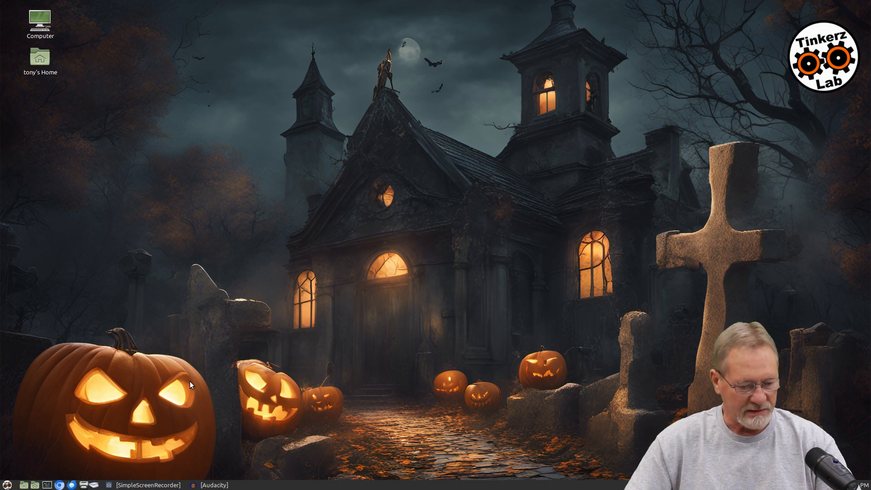
pyautogui.moveTo(15, 479)
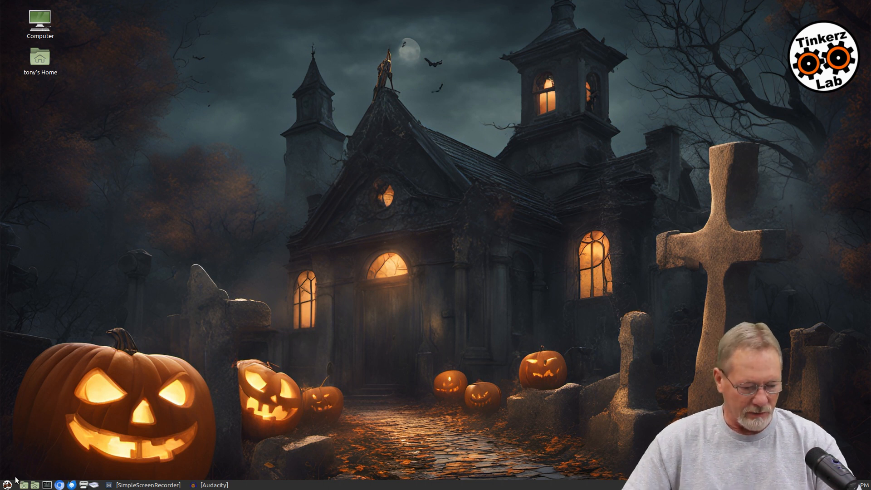
# Step: Open the Linux Mint applications menu showing the favourites list with GIMP
pyautogui.click(5, 485)
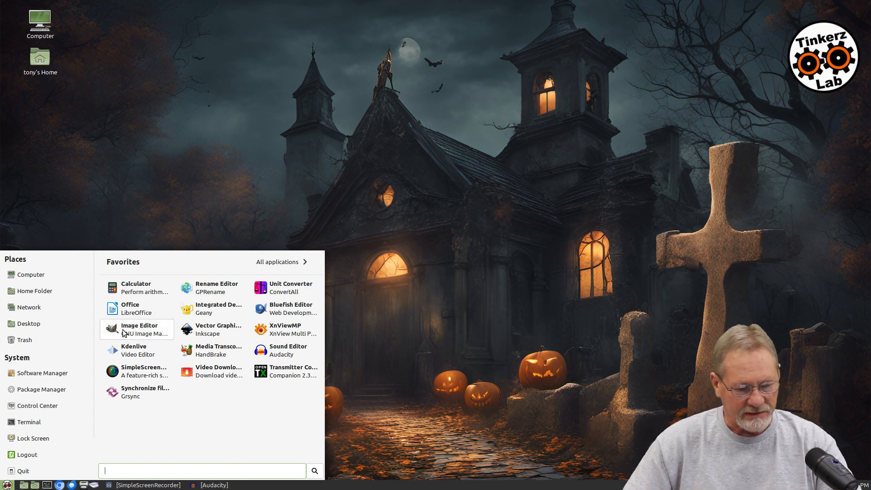
# Step: Launch GIMP and bring up the Open Image dialog from the File menu
pyautogui.click(137, 329)
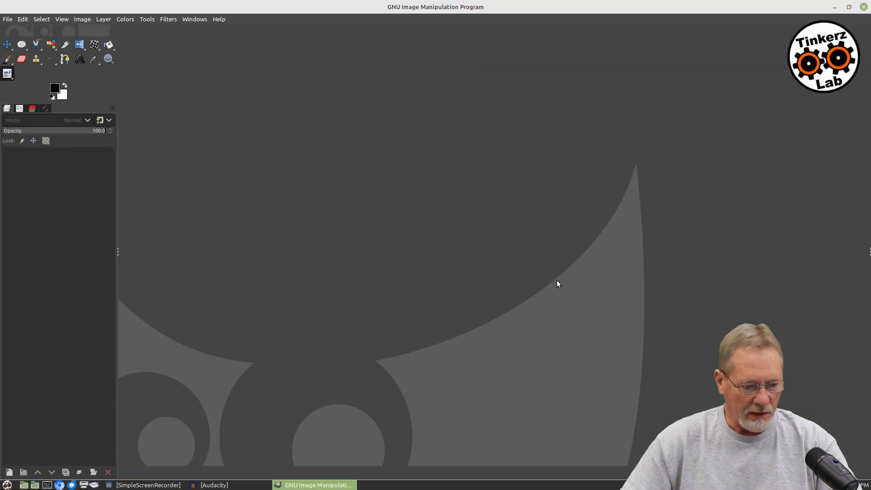
pyautogui.moveTo(10, 132)
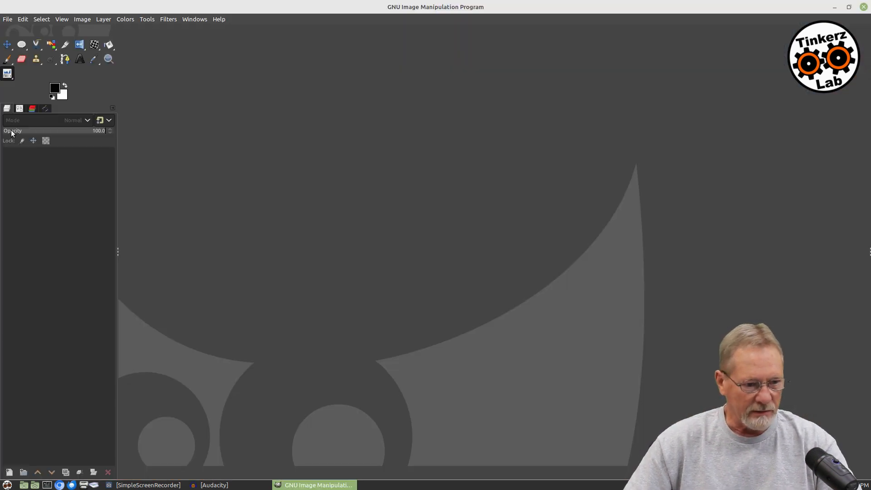
pyautogui.click(8, 19)
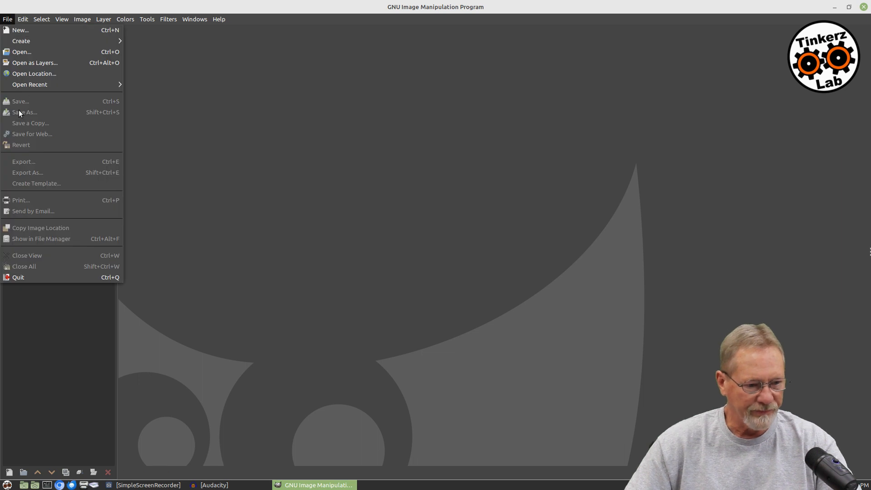
pyautogui.moveTo(21, 51)
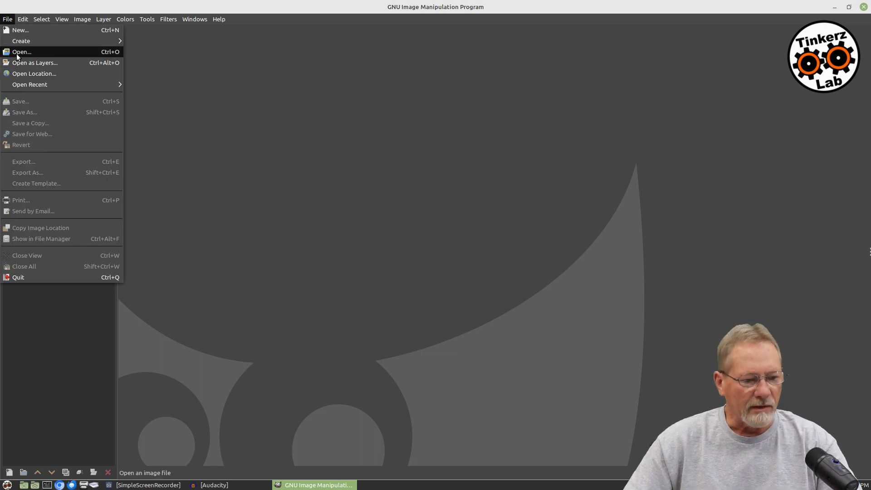
pyautogui.moveTo(22, 62)
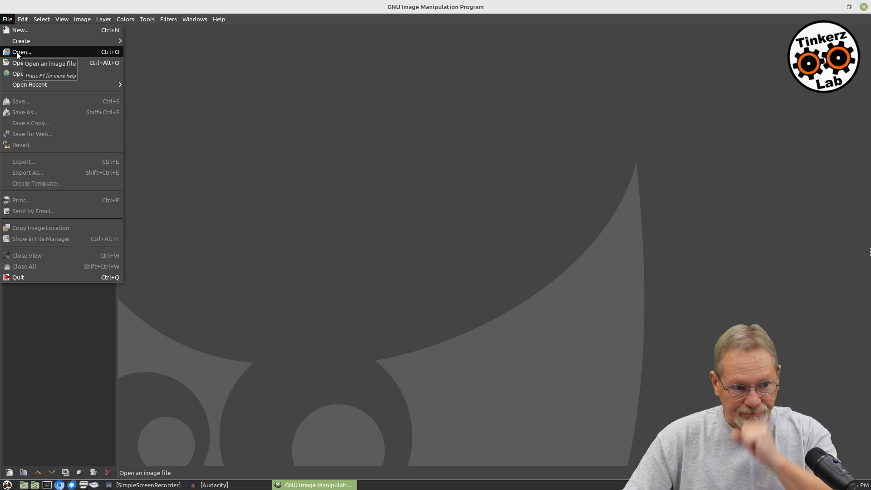
pyautogui.click(20, 51)
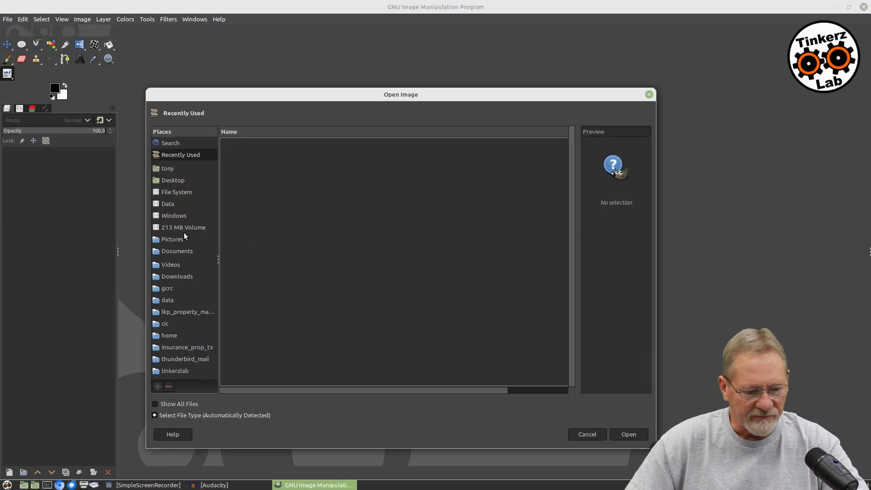
# Step: Browse to tinkerzlab/vids/tutorials/gimp/gimp_heal_clone_tools1/assets and select the before snapshot
pyautogui.doubleClick(174, 371)
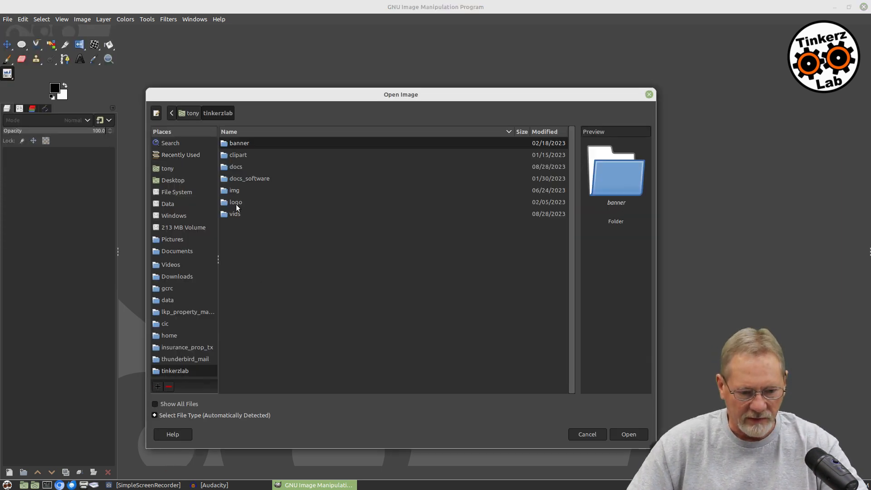
pyautogui.doubleClick(234, 214)
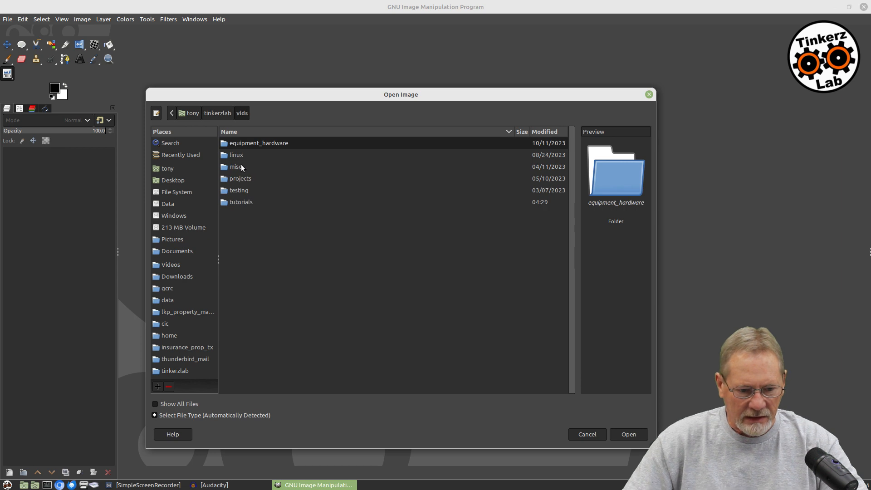
pyautogui.doubleClick(240, 202)
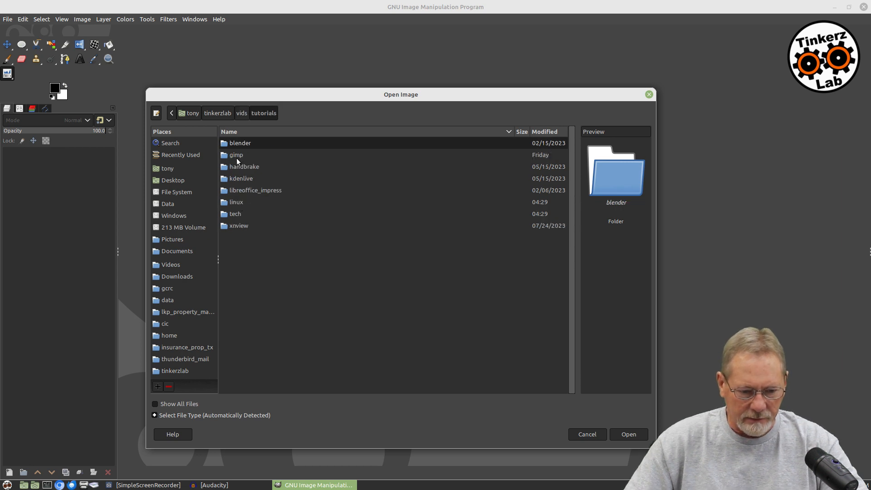
pyautogui.doubleClick(236, 155)
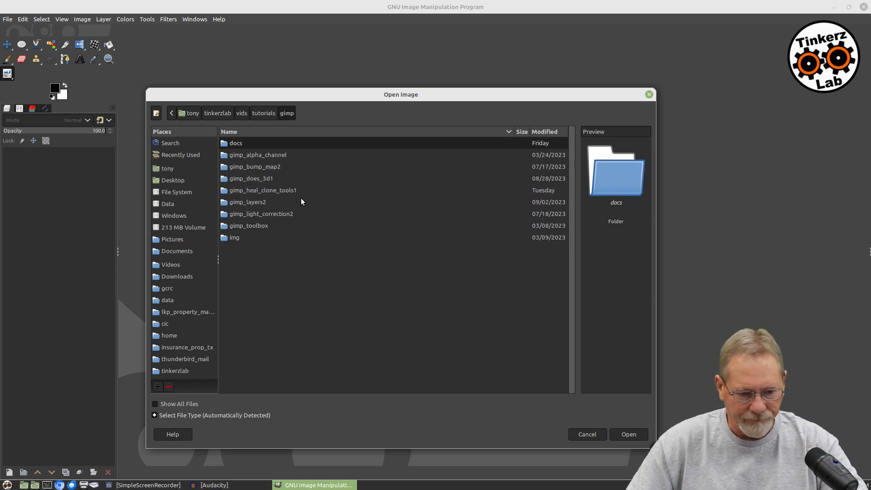
pyautogui.click(262, 190)
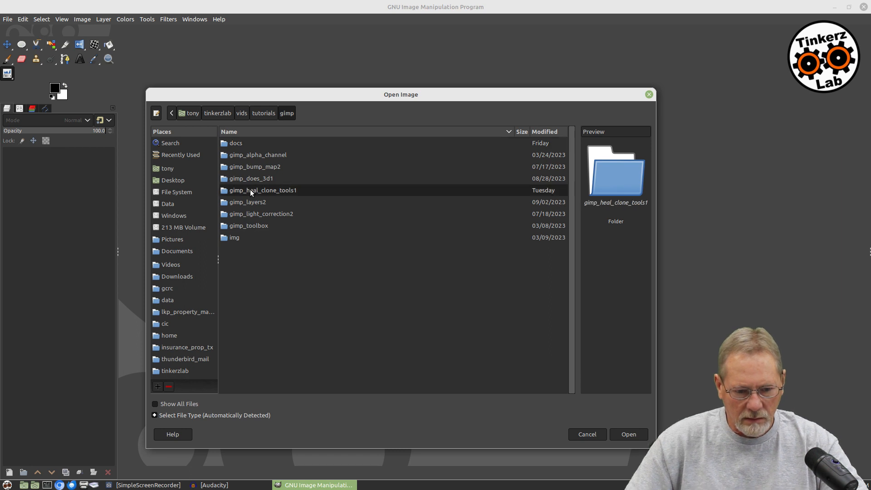
pyautogui.doubleClick(263, 190)
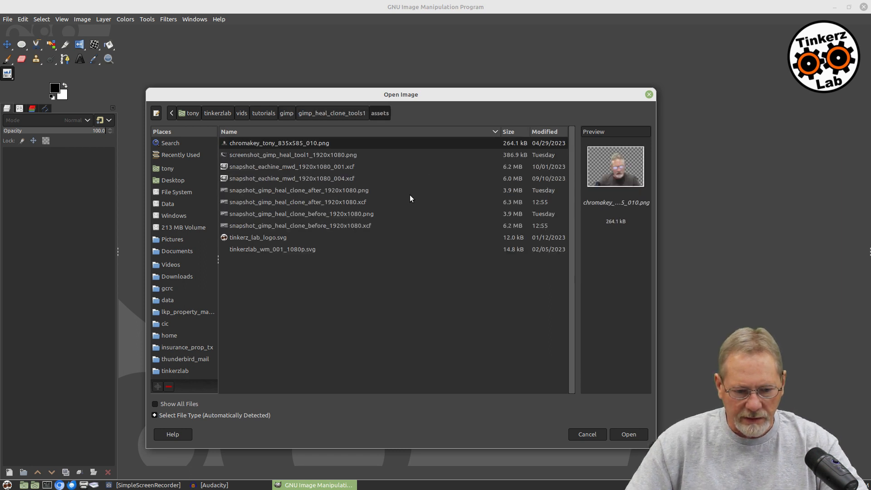
pyautogui.click(300, 225)
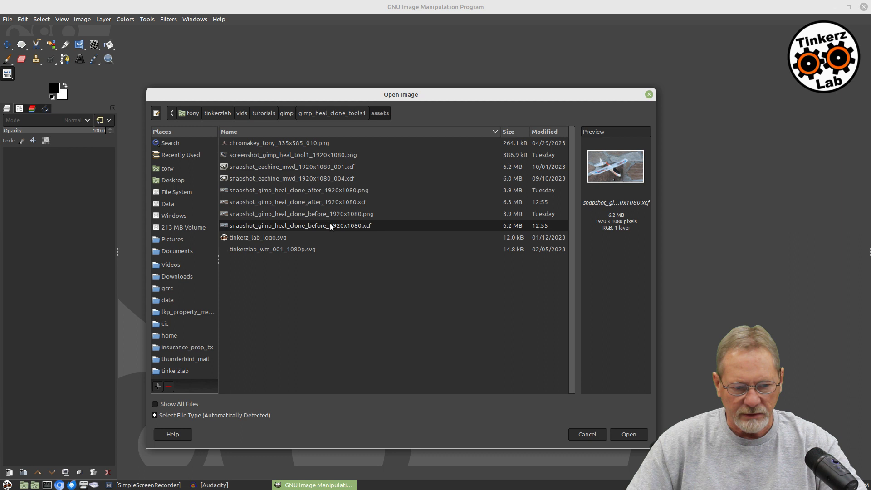
# Step: Open the before airplane snapshot, then the after snapshot as a second image
pyautogui.click(629, 433)
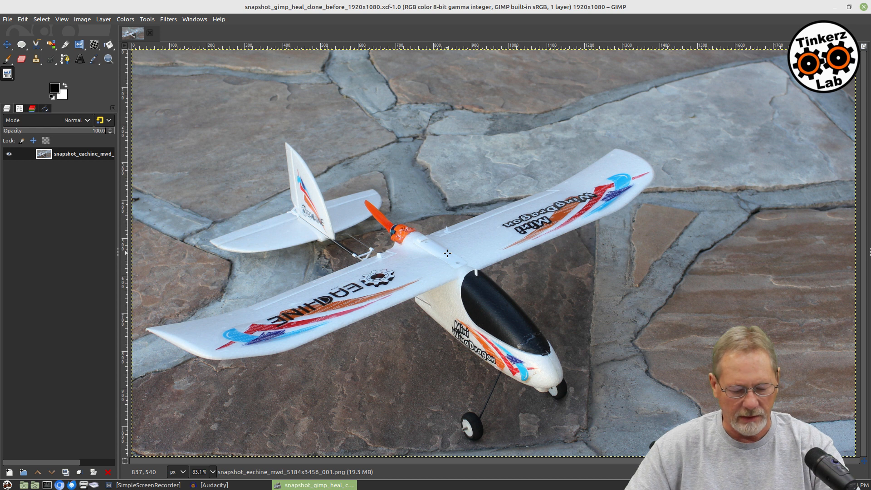
pyautogui.moveTo(171, 113)
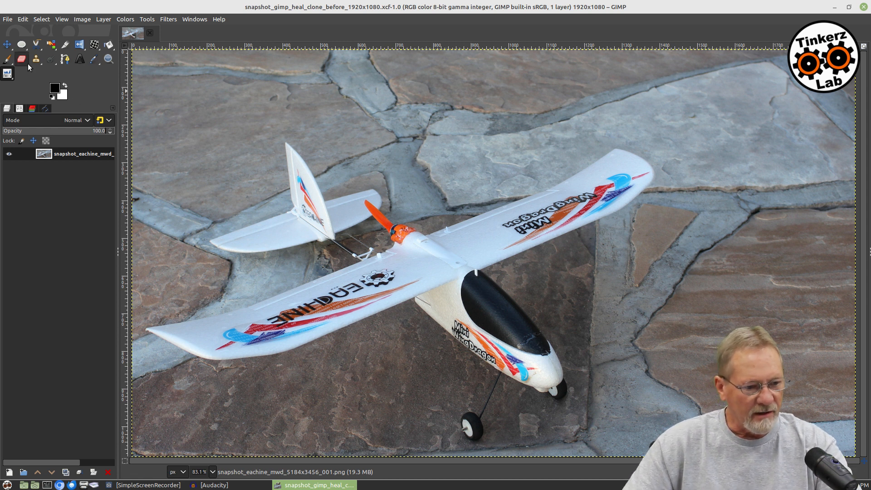
pyautogui.click(8, 18)
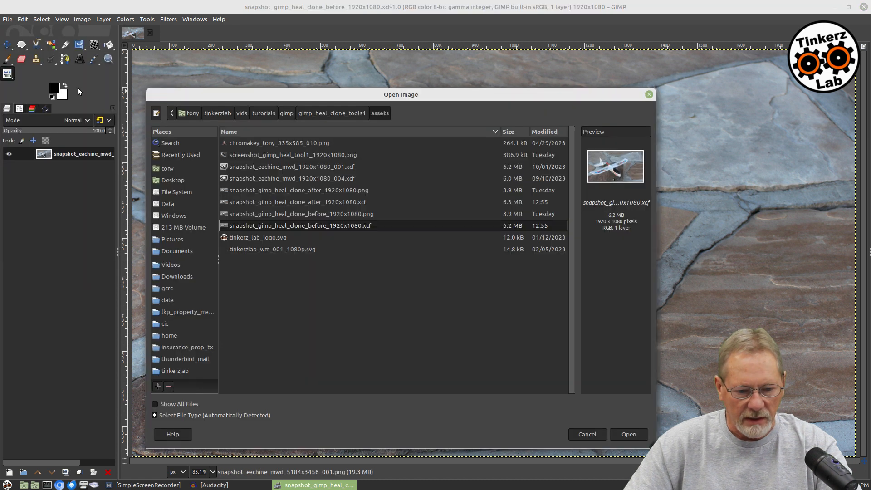
pyautogui.click(299, 202)
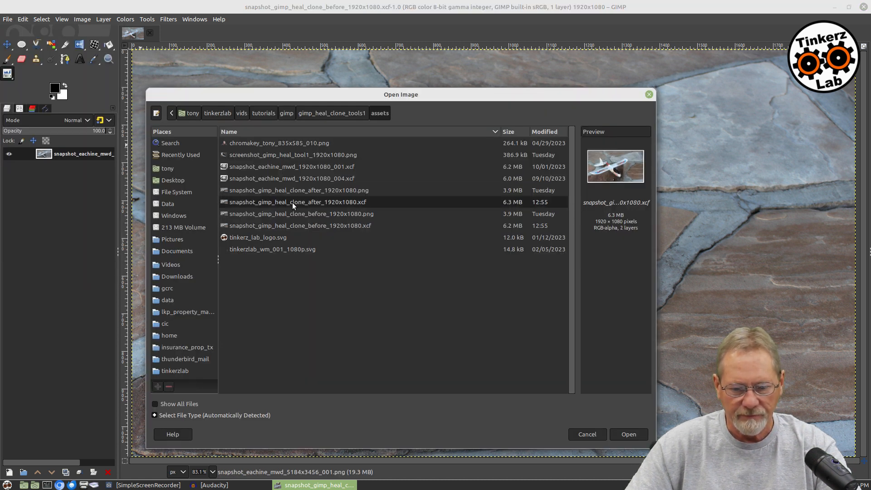
pyautogui.click(629, 434)
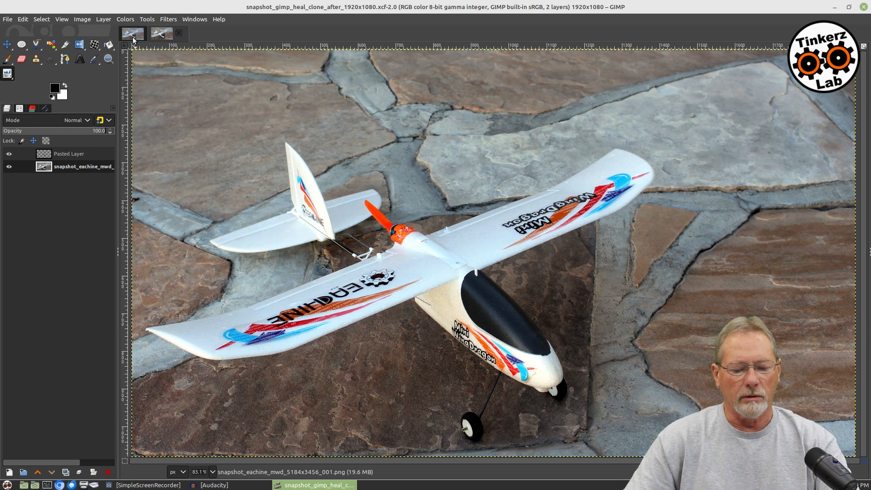
# Step: Switch between the before and after image tabs to compare, ending on before
pyautogui.click(174, 33)
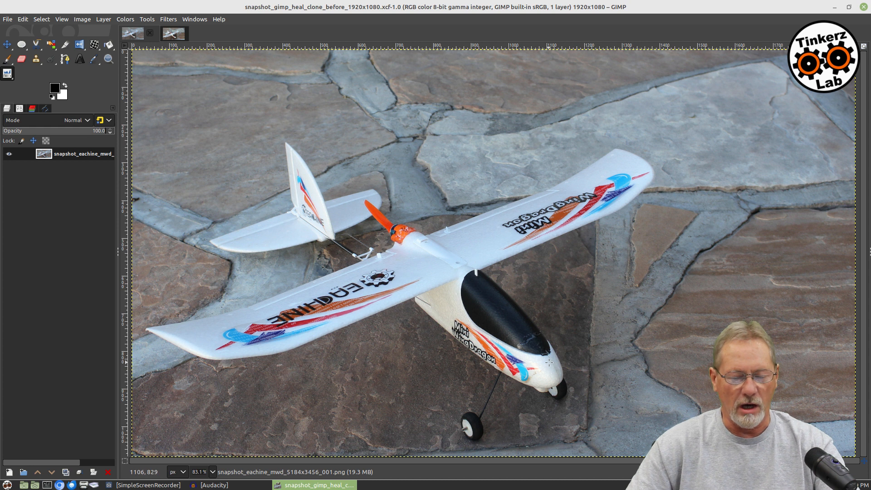
pyautogui.moveTo(525, 346)
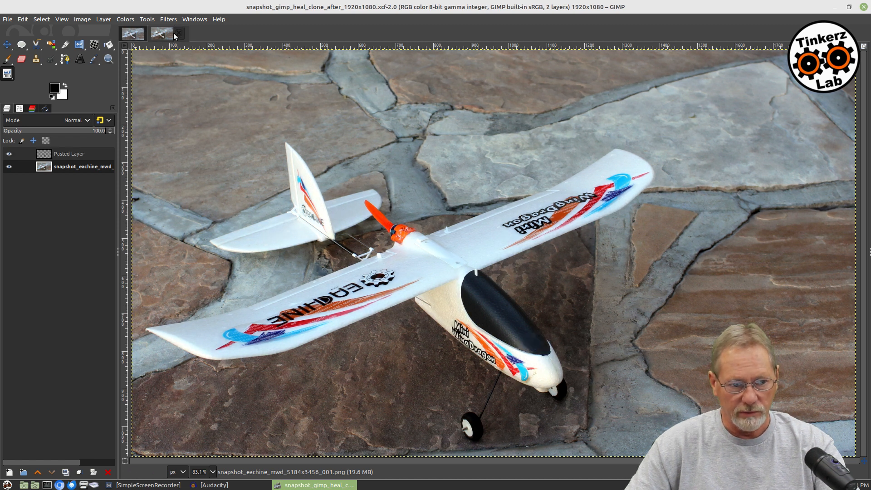
pyautogui.click(174, 33)
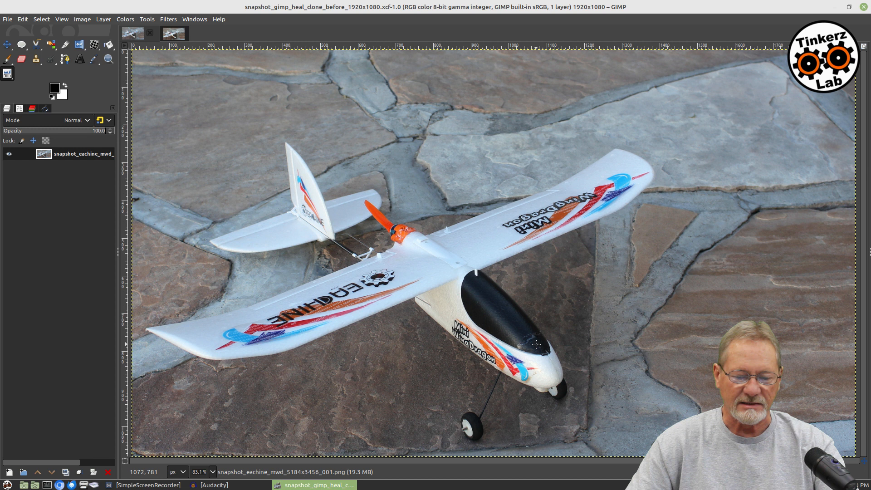
pyautogui.moveTo(250, 154)
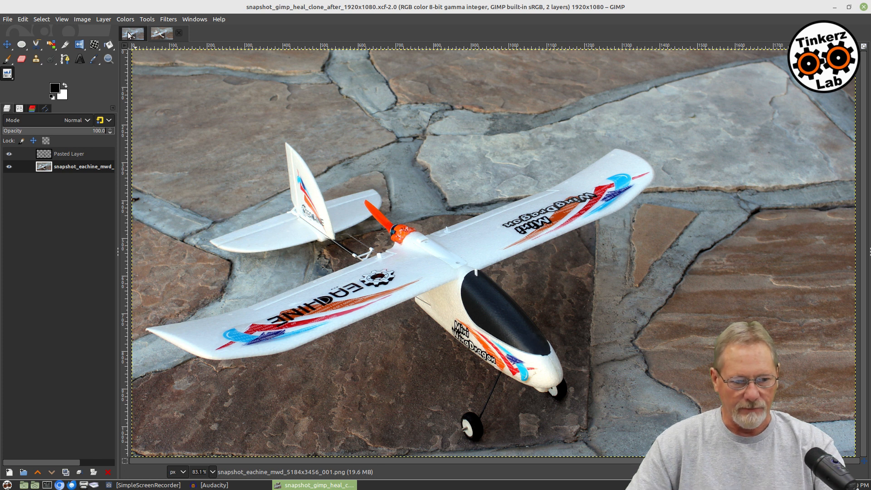
pyautogui.click(173, 33)
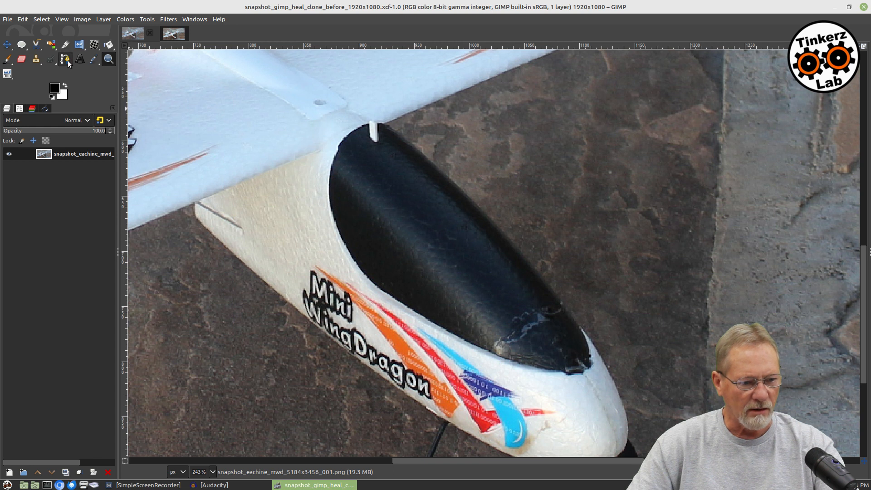
pyautogui.moveTo(64, 60)
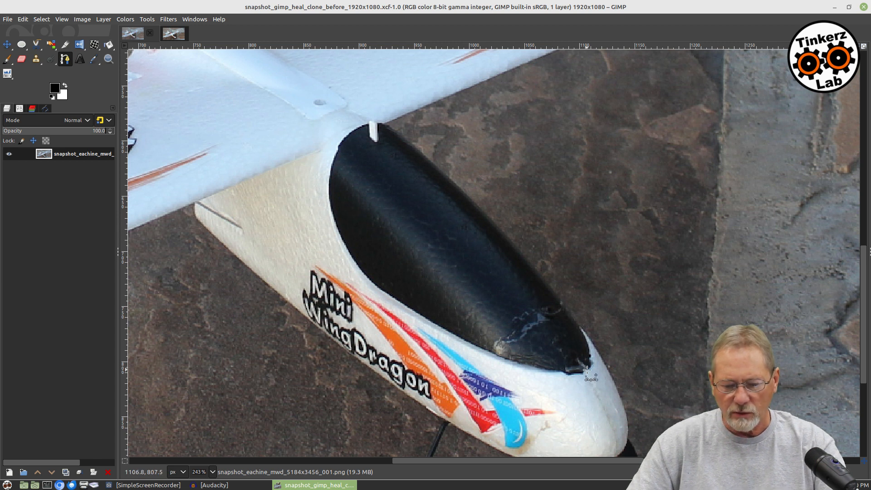
# Step: Place the first path anchors along the scuffed front edge of the canopy
pyautogui.click(587, 370)
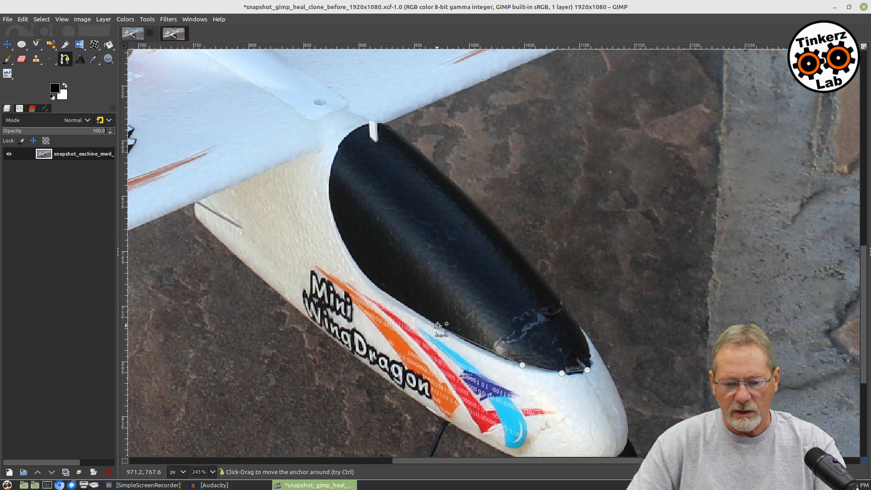
pyautogui.moveTo(528, 263)
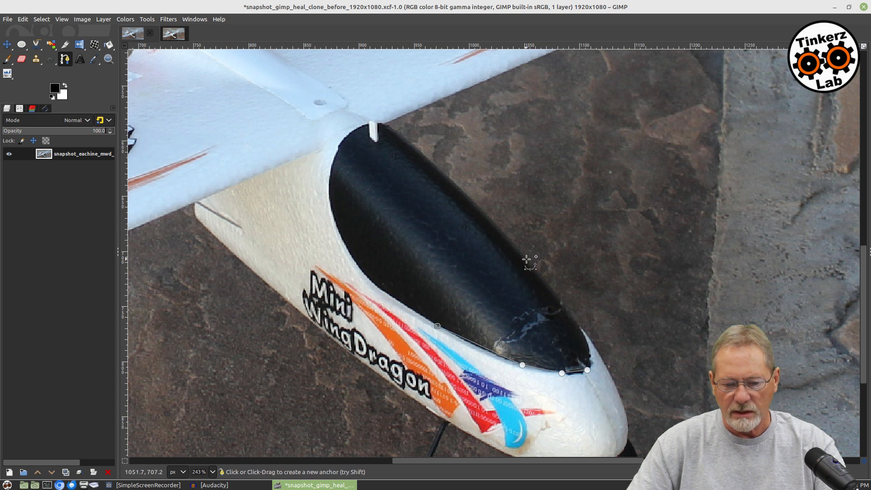
pyautogui.click(527, 260)
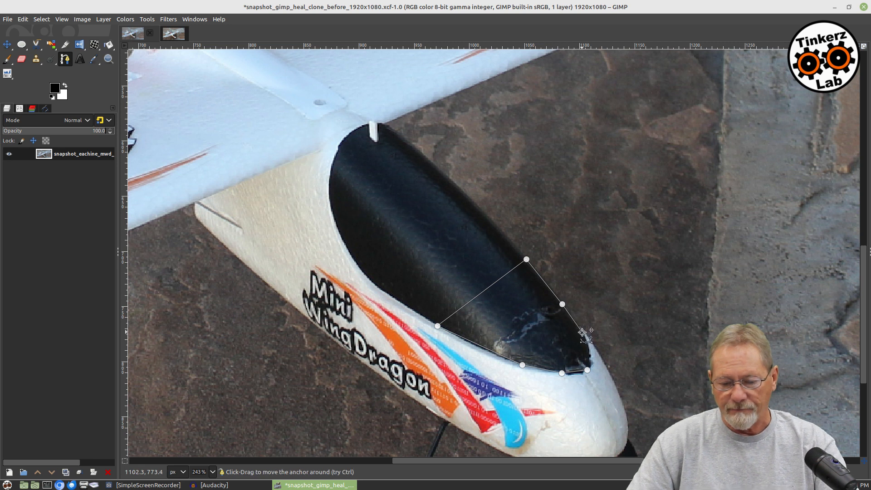
pyautogui.moveTo(594, 372)
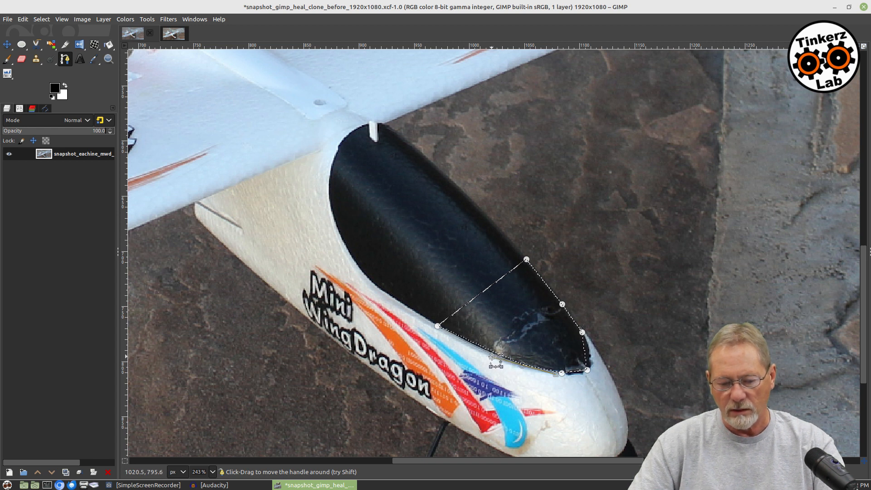
pyautogui.moveTo(639, 372)
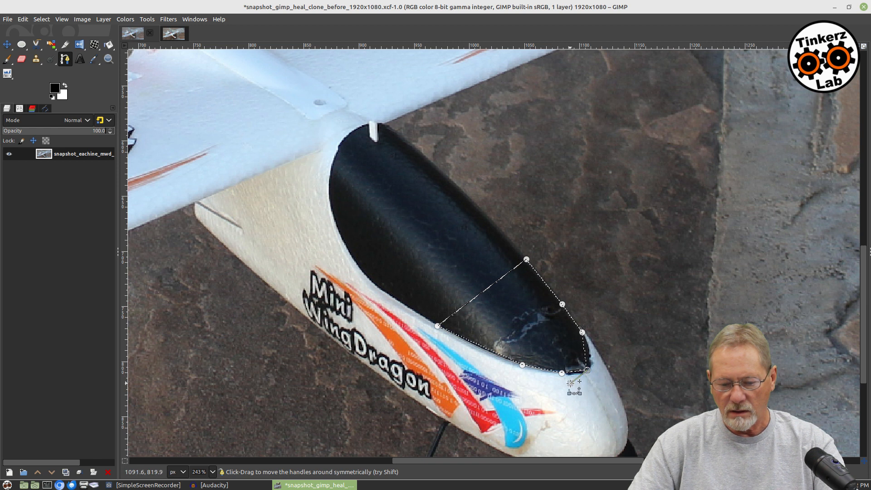
pyautogui.moveTo(603, 381)
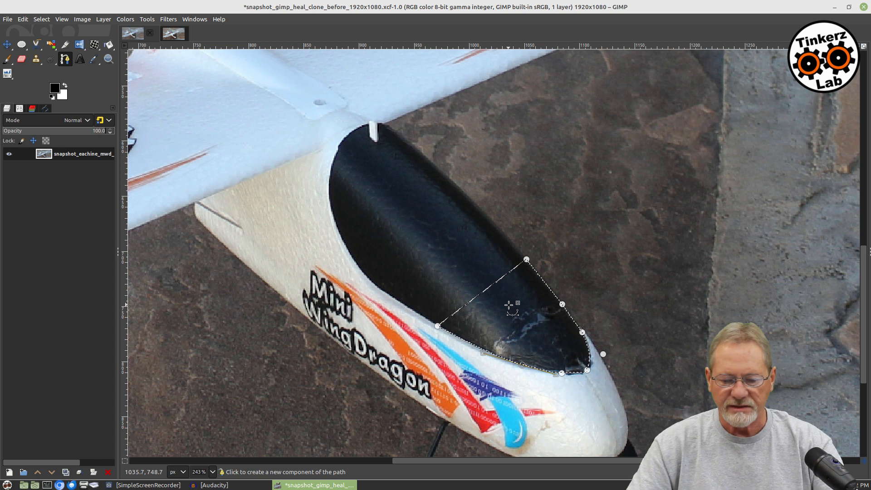
pyautogui.moveTo(678, 341)
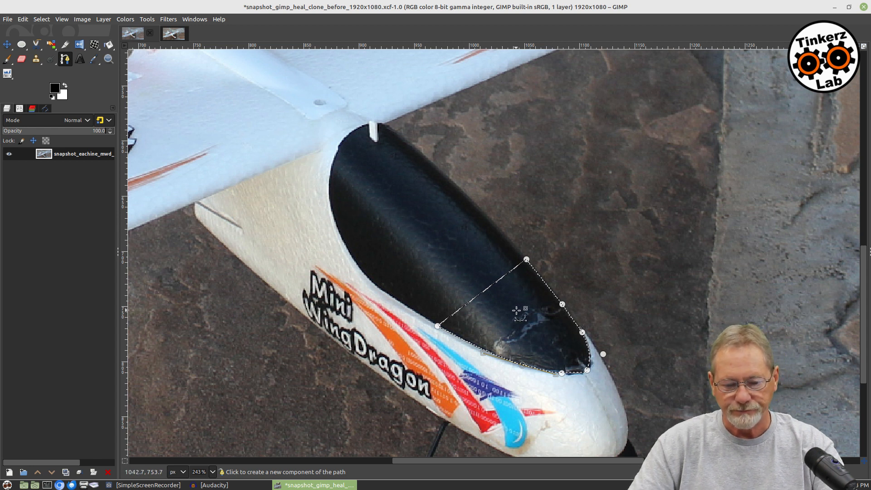
# Step: Copy the selected canopy tip and bring up the menu to paste it as a layer
pyautogui.rightClick(517, 311)
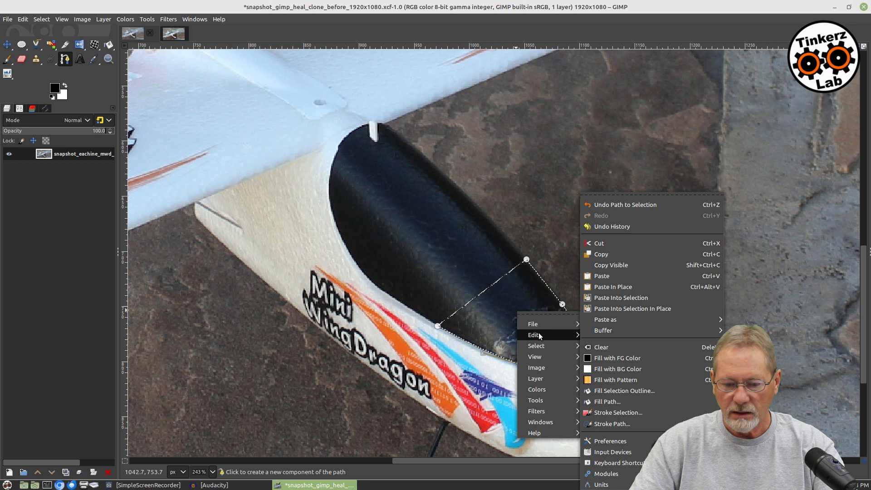
pyautogui.click(601, 255)
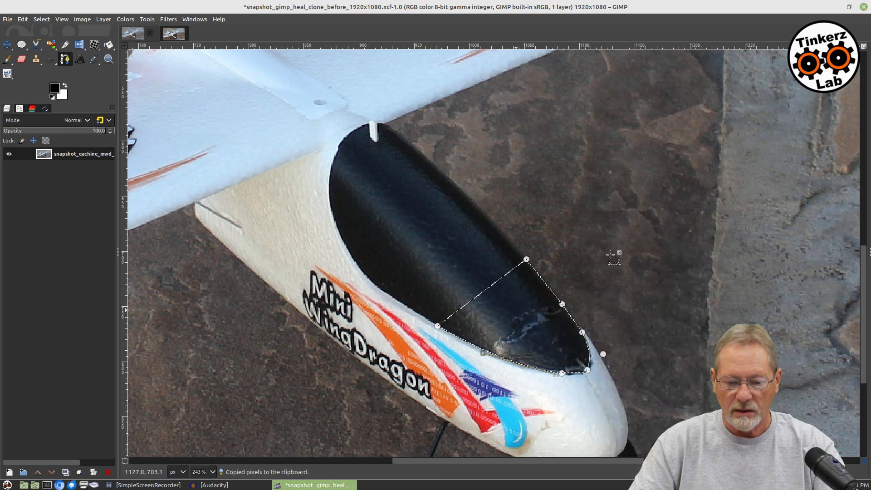
pyautogui.rightClick(534, 306)
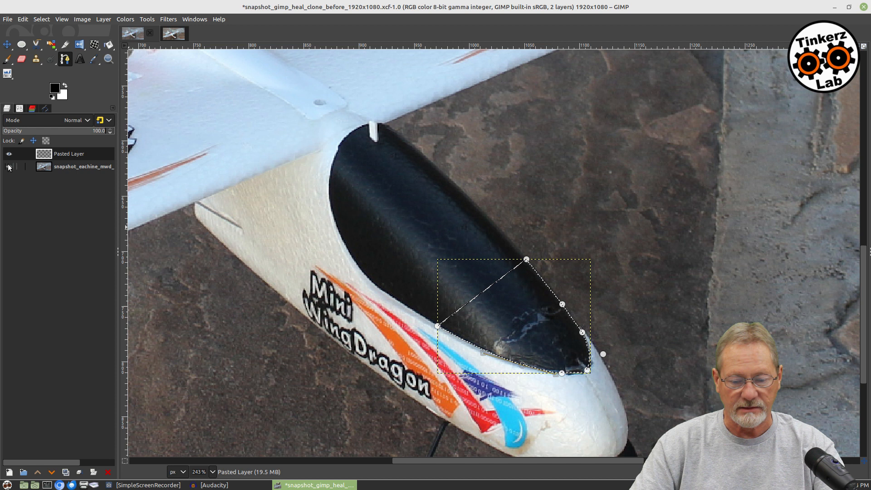
# Step: Hide the original photo layer and clear the selection with Select > None
pyautogui.click(8, 167)
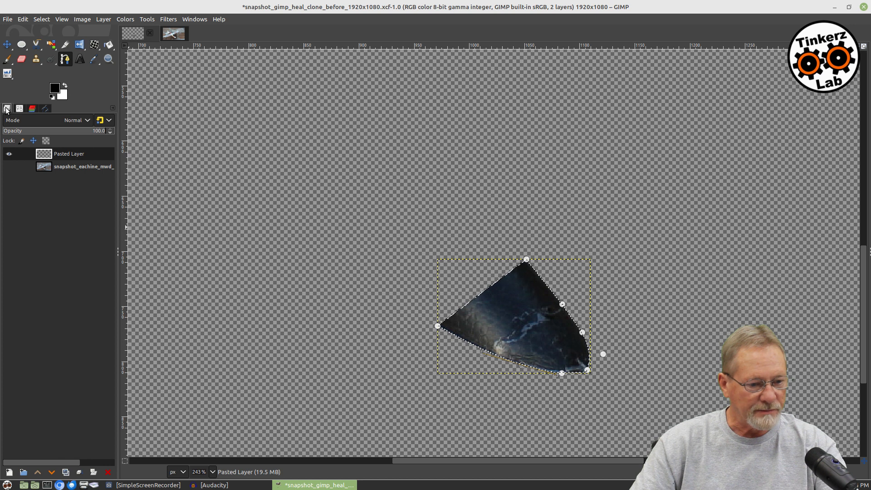
pyautogui.moveTo(47, 140)
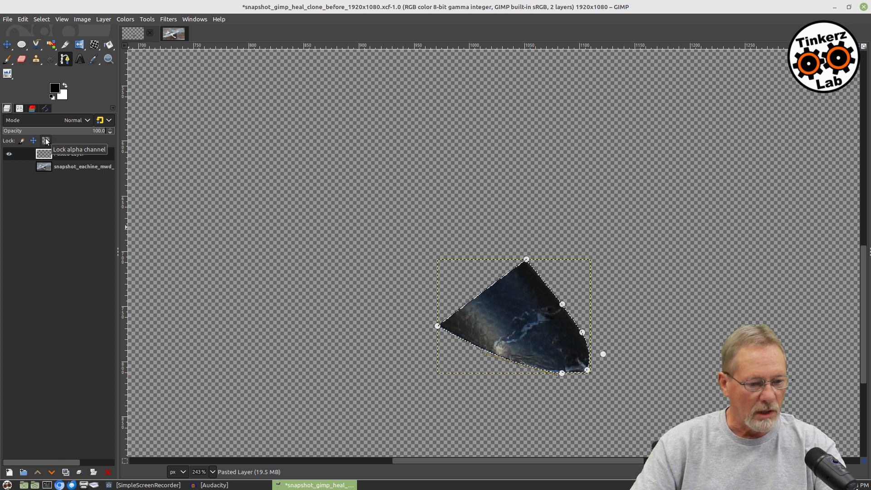
pyautogui.moveTo(266, 247)
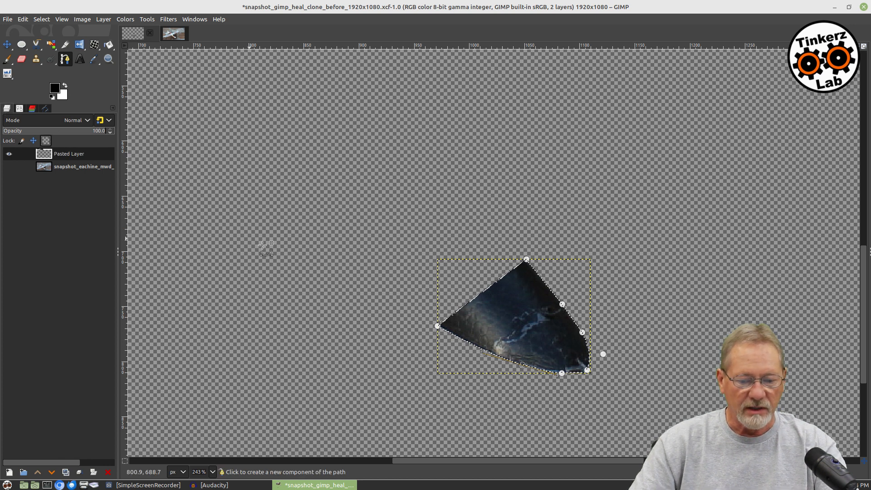
pyautogui.moveTo(537, 316)
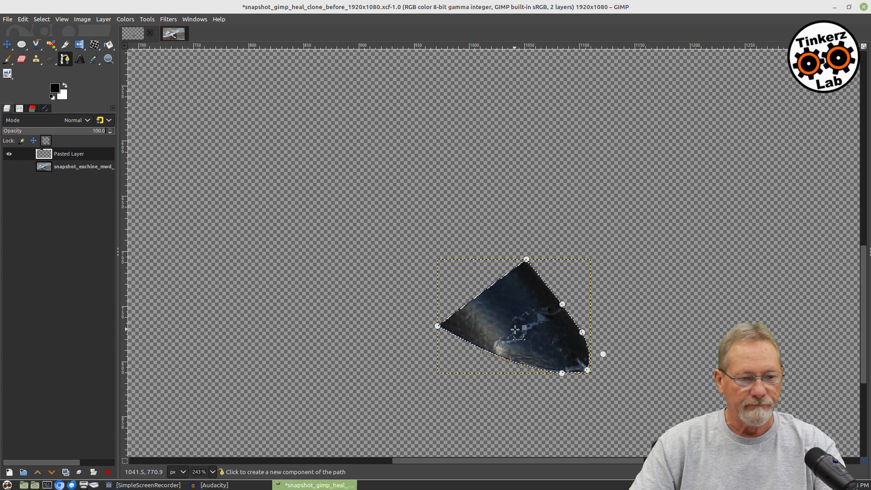
pyautogui.click(22, 19)
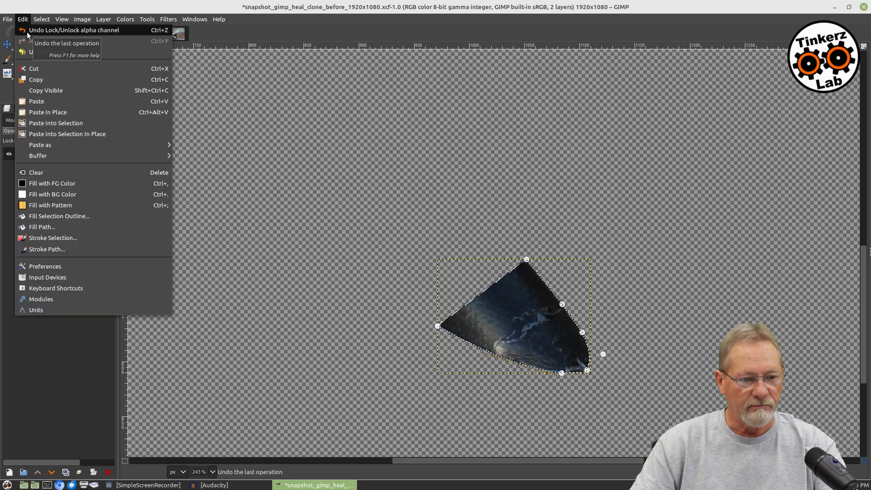
pyautogui.click(41, 19)
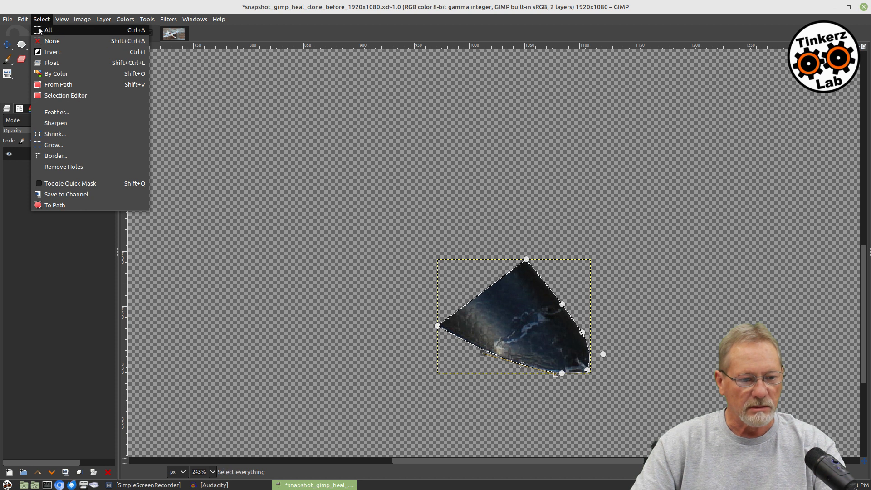
pyautogui.moveTo(52, 41)
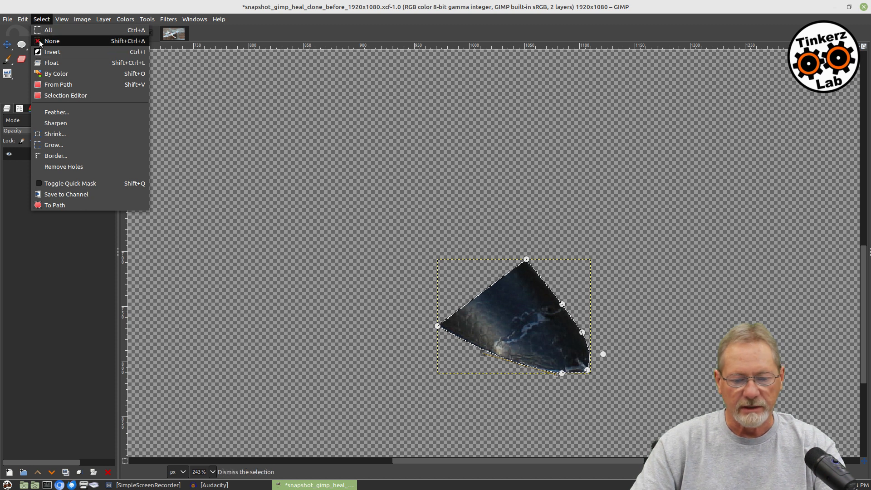
pyautogui.click(51, 40)
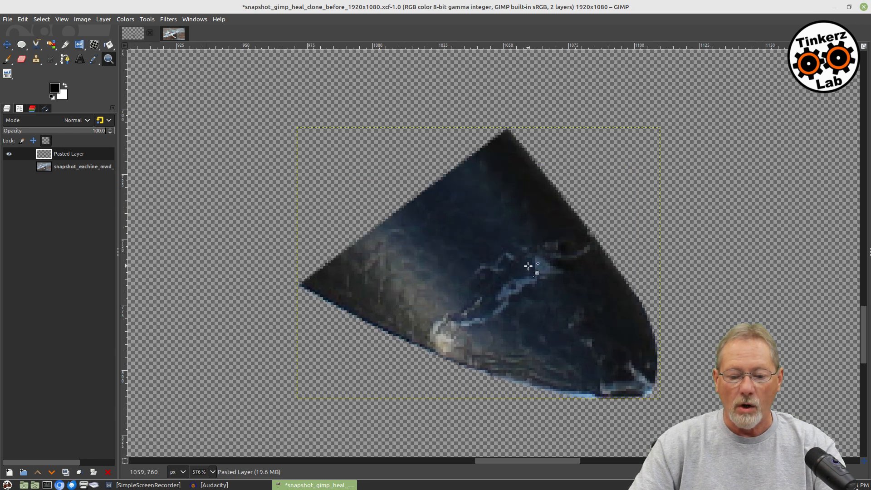
pyautogui.moveTo(597, 198)
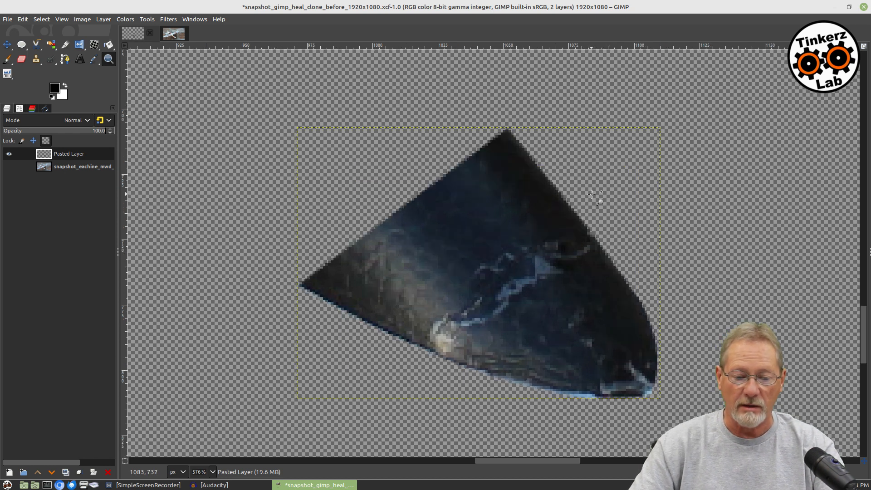
pyautogui.moveTo(577, 205)
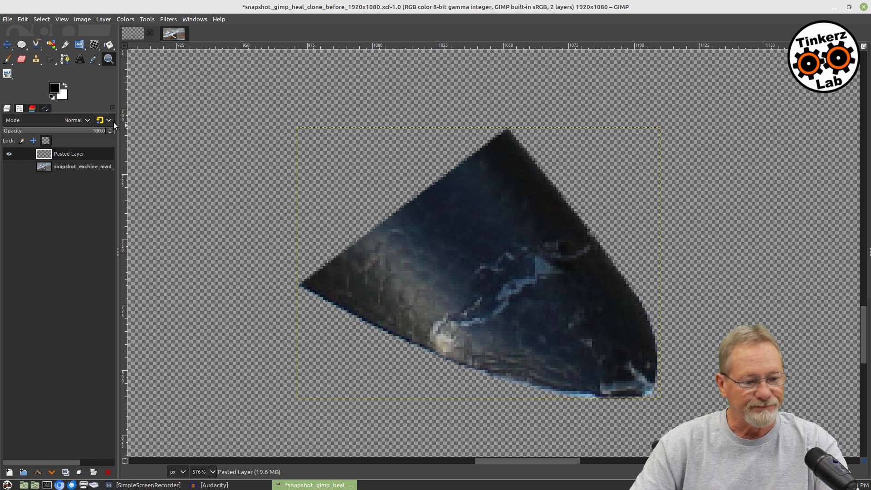
pyautogui.moveTo(64, 59)
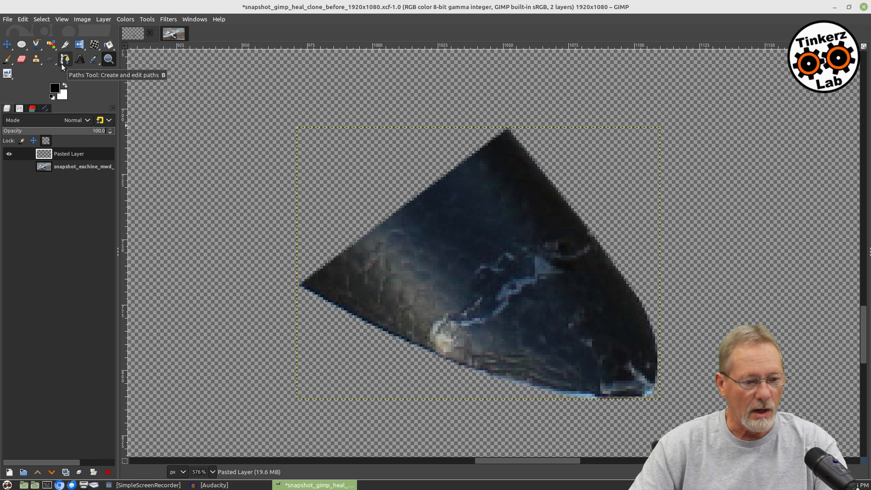
pyautogui.moveTo(80, 69)
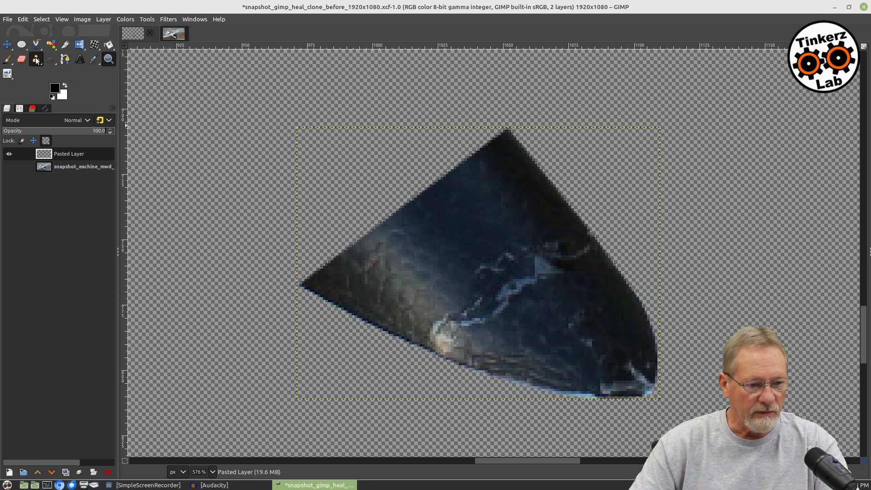
# Step: Choose Clone from the Clone/Heal tool group and show its Tool Options
pyautogui.click(35, 60)
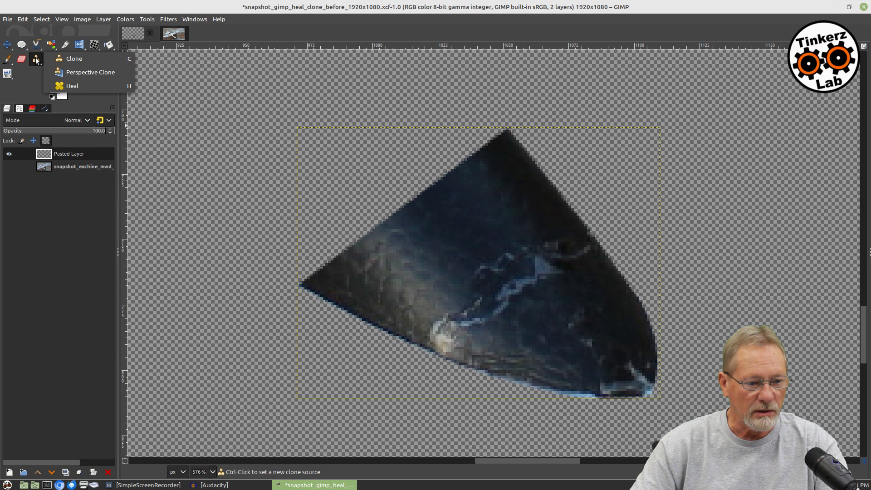
pyautogui.click(74, 59)
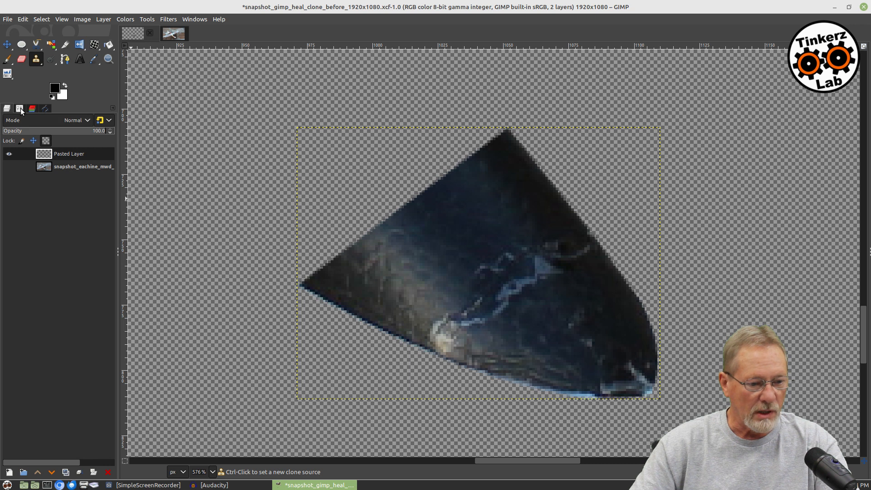
pyautogui.click(19, 108)
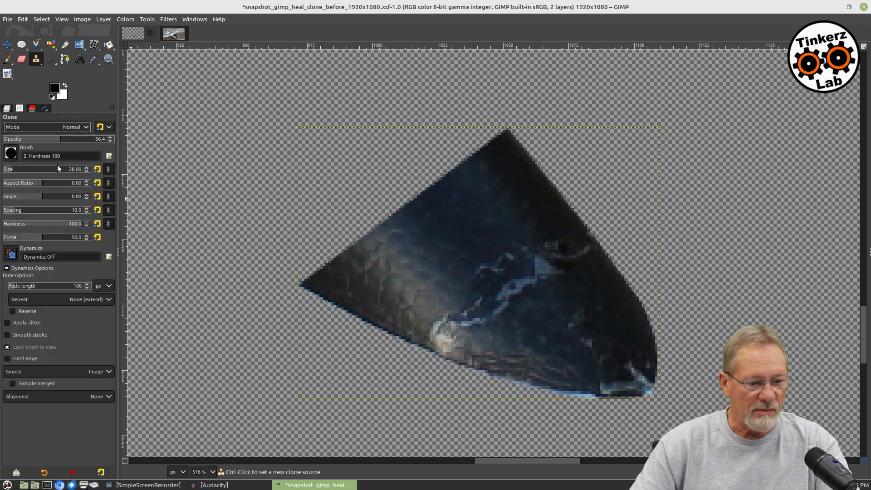
pyautogui.moveTo(84, 138)
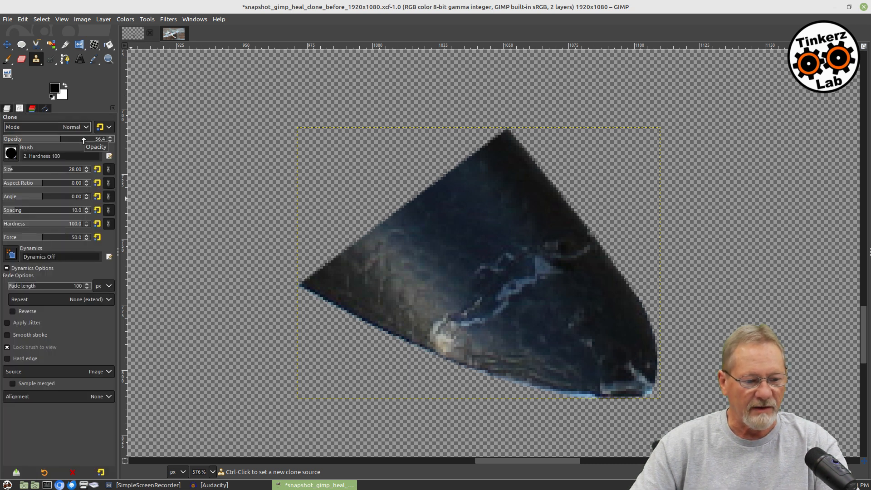
pyautogui.moveTo(83, 178)
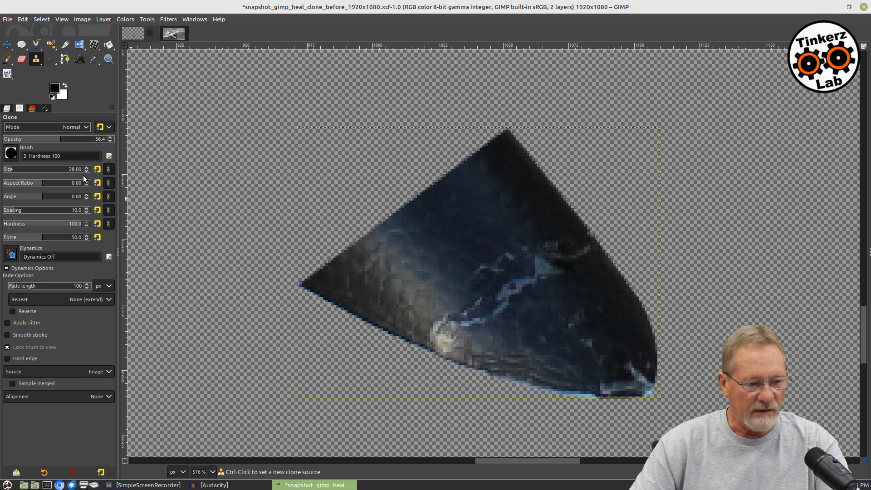
pyautogui.moveTo(11, 156)
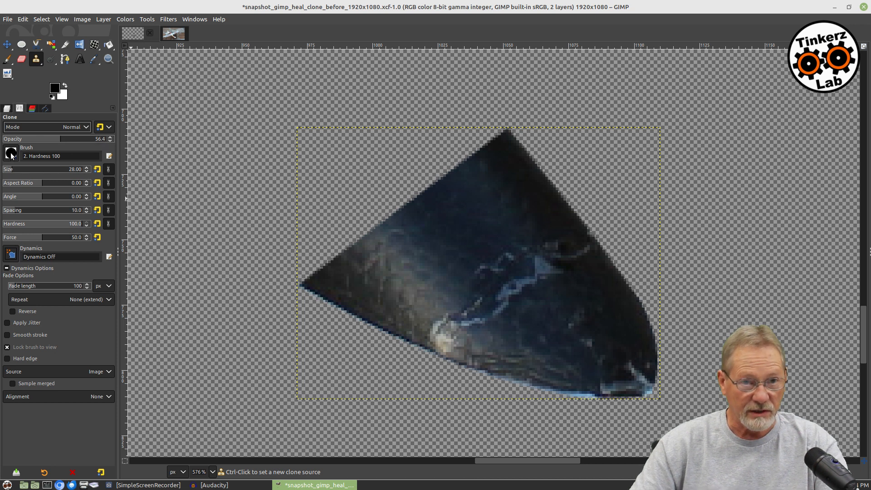
pyautogui.moveTo(10, 154)
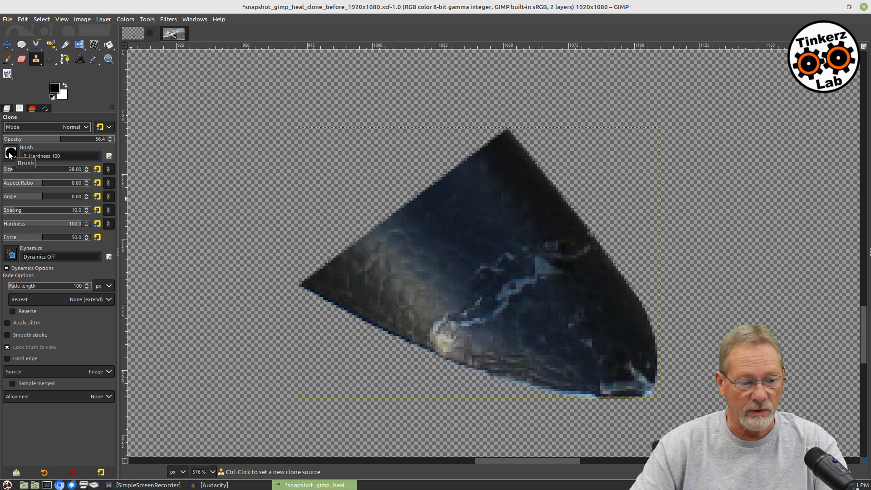
pyautogui.moveTo(363, 250)
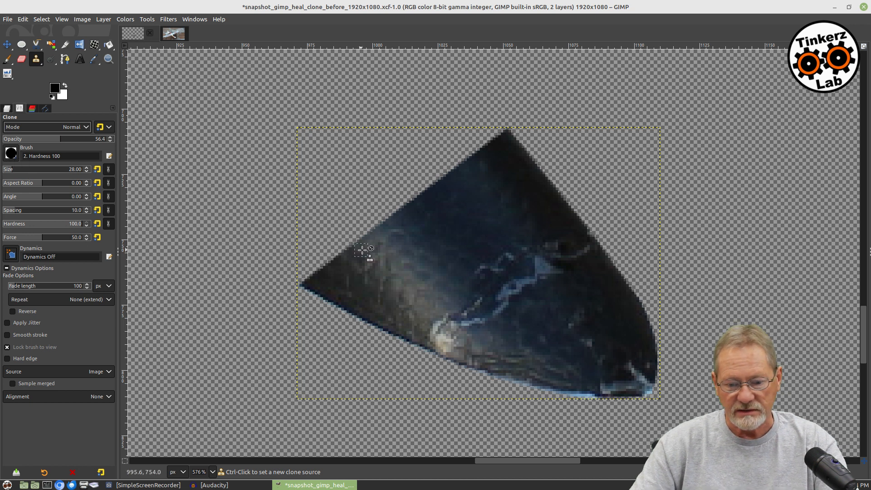
pyautogui.moveTo(18, 157)
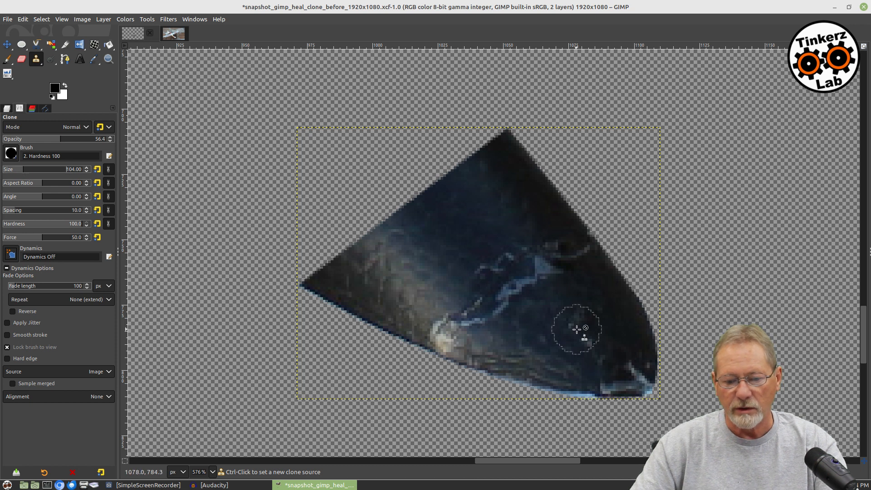
pyautogui.moveTo(516, 269)
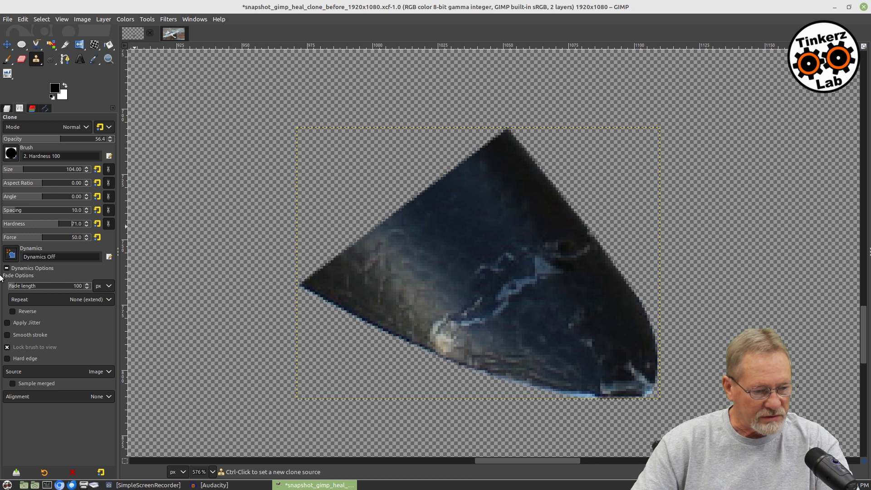
pyautogui.moveTo(6, 317)
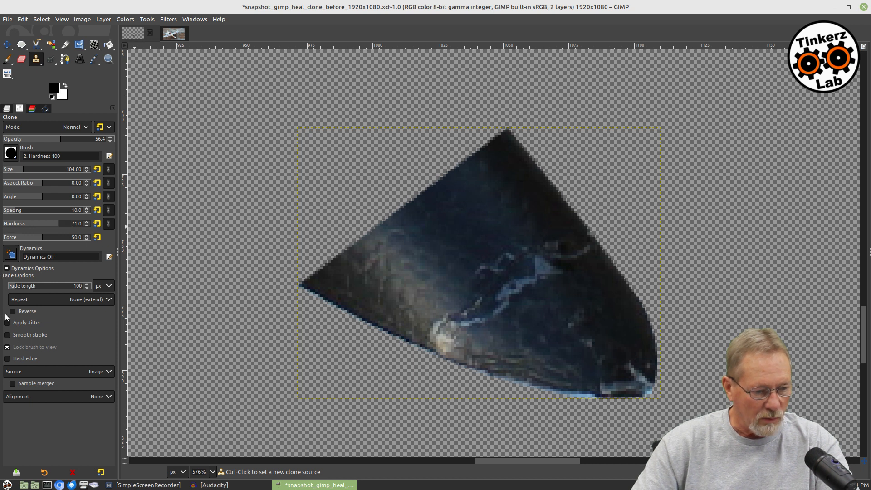
pyautogui.click(6, 322)
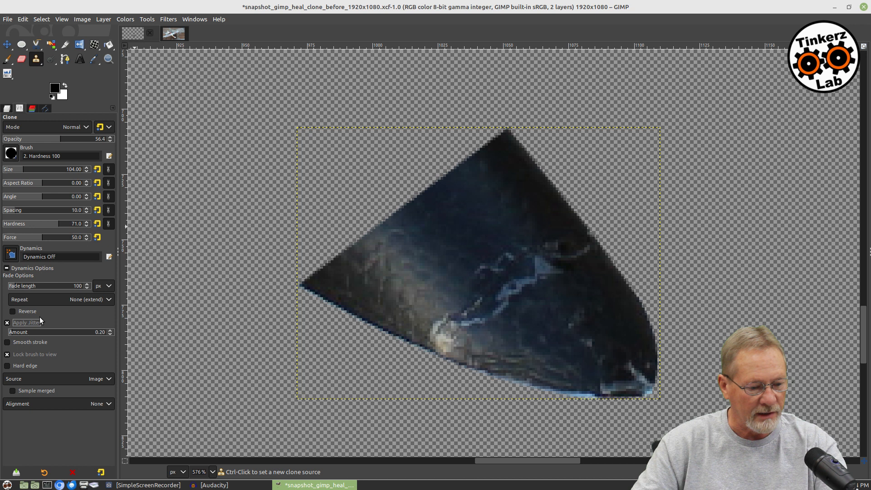
pyautogui.click(7, 341)
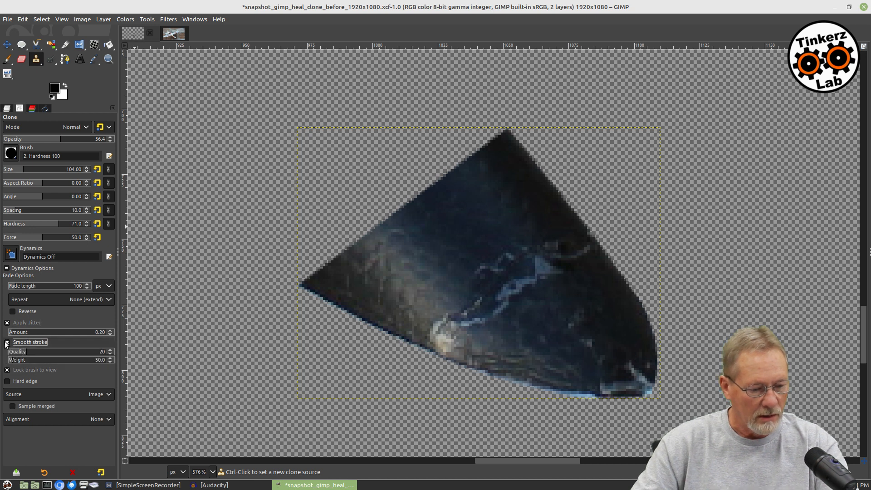
pyautogui.click(6, 342)
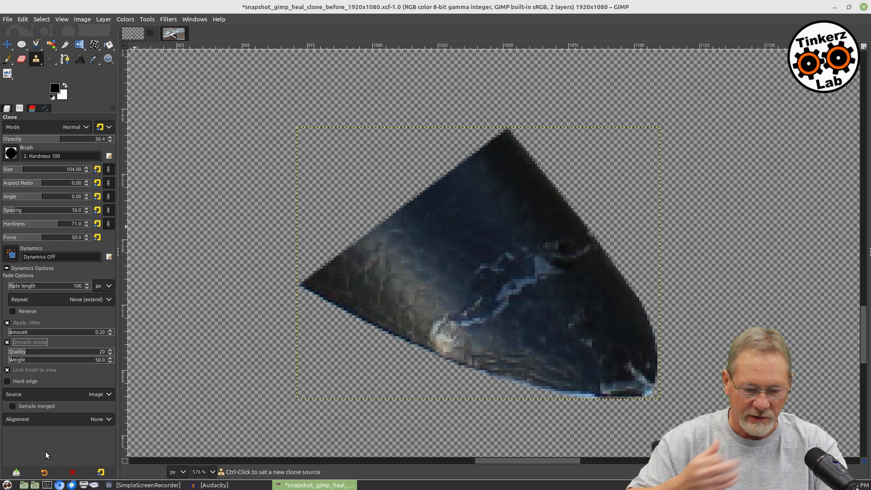
pyautogui.moveTo(272, 278)
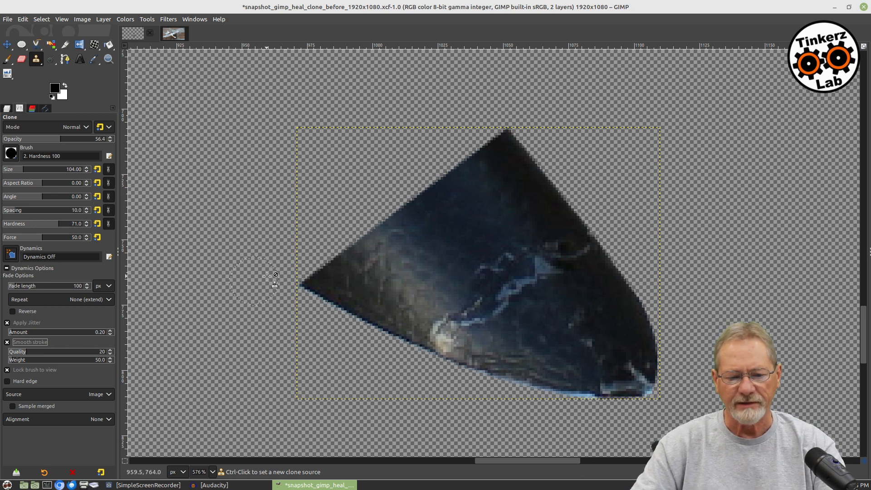
pyautogui.moveTo(480, 197)
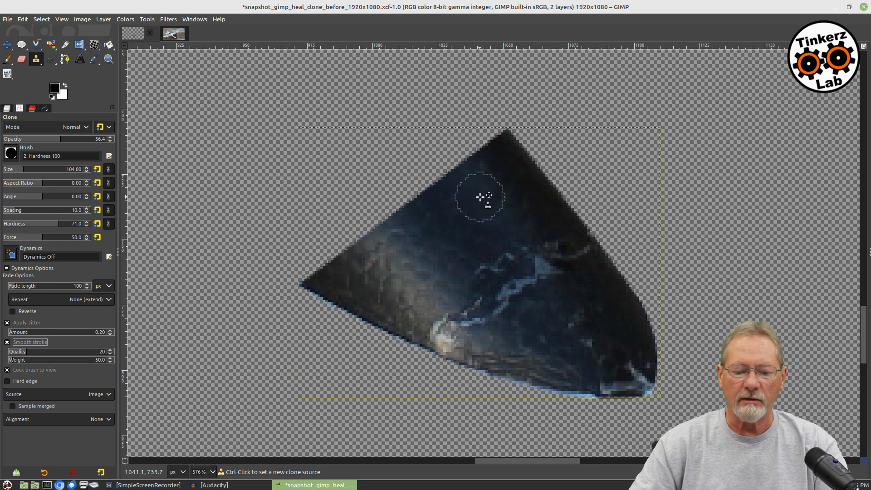
pyautogui.moveTo(466, 210)
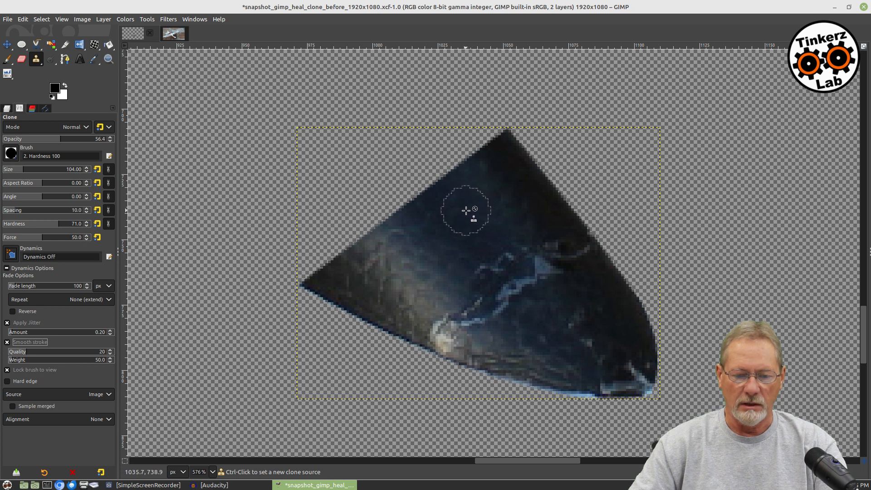
pyautogui.moveTo(466, 216)
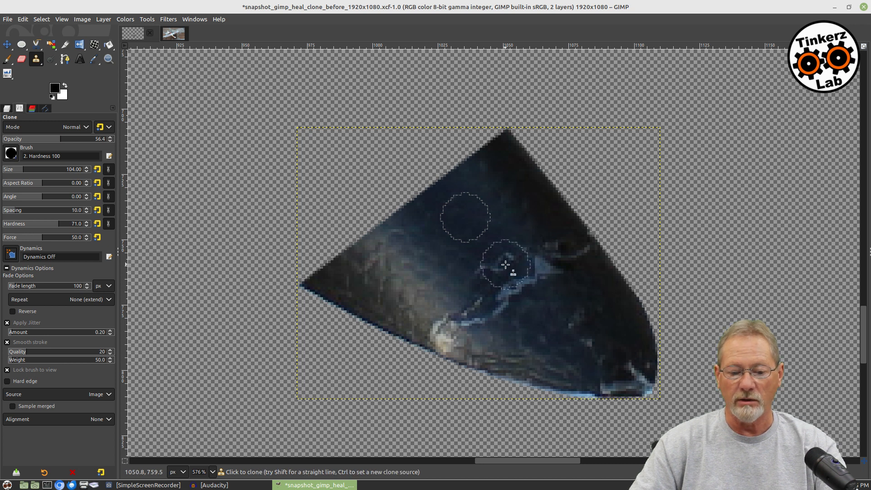
pyautogui.moveTo(524, 276)
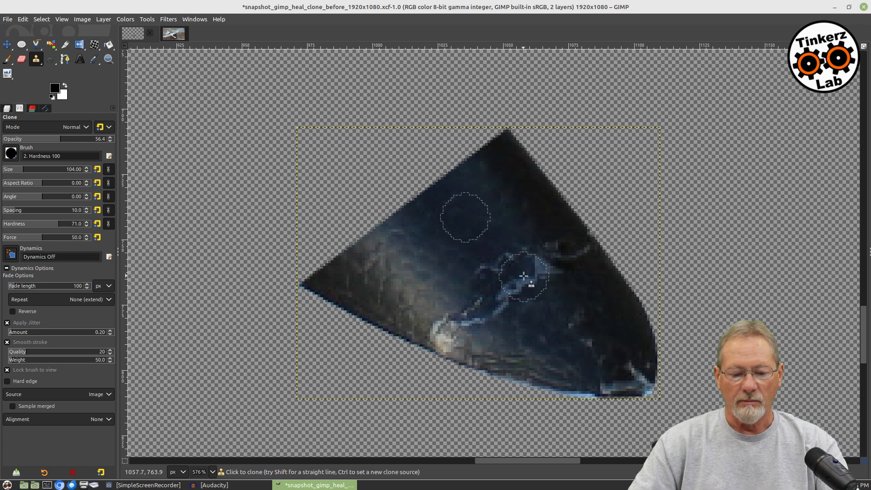
pyautogui.moveTo(508, 261)
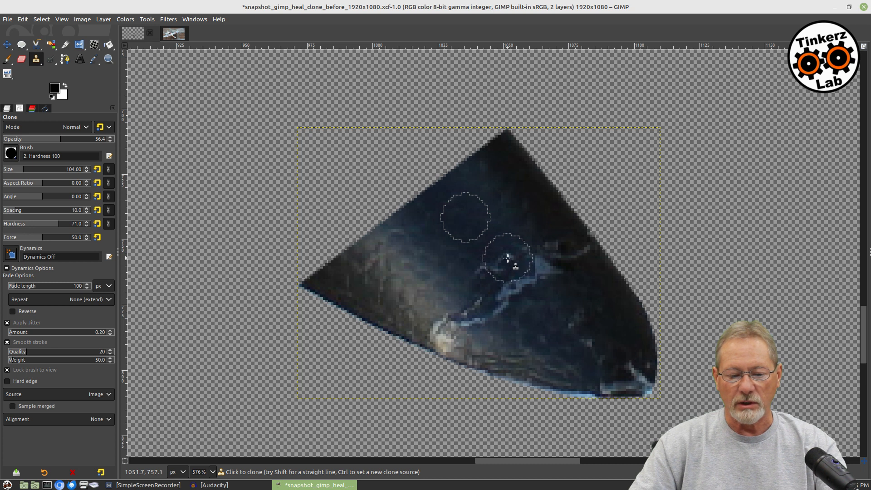
pyautogui.moveTo(534, 277)
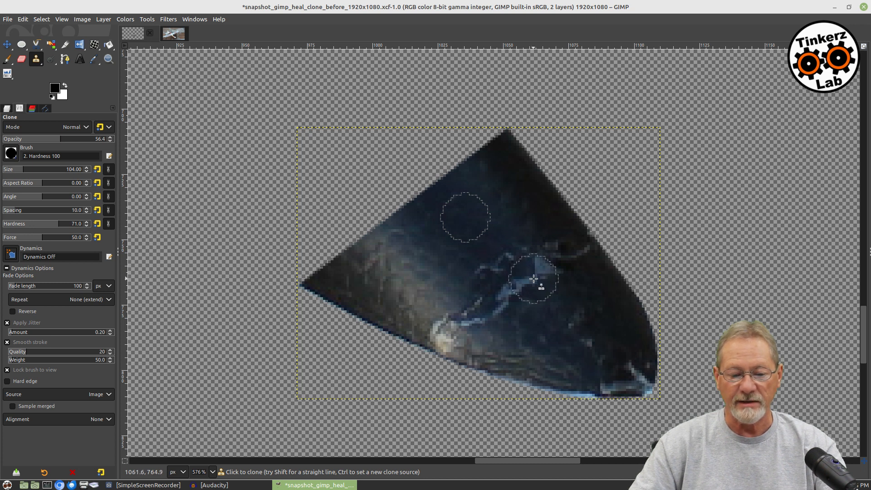
pyautogui.moveTo(480, 211)
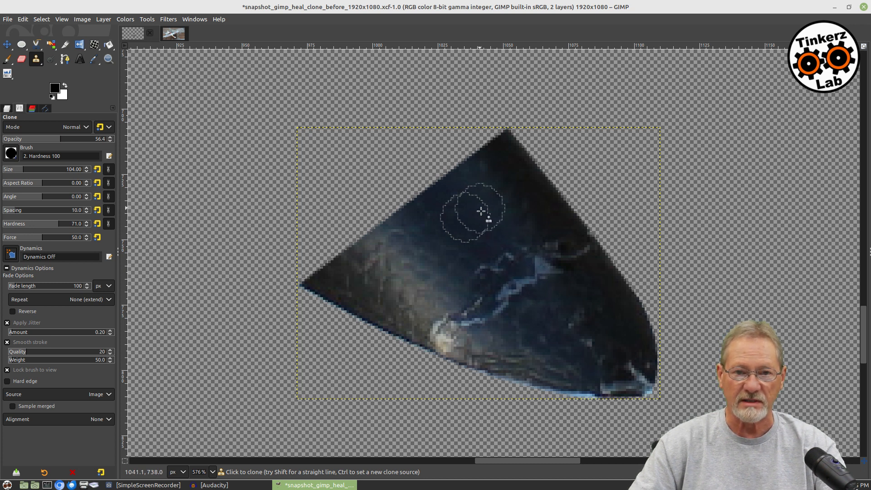
pyautogui.moveTo(477, 221)
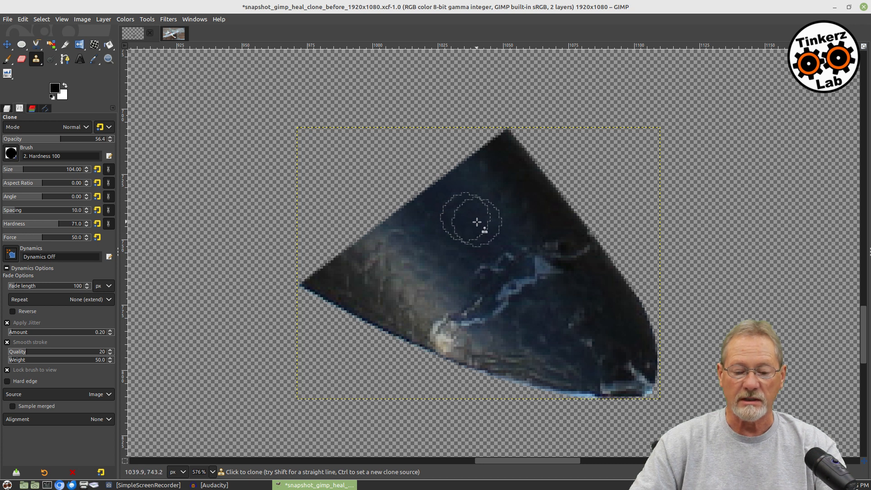
pyautogui.moveTo(549, 263)
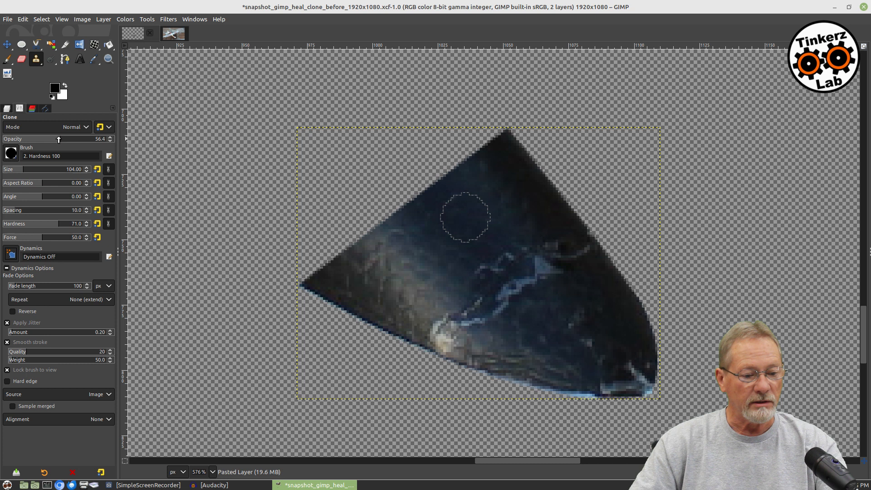
pyautogui.moveTo(552, 217)
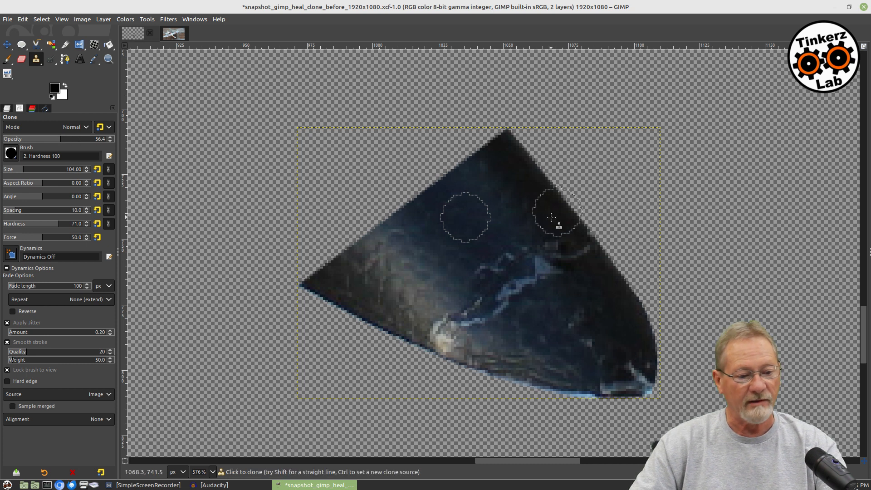
pyautogui.moveTo(517, 265)
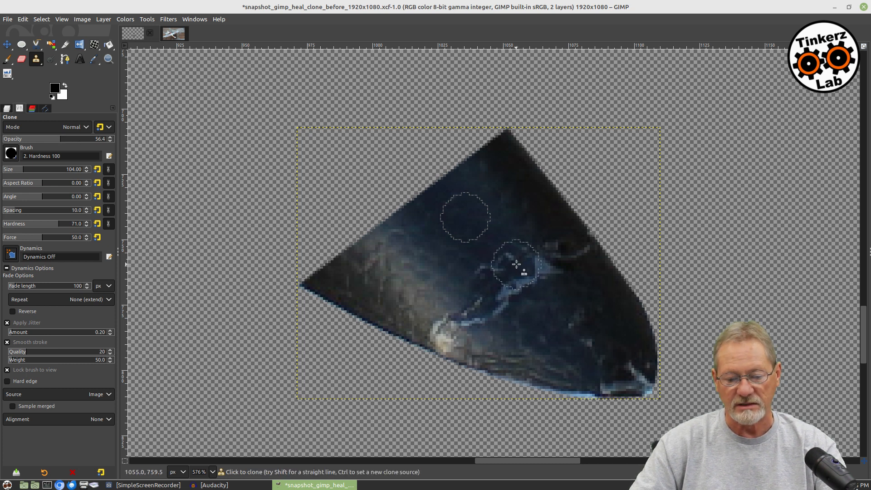
pyautogui.moveTo(523, 277)
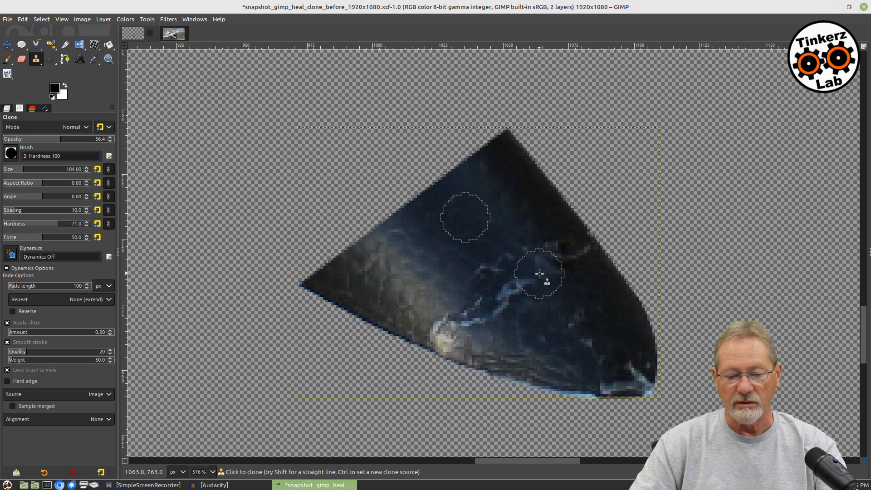
pyautogui.moveTo(511, 264)
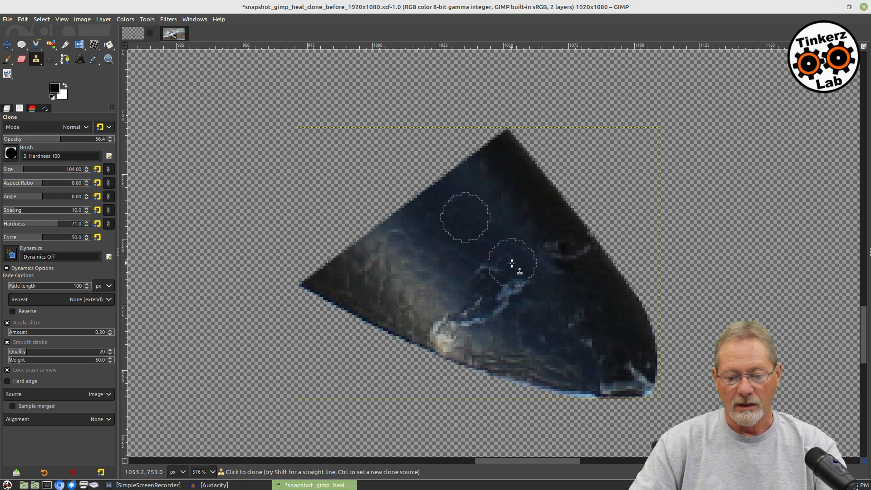
pyautogui.moveTo(512, 284)
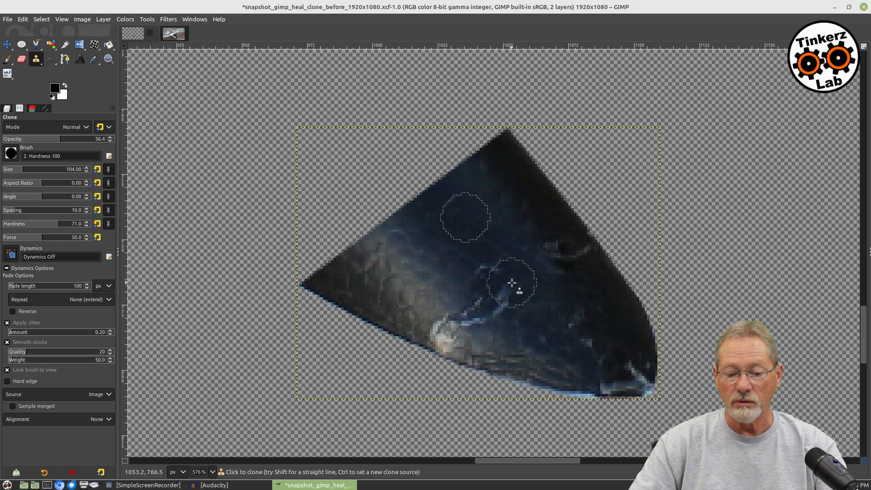
pyautogui.moveTo(550, 301)
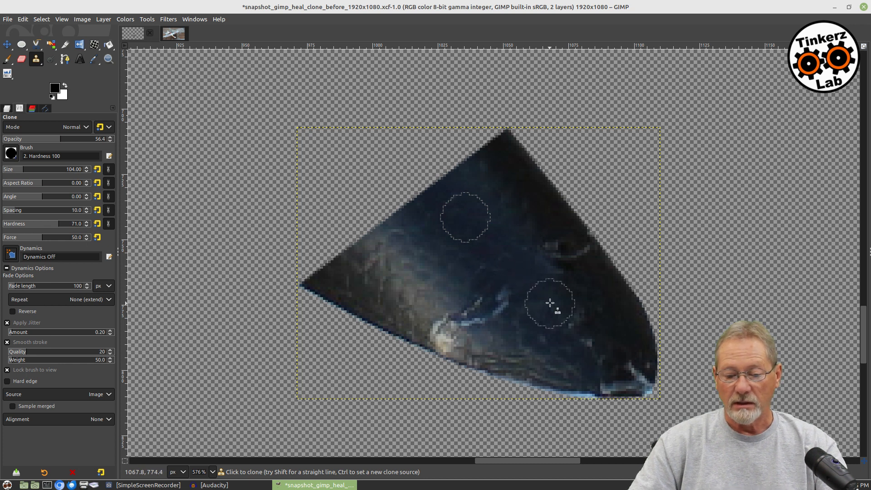
pyautogui.moveTo(503, 264)
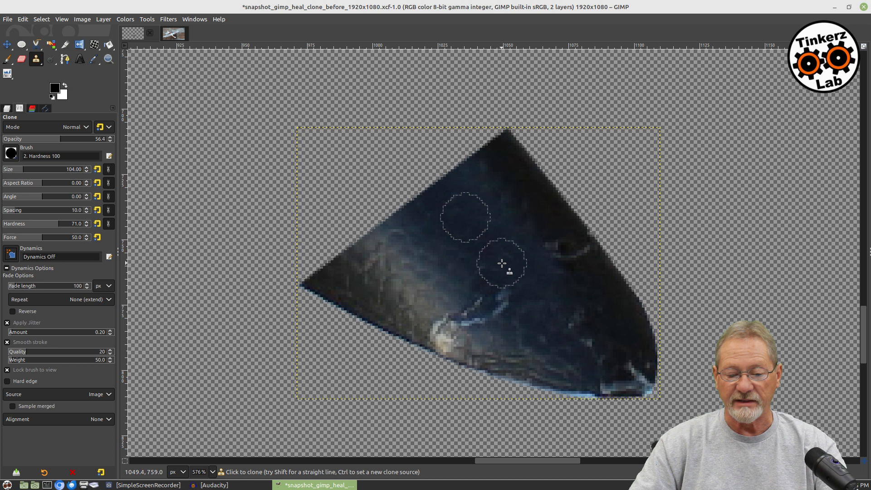
pyautogui.moveTo(503, 263)
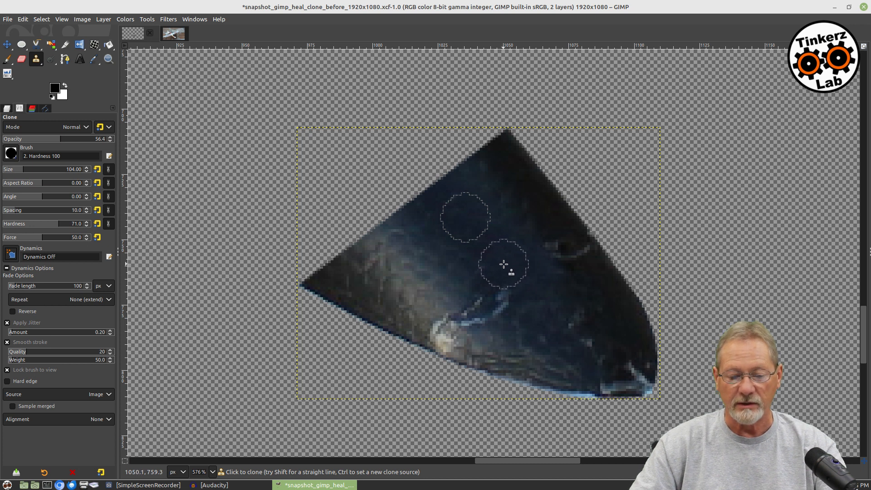
pyautogui.moveTo(512, 289)
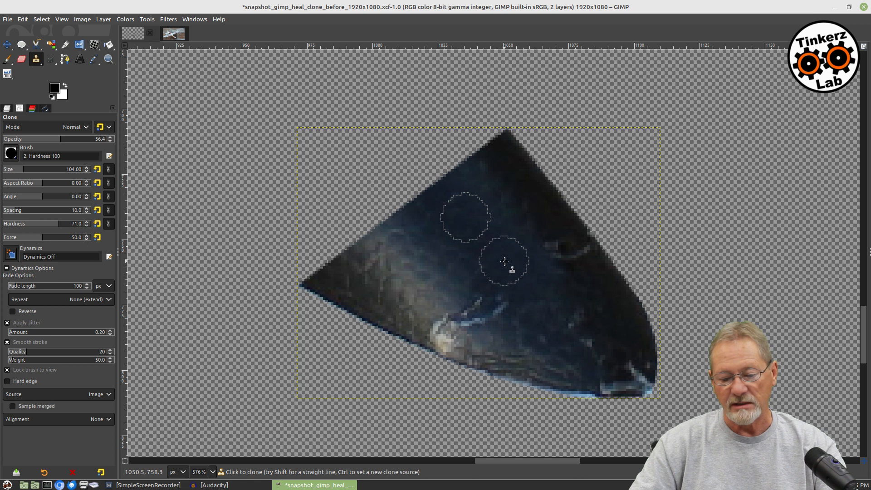
pyautogui.moveTo(557, 307)
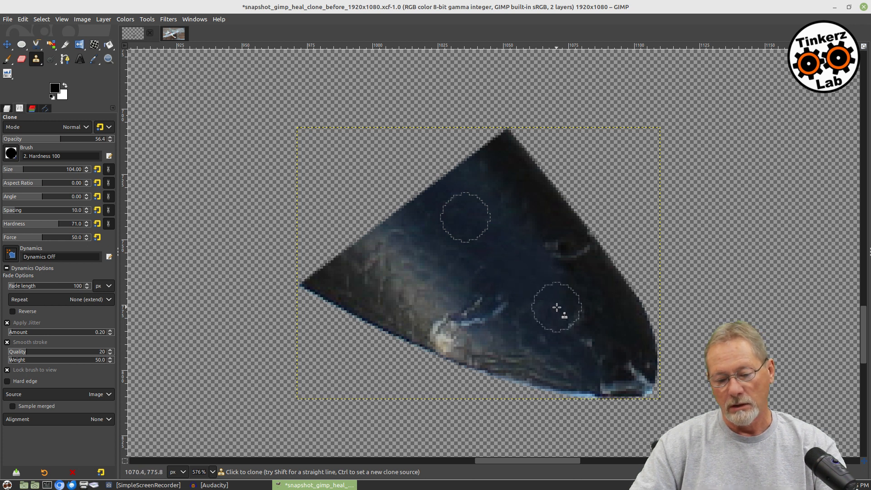
pyautogui.moveTo(571, 326)
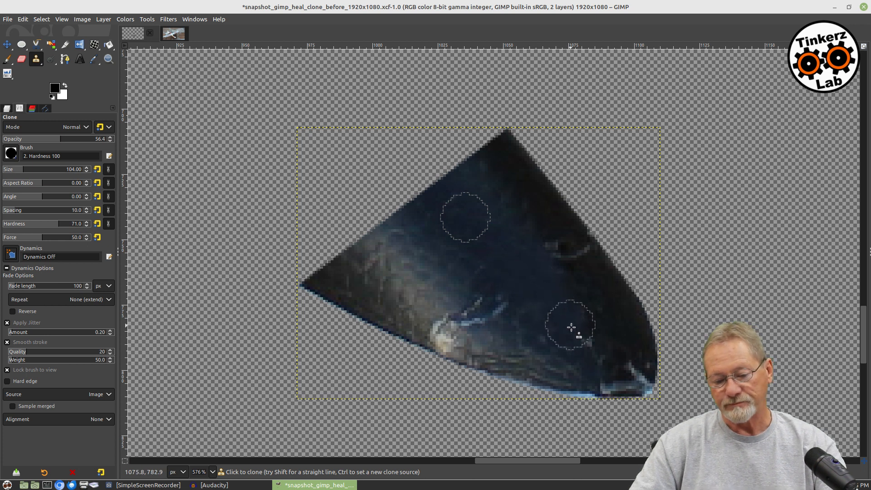
pyautogui.moveTo(586, 347)
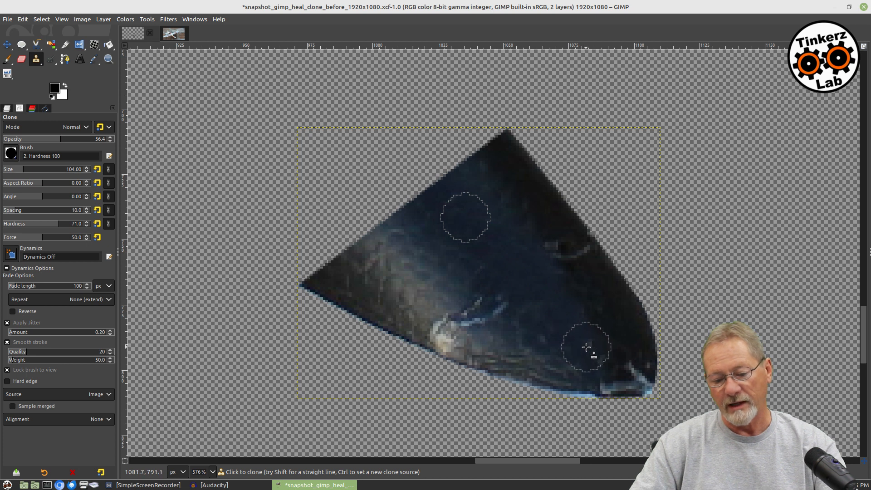
pyautogui.moveTo(584, 332)
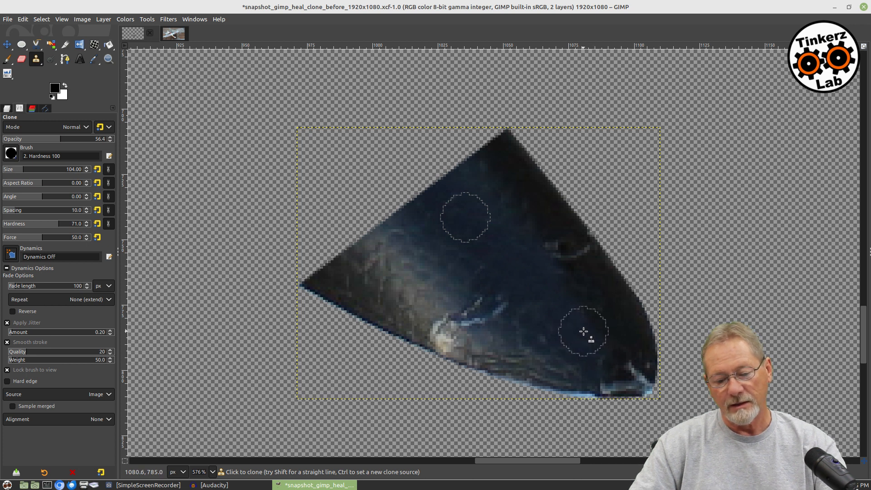
pyautogui.moveTo(523, 302)
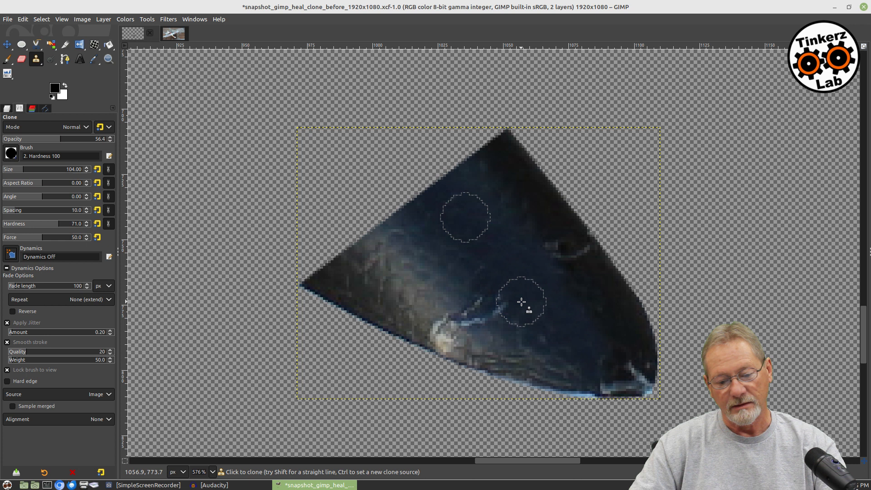
pyautogui.moveTo(495, 283)
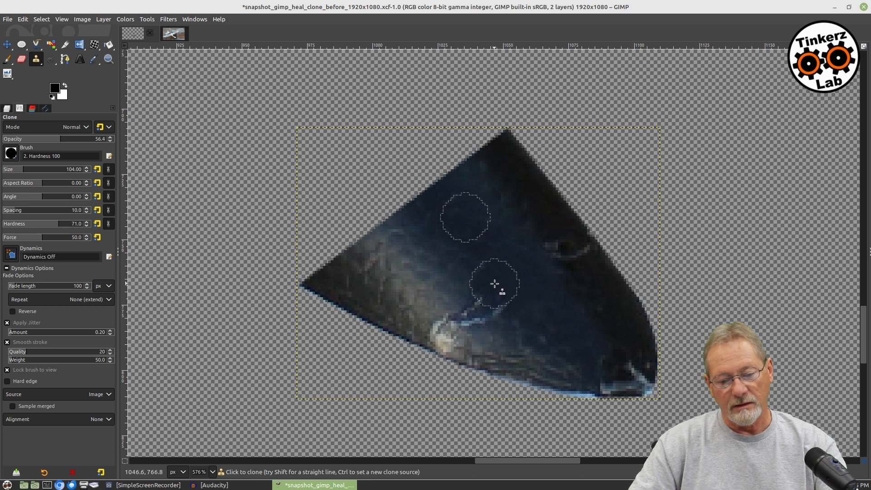
pyautogui.moveTo(506, 304)
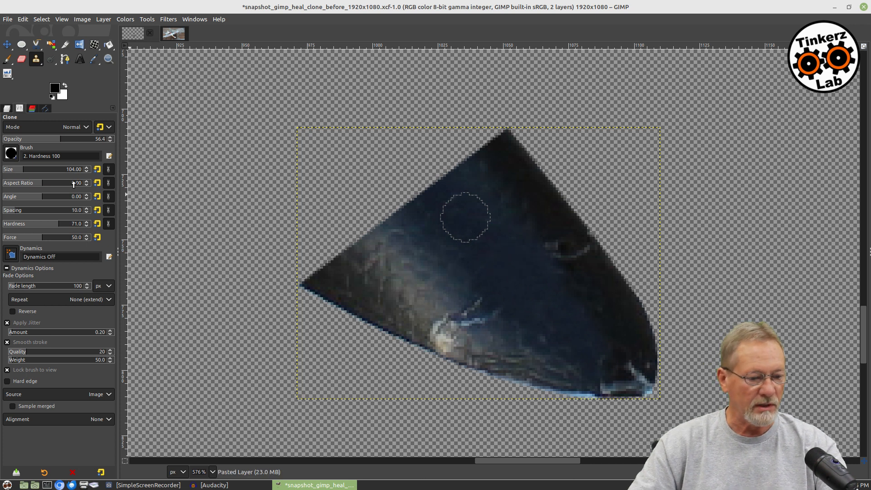
pyautogui.moveTo(11, 170)
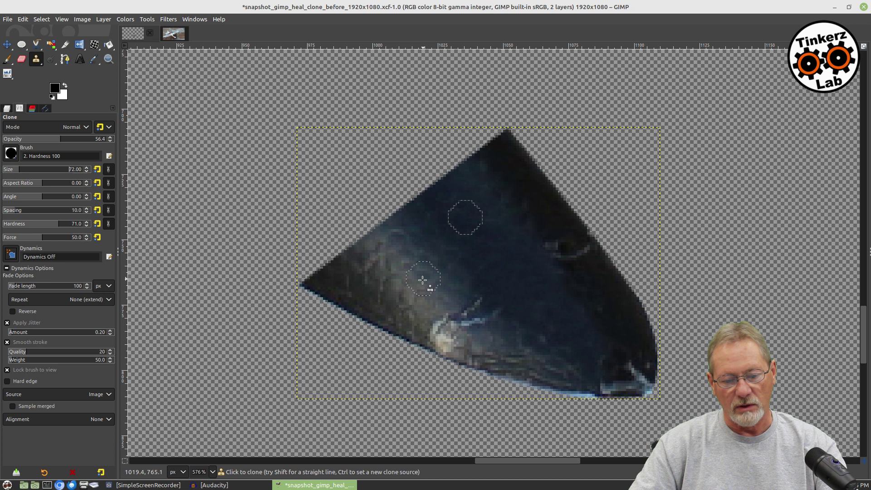
pyautogui.moveTo(422, 272)
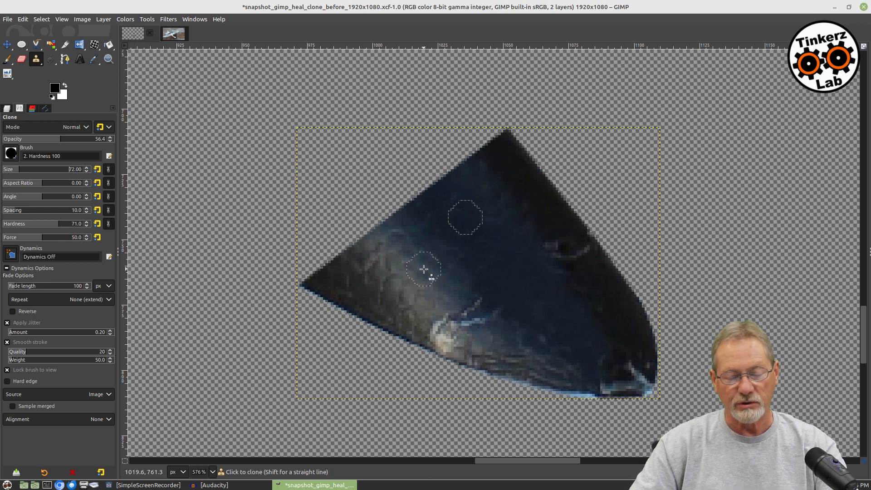
# Step: Clone dark texture over the lower-left glare spots, then pick another clean source patch
pyautogui.click(425, 268)
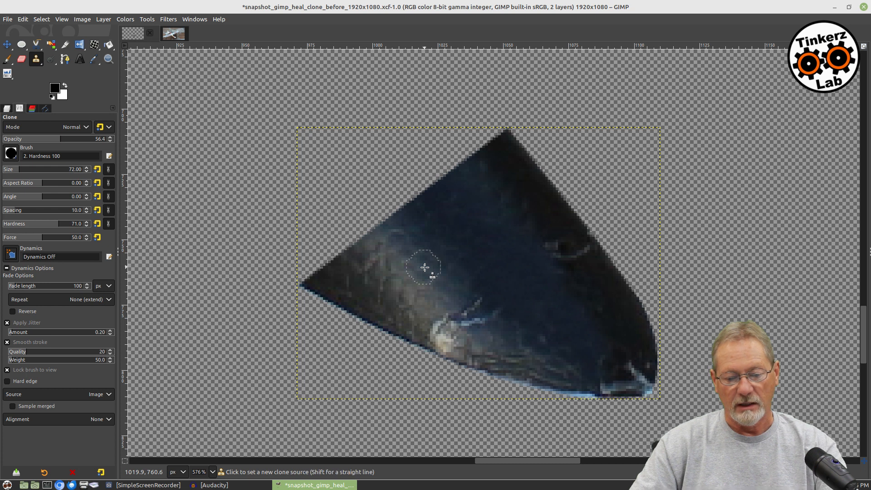
pyautogui.click(425, 267)
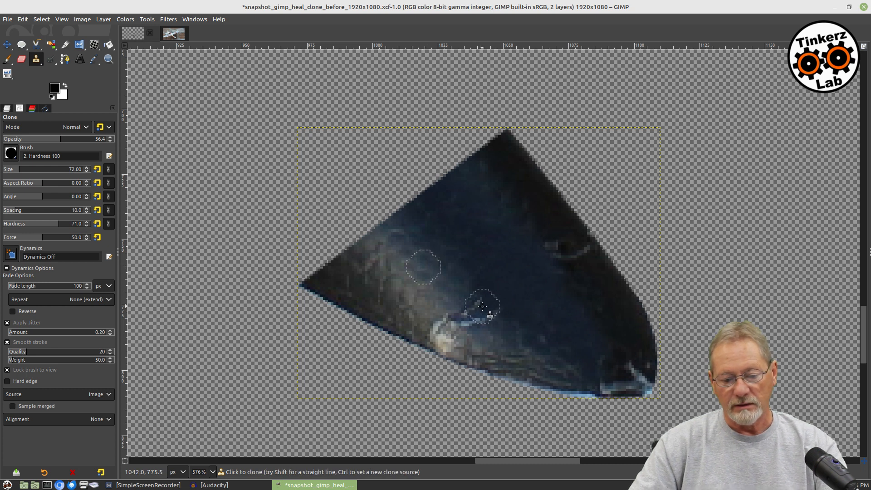
pyautogui.moveTo(477, 310)
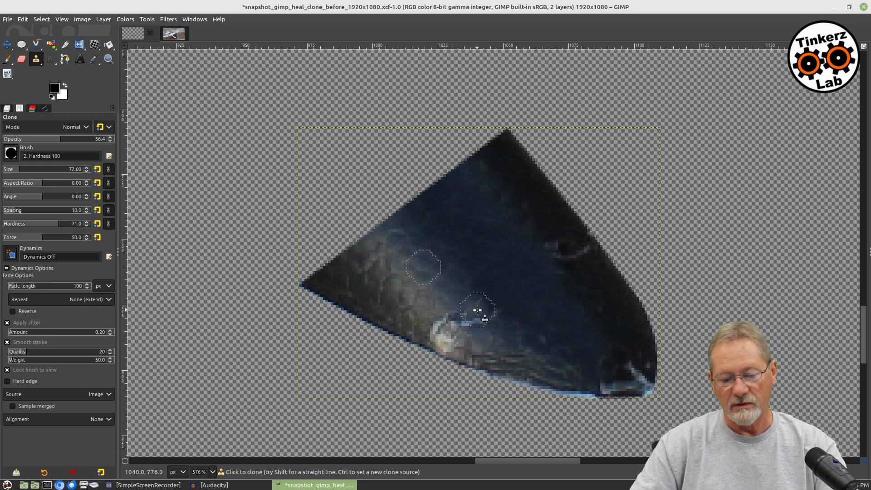
pyautogui.moveTo(474, 316)
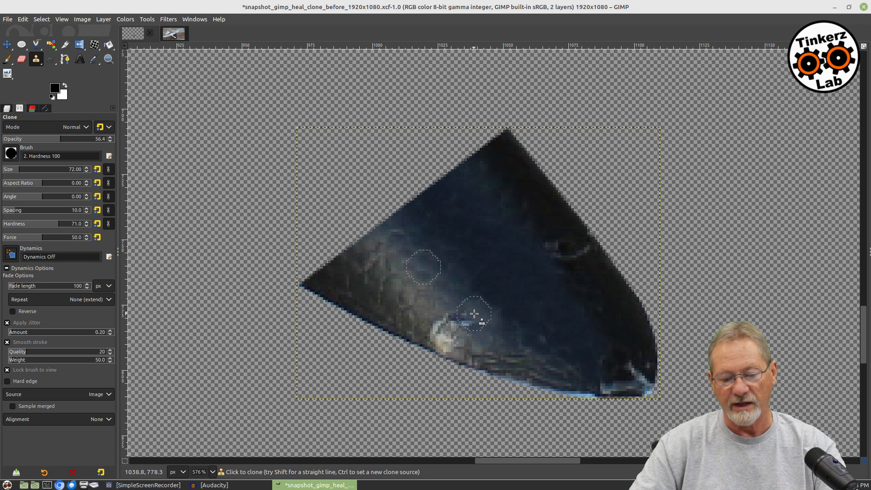
pyautogui.moveTo(465, 302)
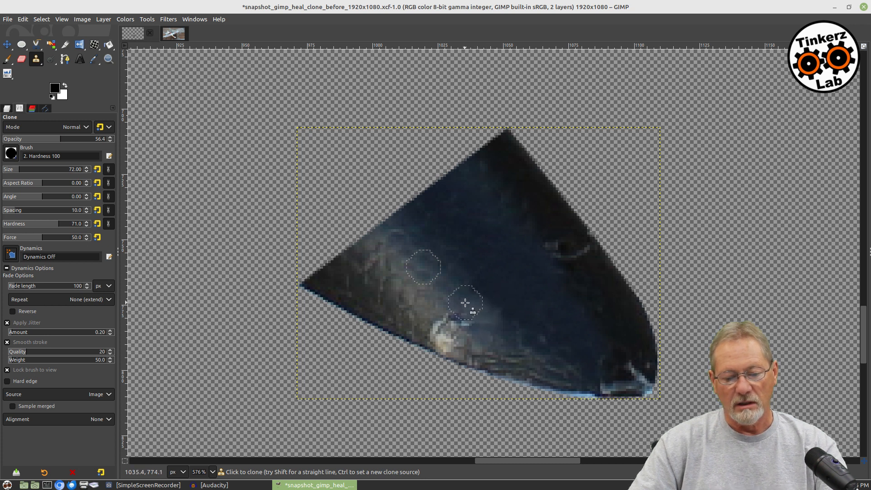
pyautogui.moveTo(462, 326)
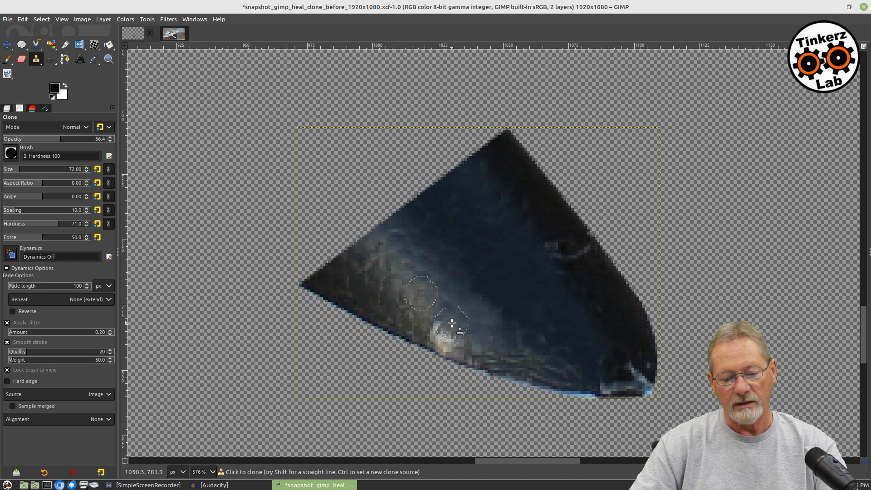
pyautogui.moveTo(459, 328)
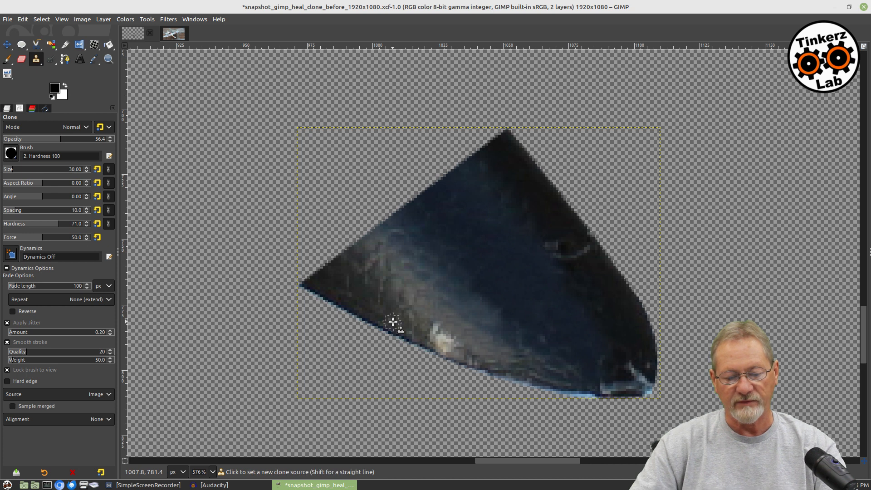
pyautogui.click(393, 321)
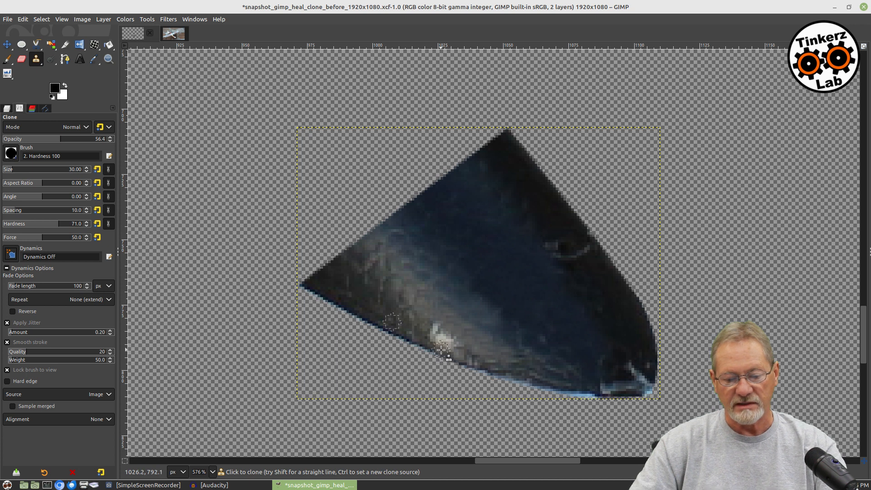
pyautogui.moveTo(471, 366)
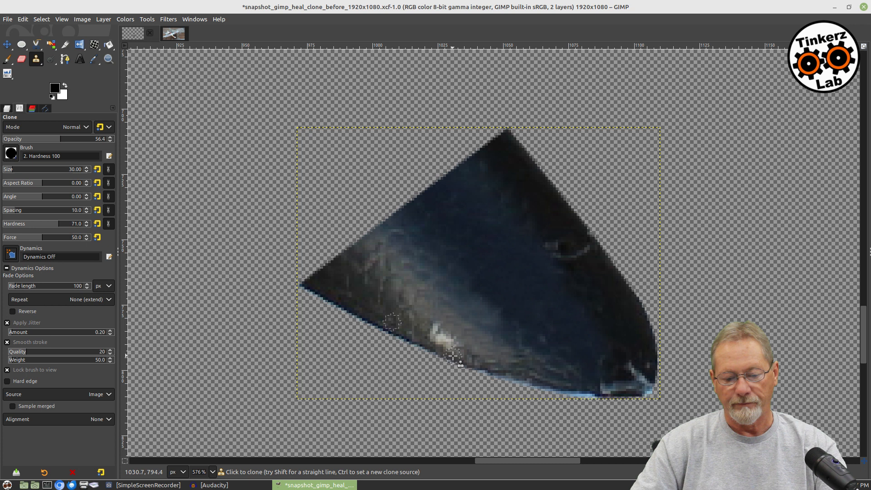
pyautogui.moveTo(449, 358)
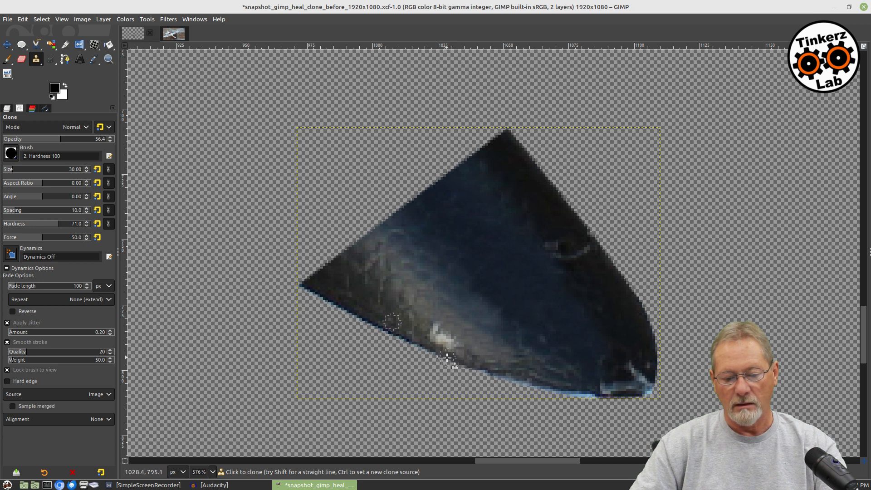
pyautogui.moveTo(151, 247)
pyautogui.write('40')
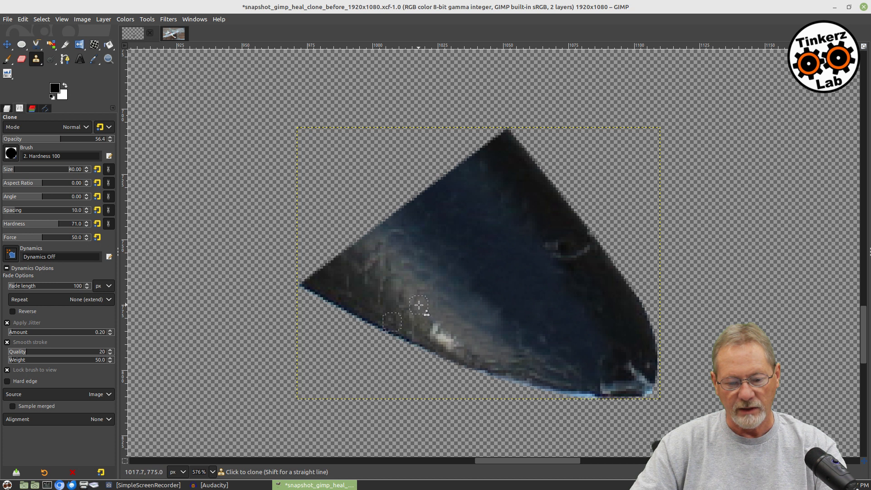
pyautogui.moveTo(411, 302)
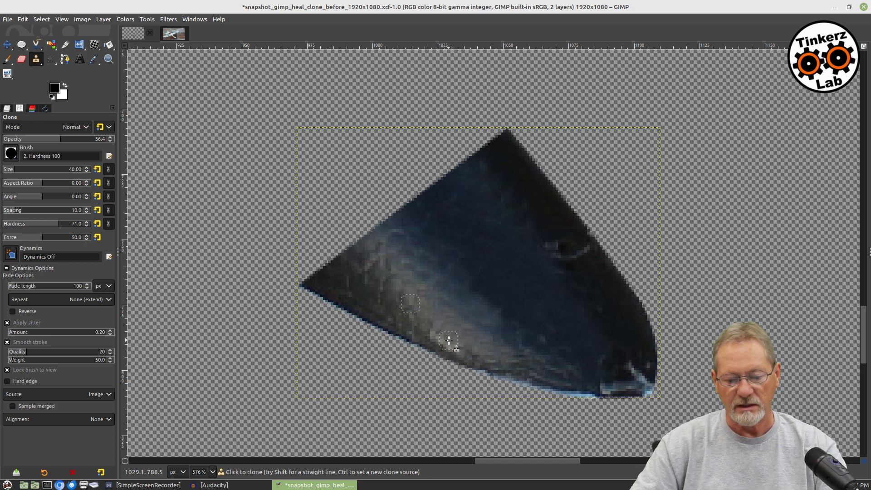
pyautogui.moveTo(433, 331)
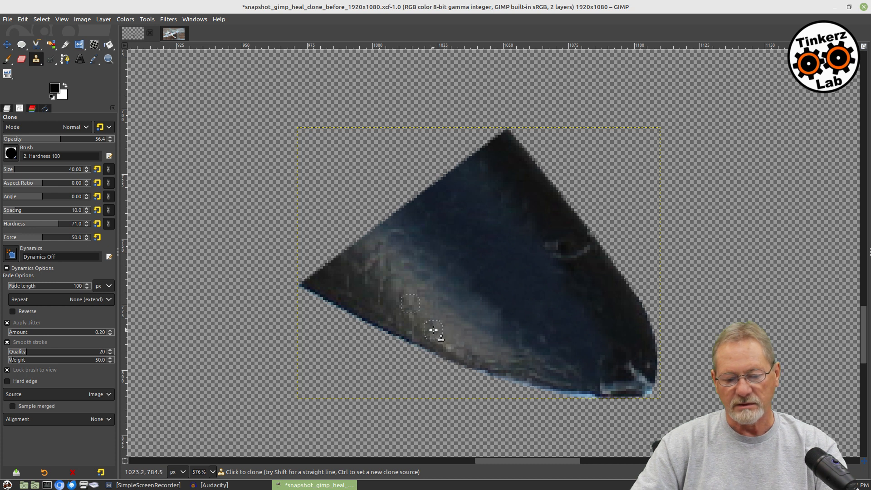
pyautogui.moveTo(428, 334)
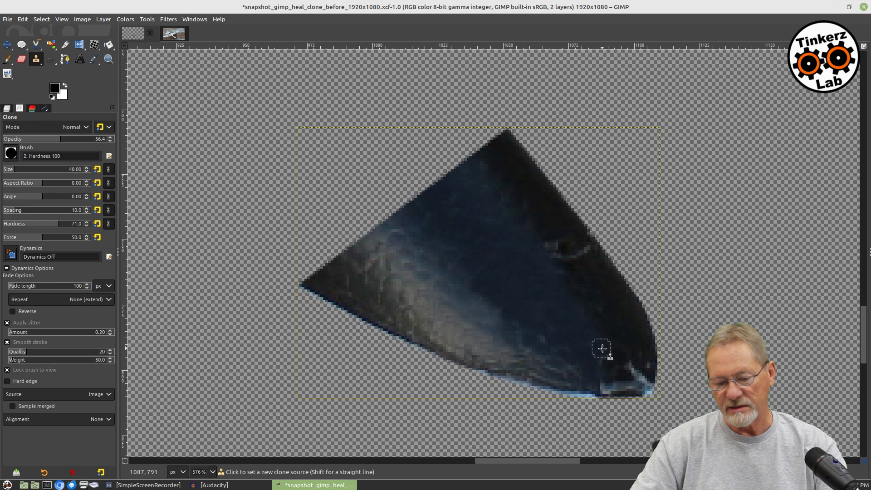
# Step: Sample a clone source from the lower-right area of the canopy
pyautogui.click(602, 349)
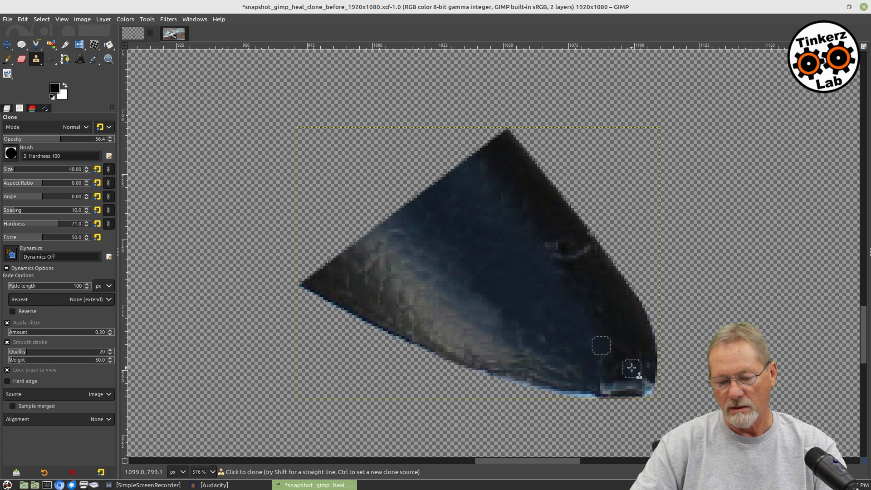
pyautogui.moveTo(591, 380)
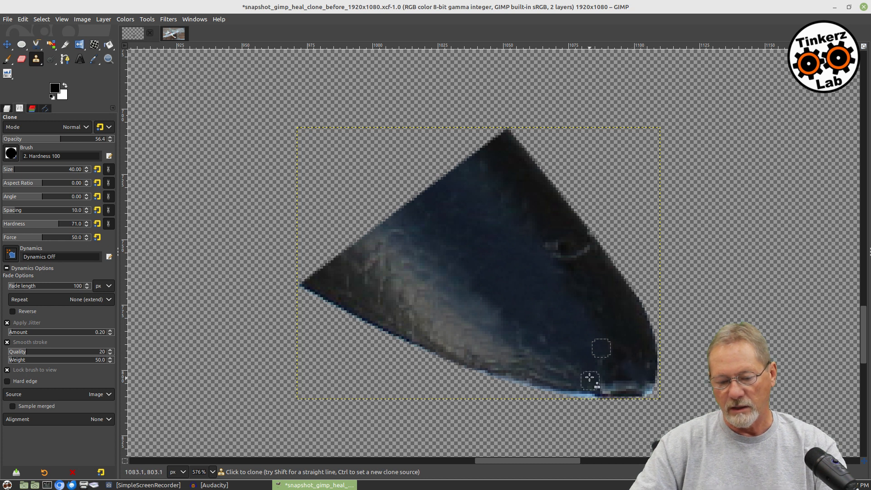
pyautogui.moveTo(605, 385)
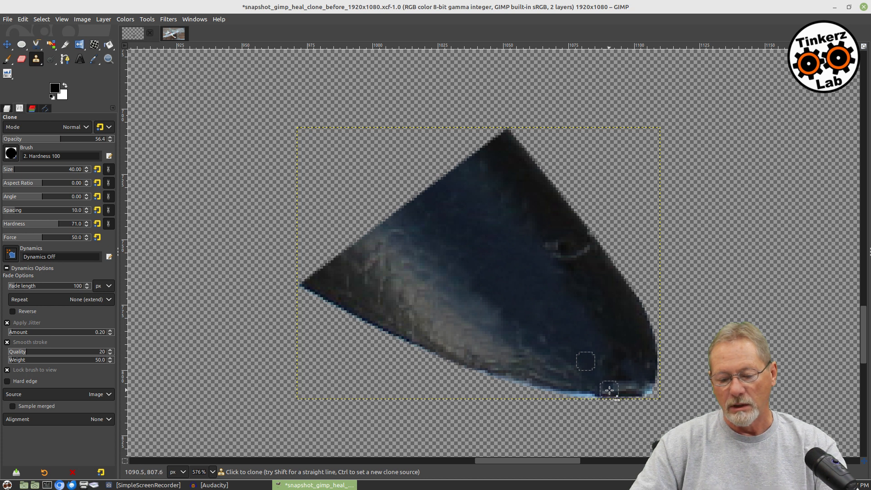
pyautogui.moveTo(611, 369)
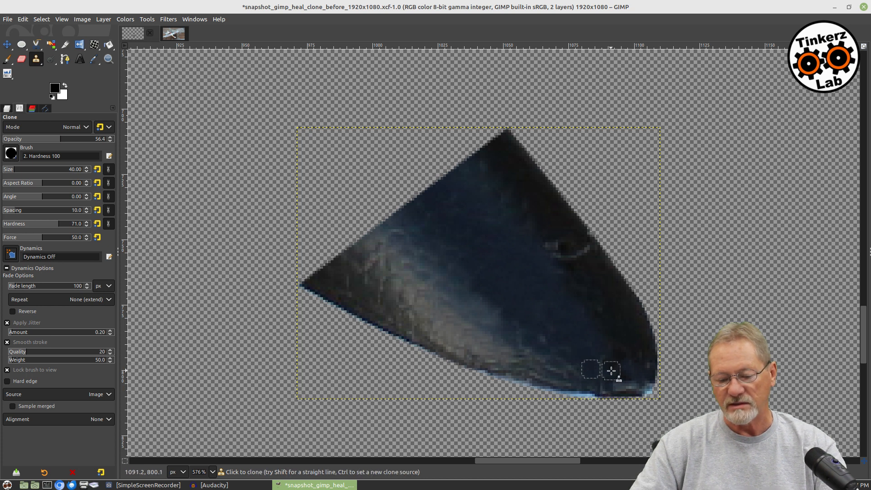
pyautogui.moveTo(530, 290)
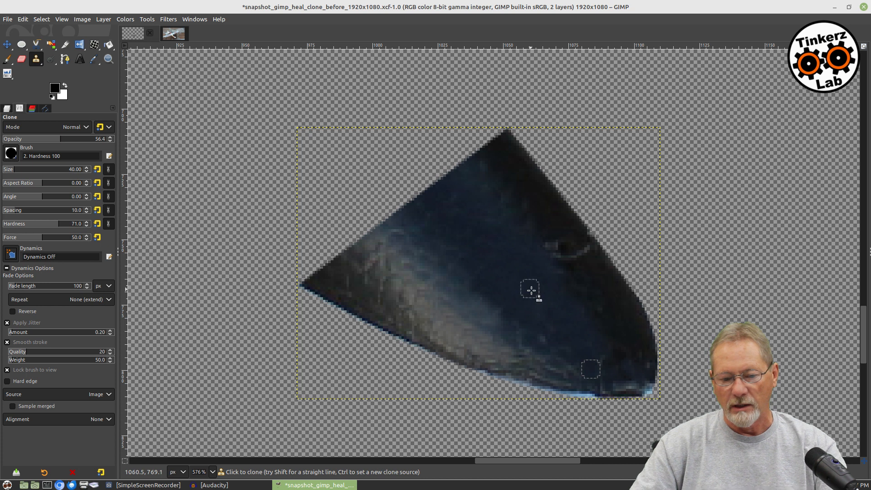
pyautogui.moveTo(549, 198)
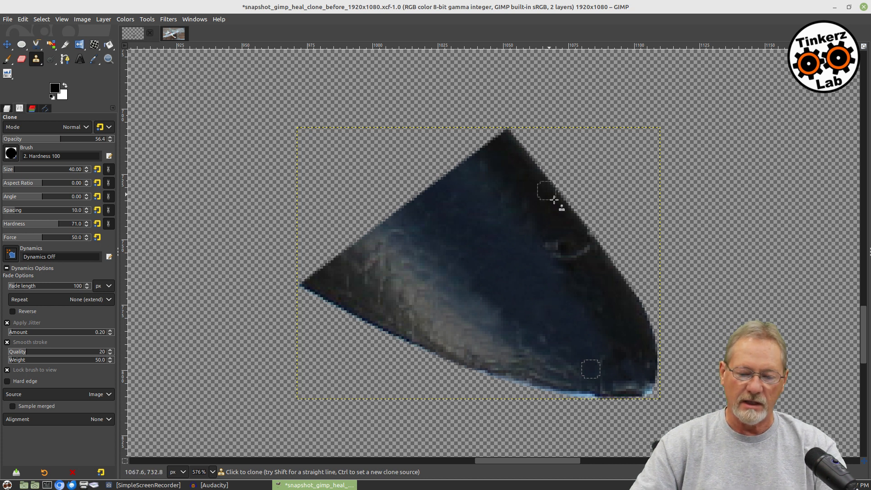
pyautogui.moveTo(571, 223)
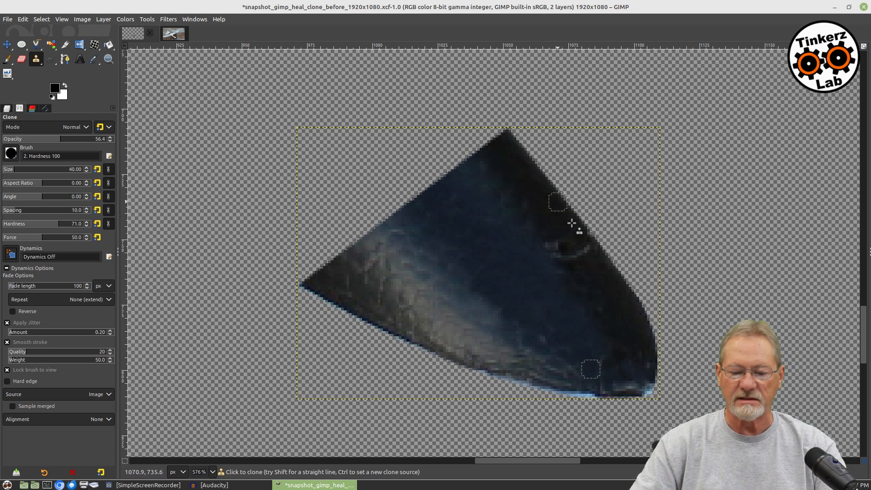
pyautogui.moveTo(648, 350)
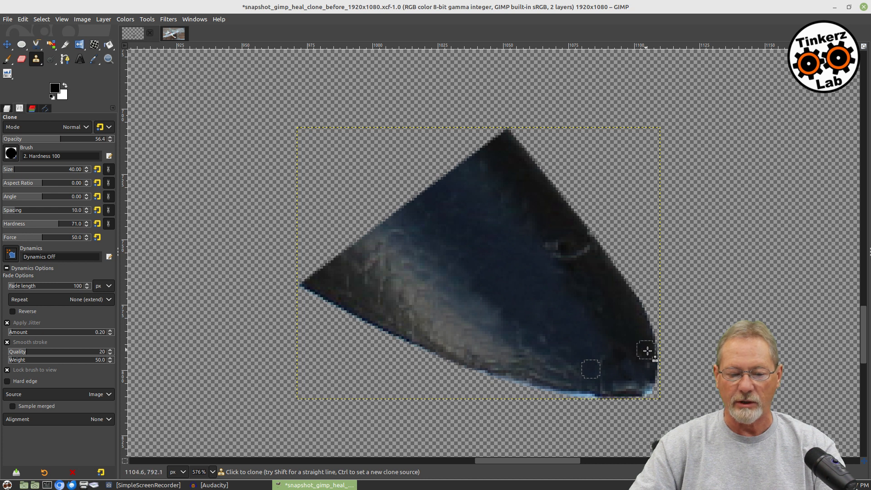
pyautogui.moveTo(562, 324)
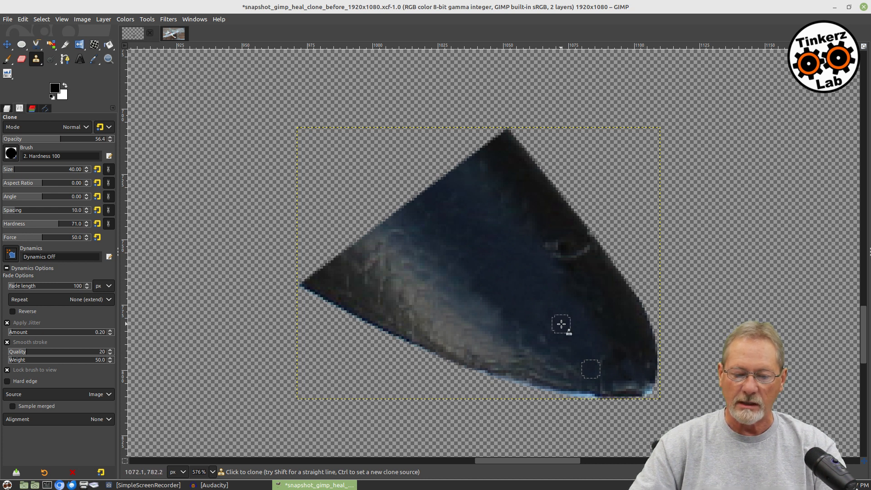
pyautogui.moveTo(475, 299)
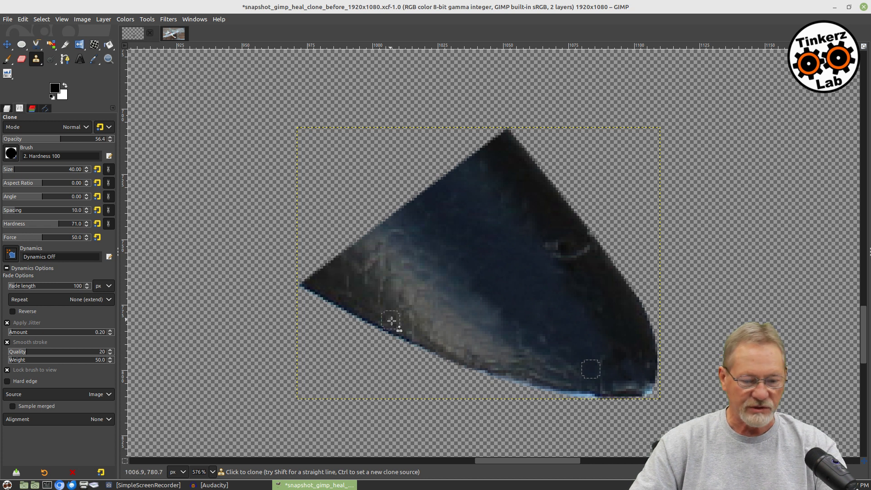
pyautogui.moveTo(479, 341)
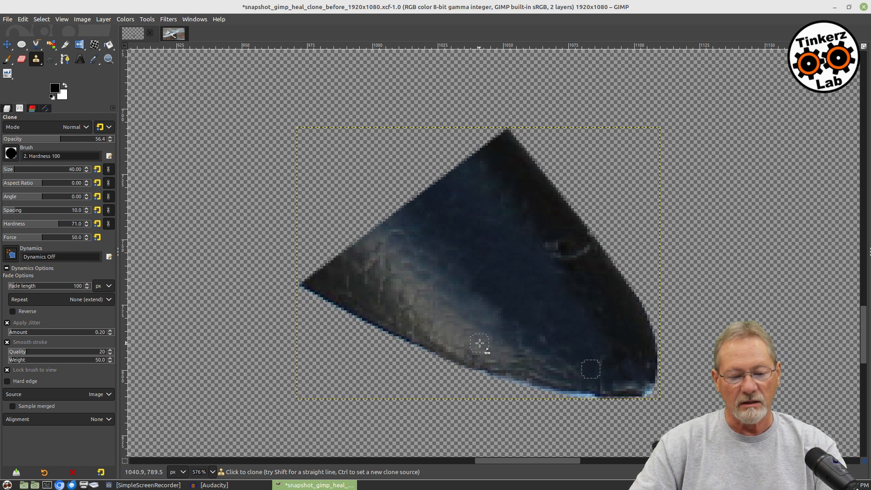
pyautogui.moveTo(589, 401)
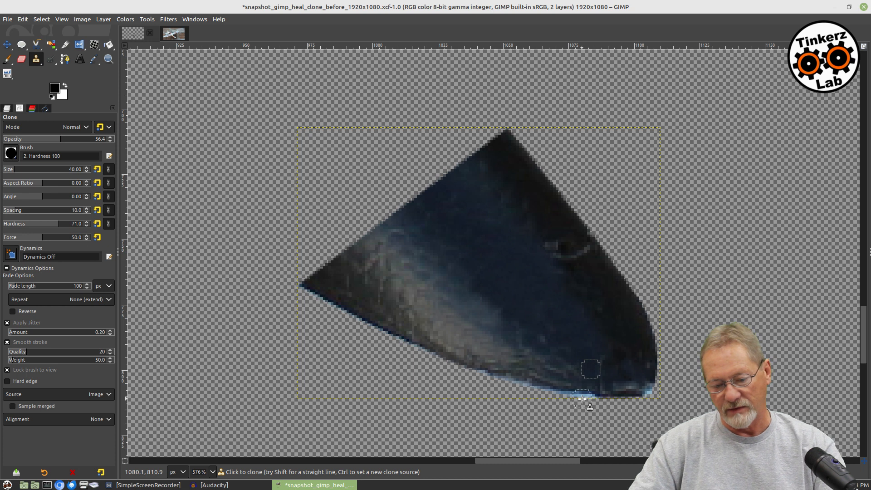
pyautogui.moveTo(625, 386)
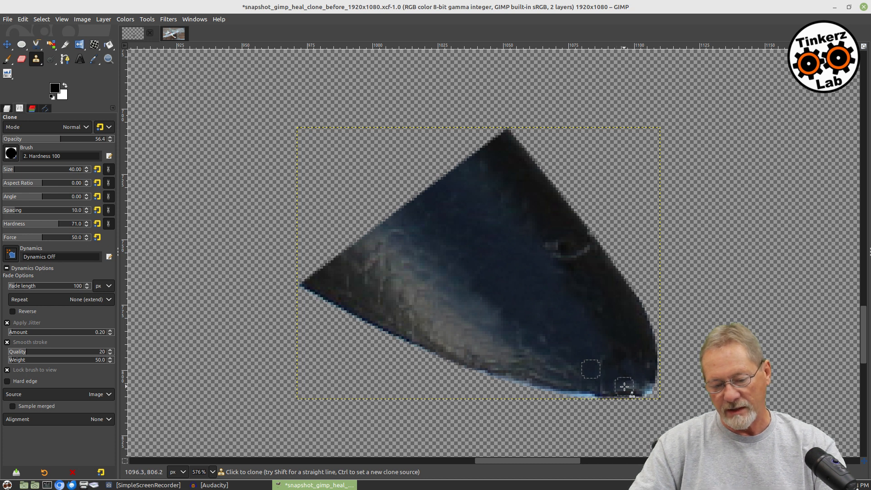
pyautogui.moveTo(645, 392)
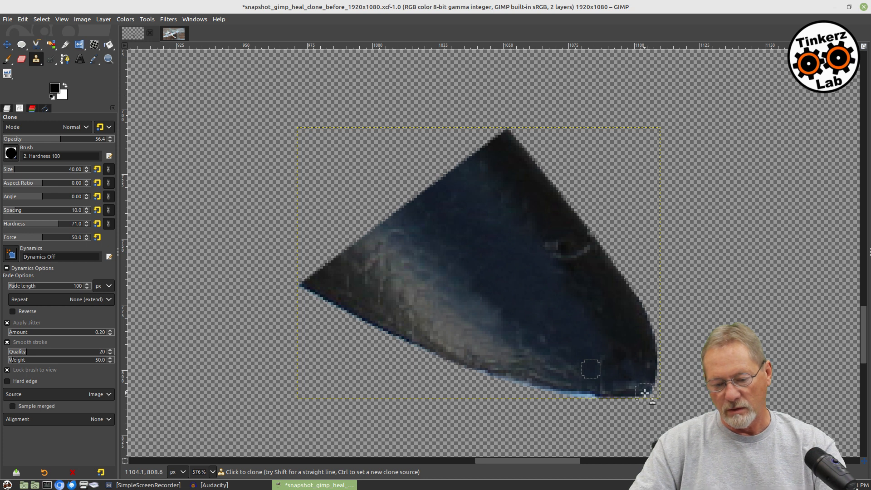
pyautogui.moveTo(638, 388)
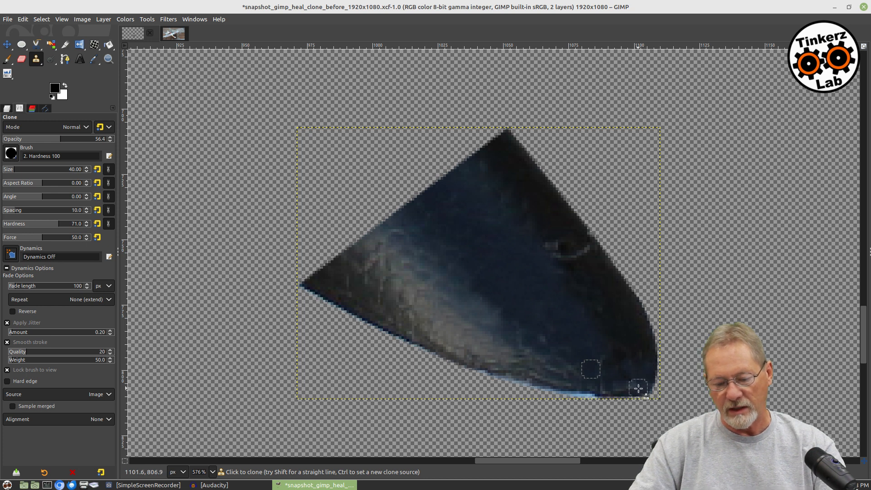
pyautogui.moveTo(634, 392)
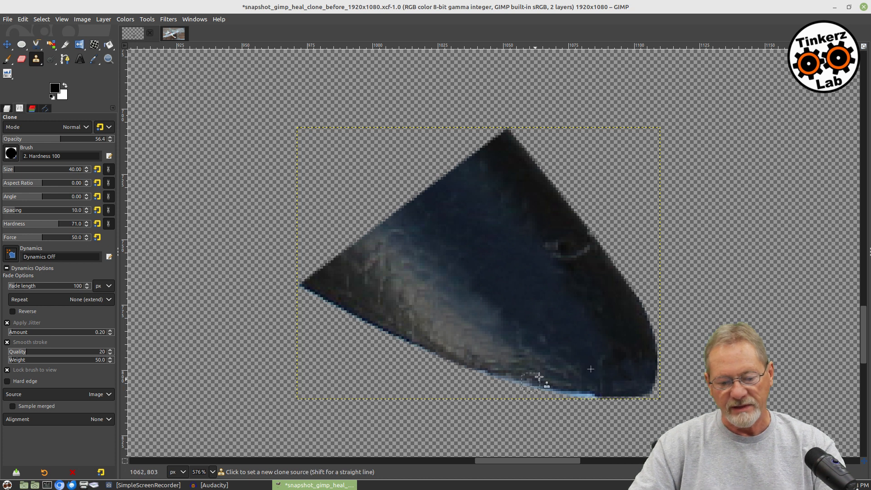
# Step: Set a new clone source patch near the canopy's bottom edge
pyautogui.click(539, 377)
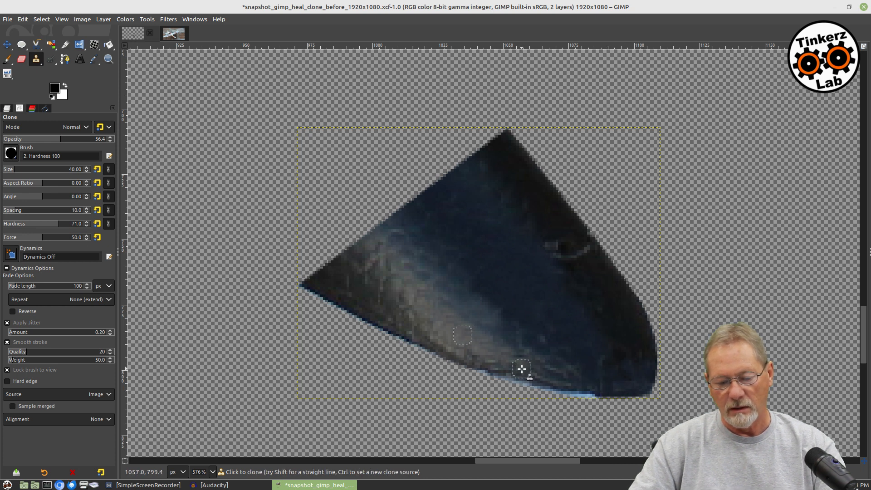
pyautogui.moveTo(536, 377)
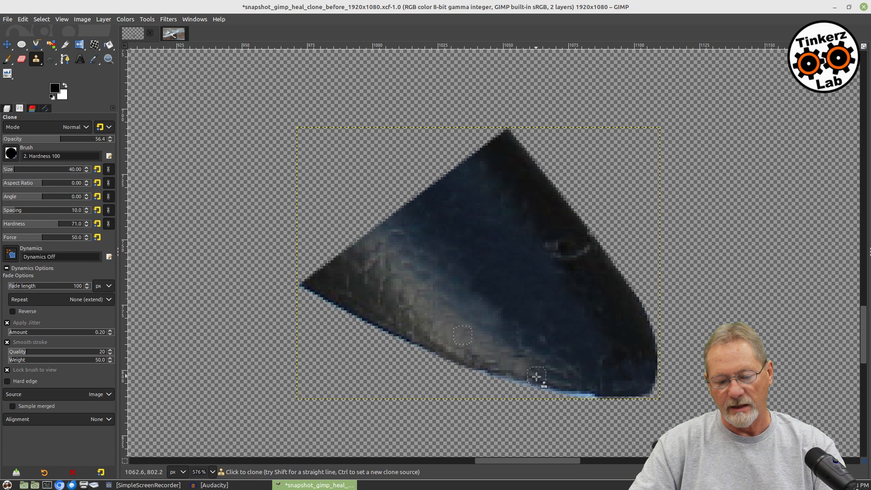
pyautogui.moveTo(546, 384)
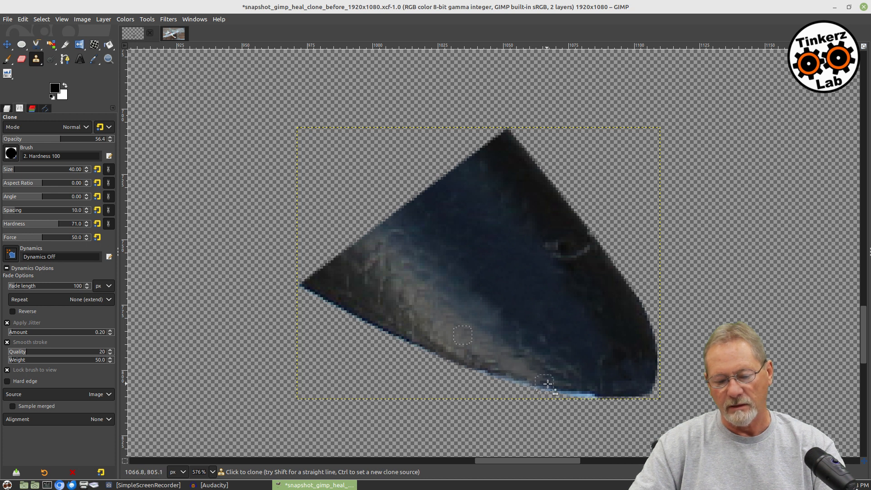
pyautogui.moveTo(497, 358)
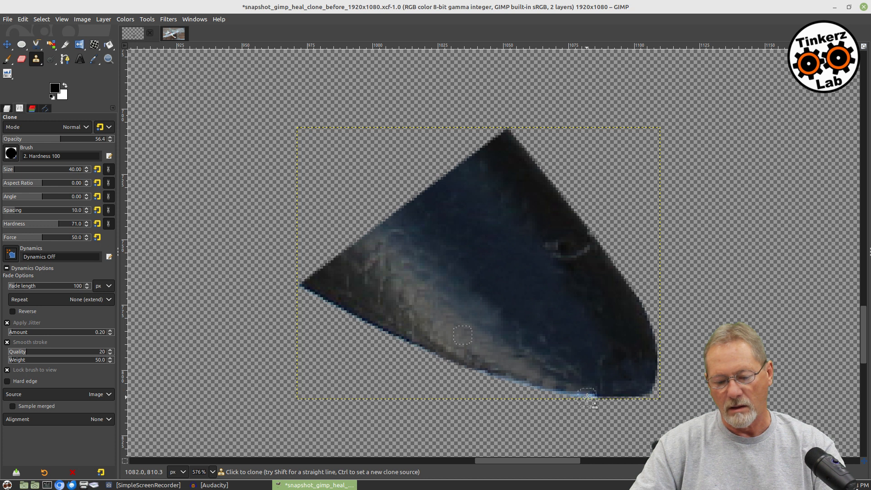
pyautogui.moveTo(577, 396)
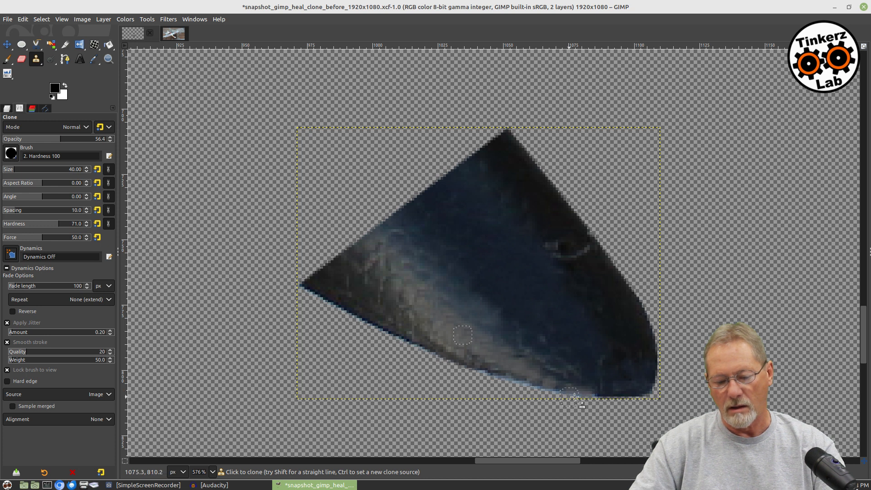
pyautogui.moveTo(555, 370)
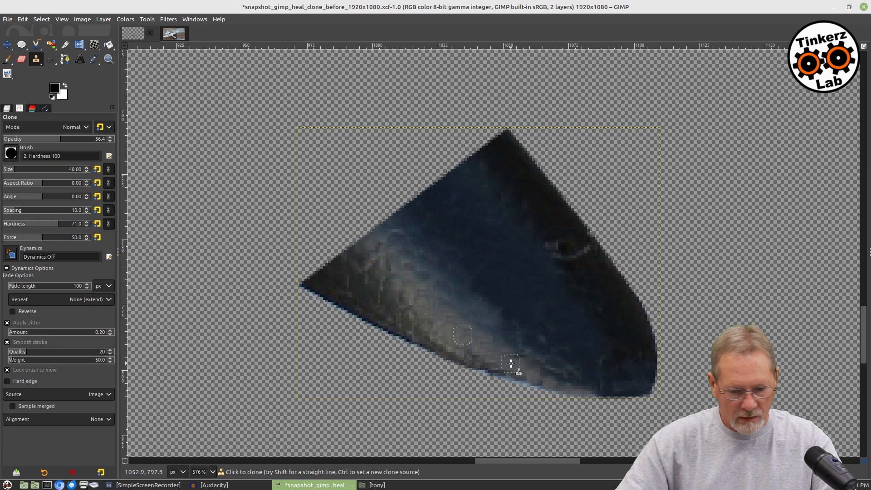
pyautogui.moveTo(547, 380)
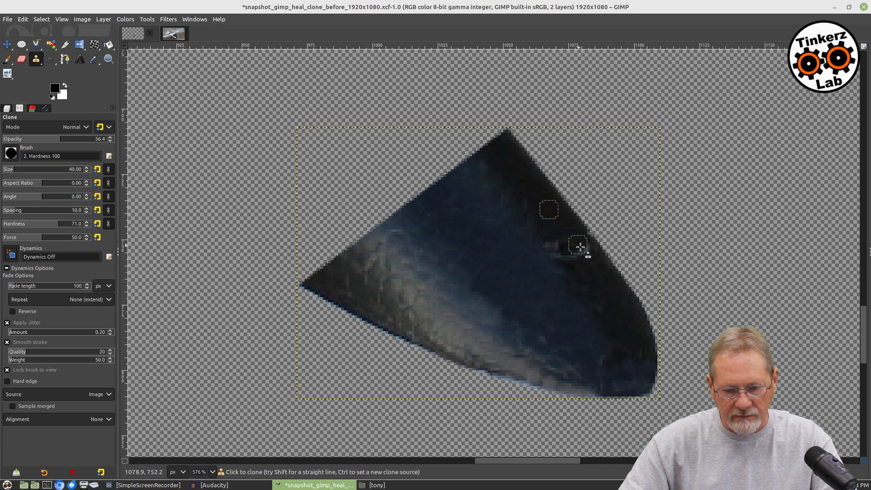
pyautogui.moveTo(590, 240)
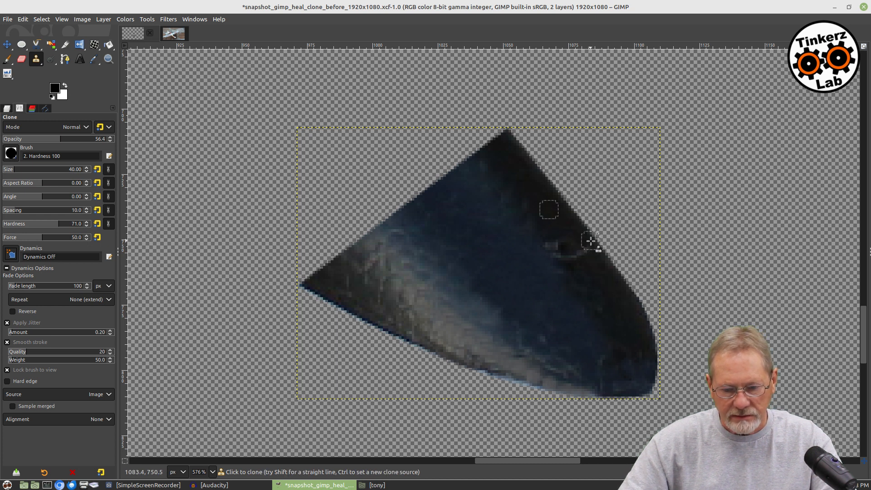
pyautogui.moveTo(581, 259)
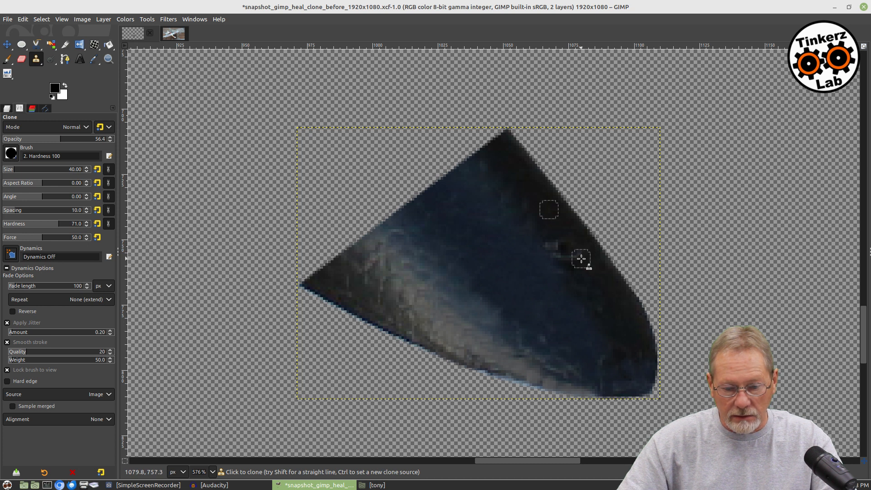
pyautogui.moveTo(558, 246)
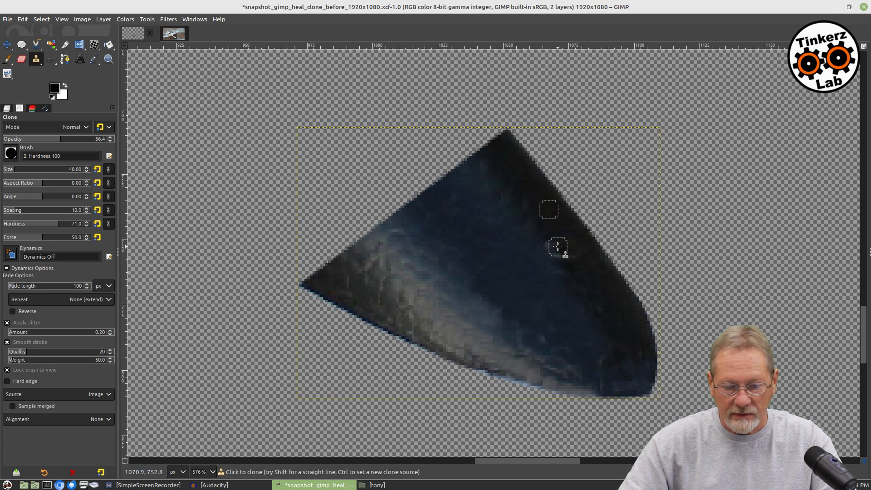
pyautogui.moveTo(569, 260)
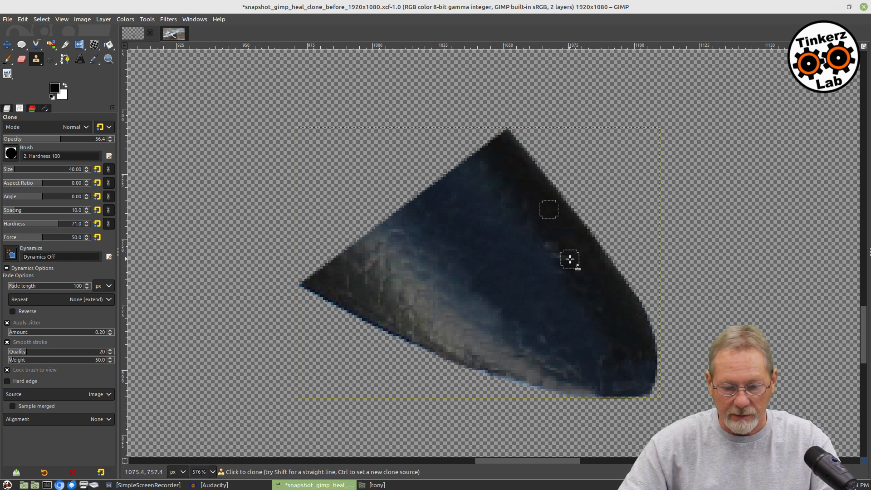
pyautogui.moveTo(559, 249)
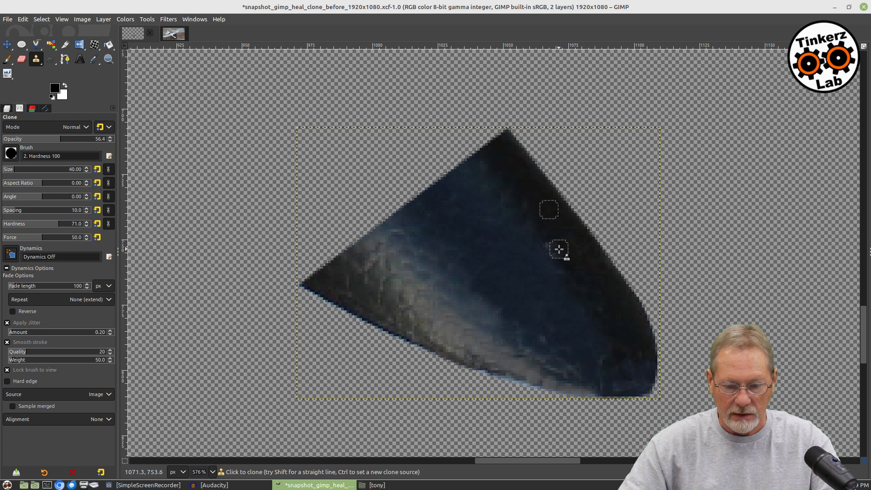
pyautogui.moveTo(557, 253)
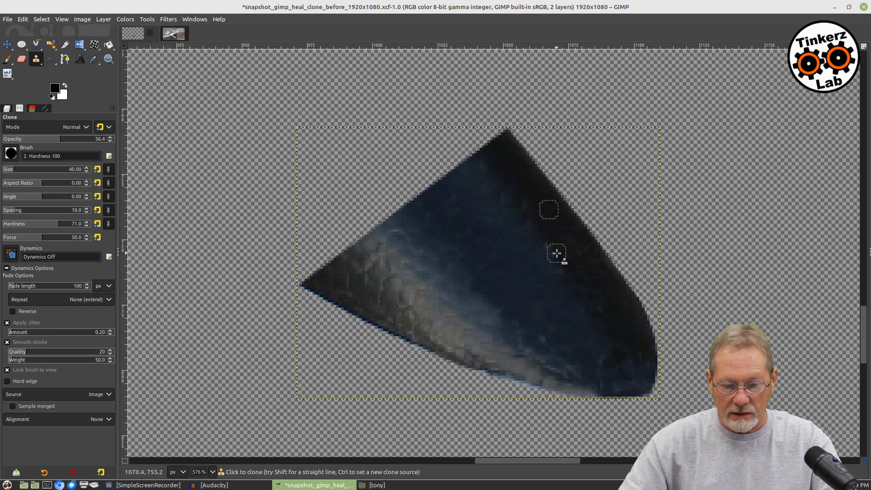
pyautogui.moveTo(571, 271)
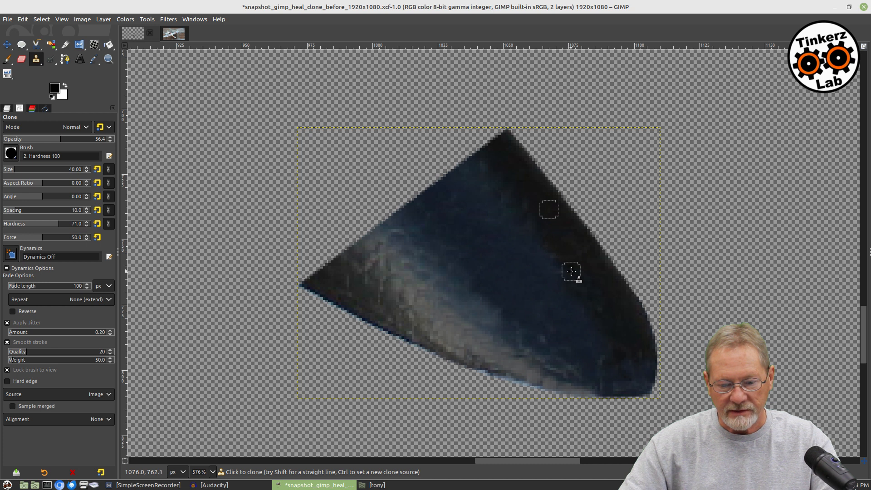
pyautogui.moveTo(601, 312)
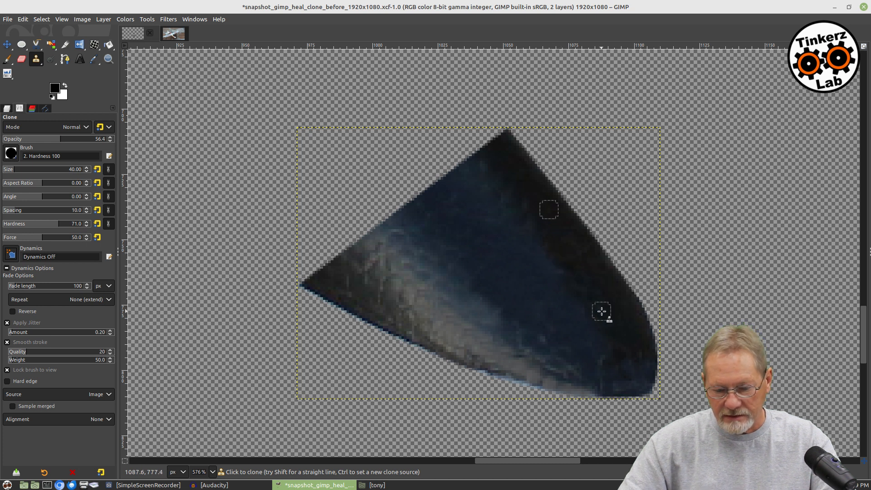
pyautogui.moveTo(648, 365)
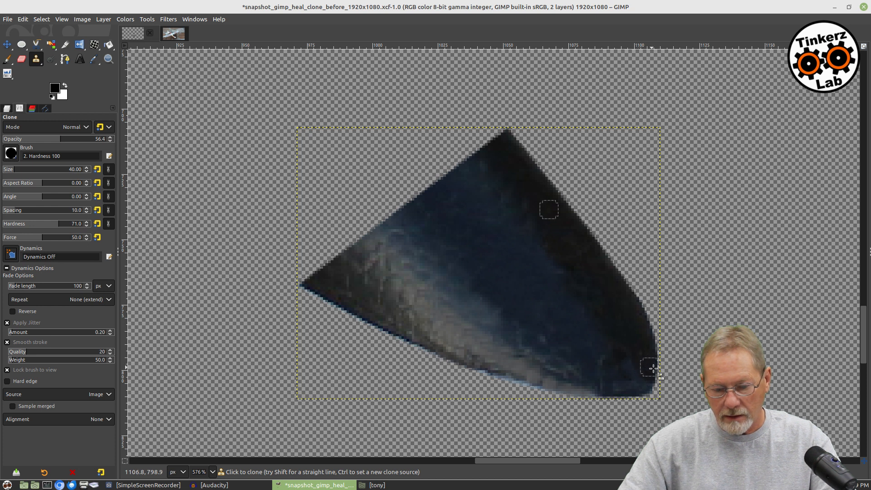
pyautogui.moveTo(613, 361)
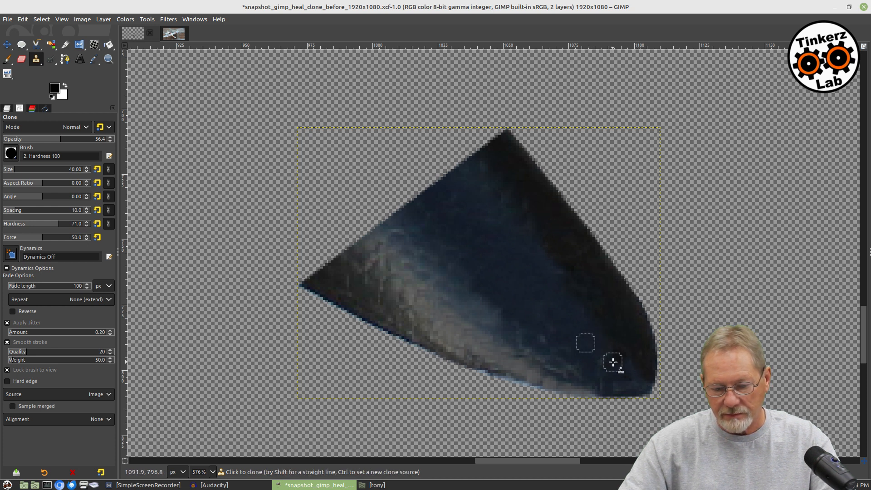
pyautogui.moveTo(630, 373)
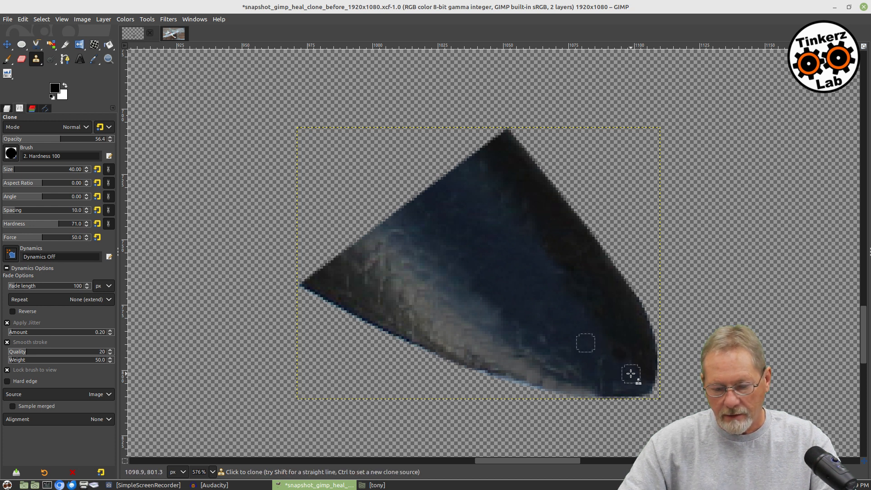
pyautogui.moveTo(622, 376)
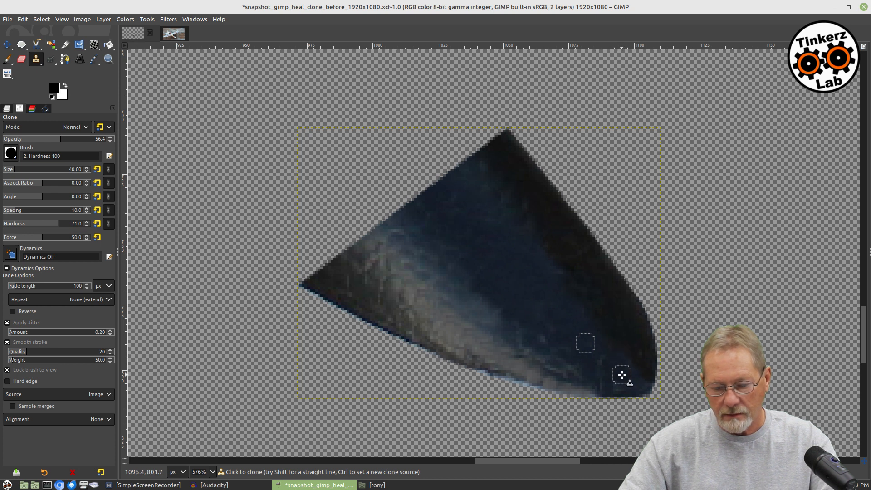
pyautogui.moveTo(651, 389)
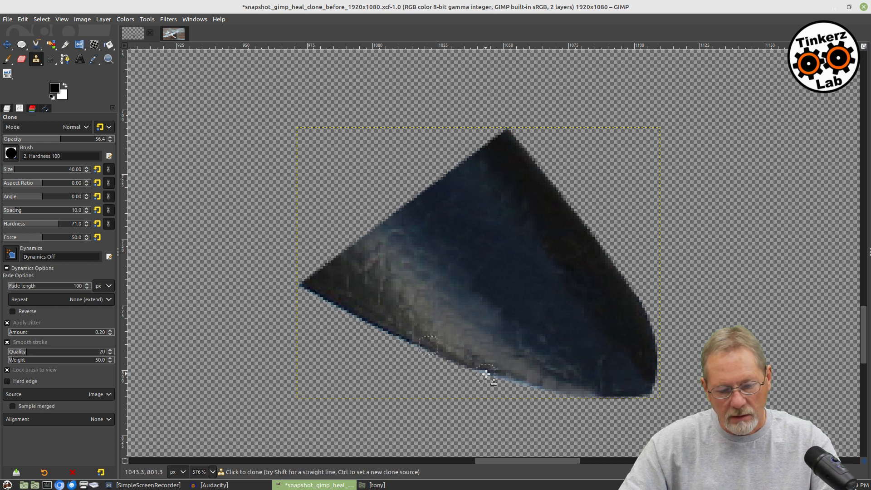
pyautogui.moveTo(520, 384)
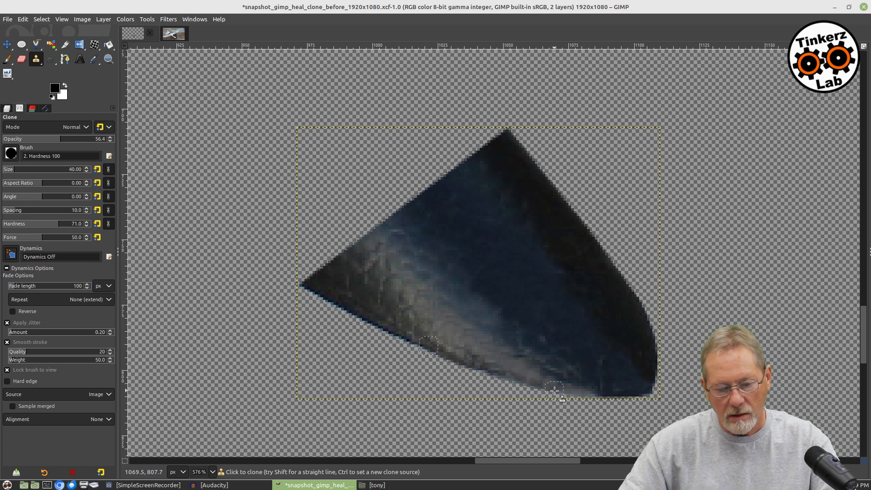
pyautogui.moveTo(483, 374)
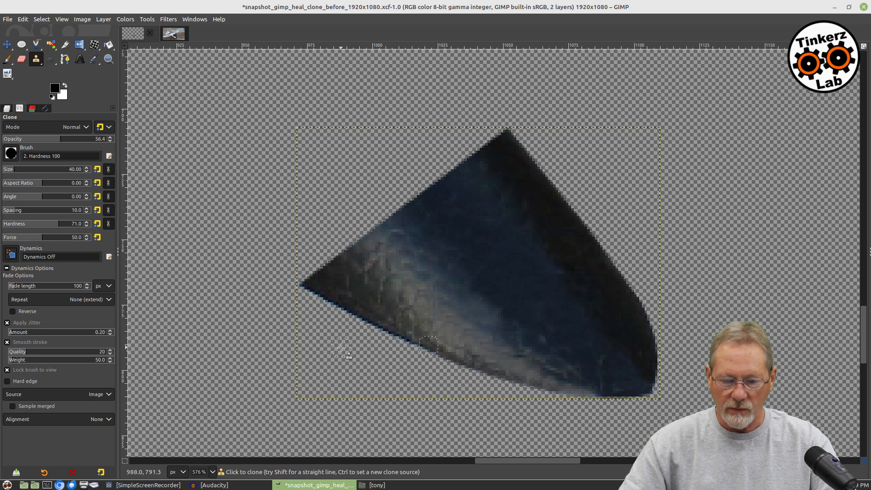
pyautogui.moveTo(501, 324)
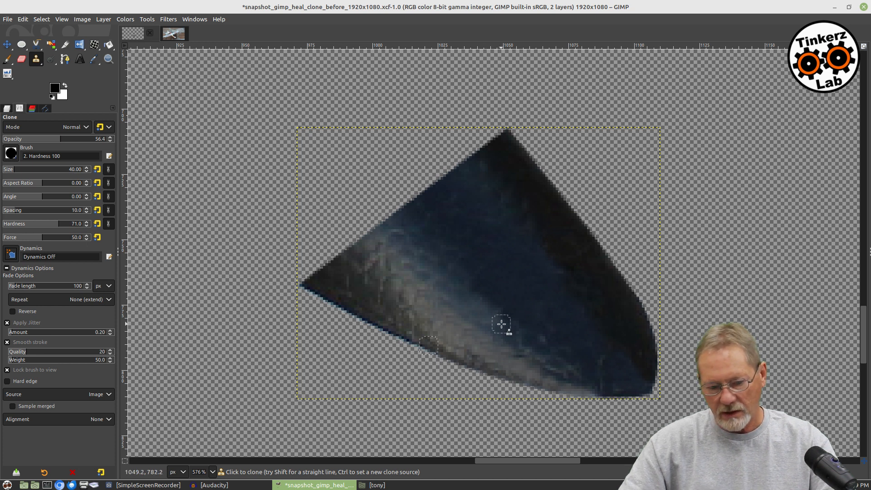
pyautogui.moveTo(539, 289)
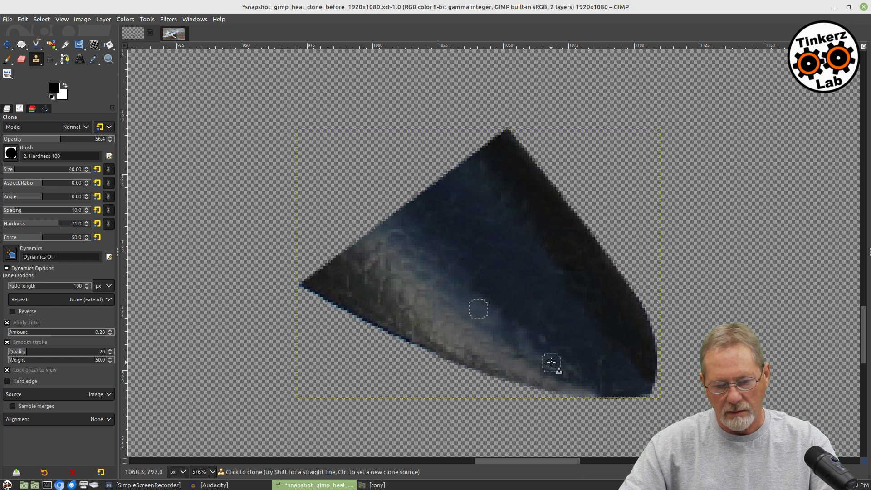
pyautogui.moveTo(566, 357)
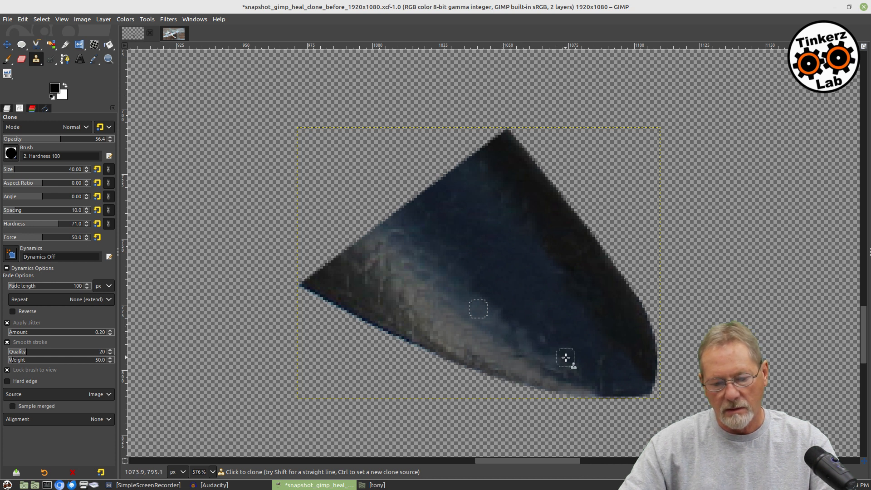
pyautogui.moveTo(589, 438)
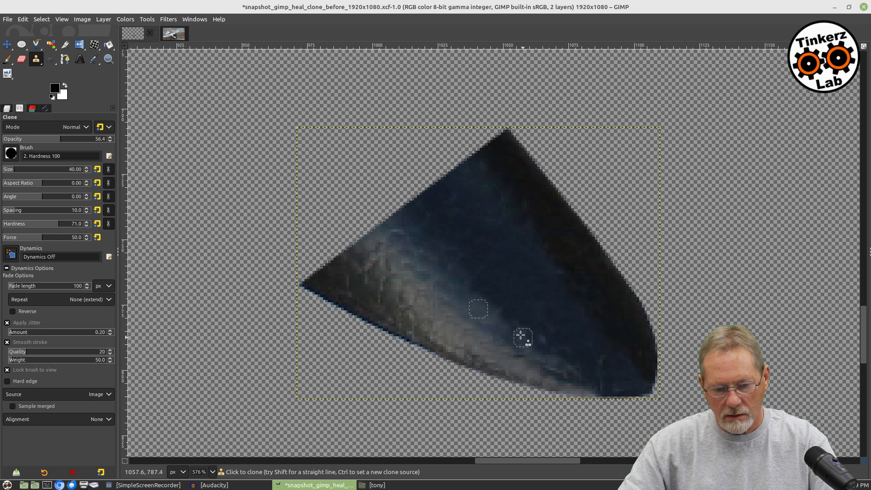
pyautogui.moveTo(558, 338)
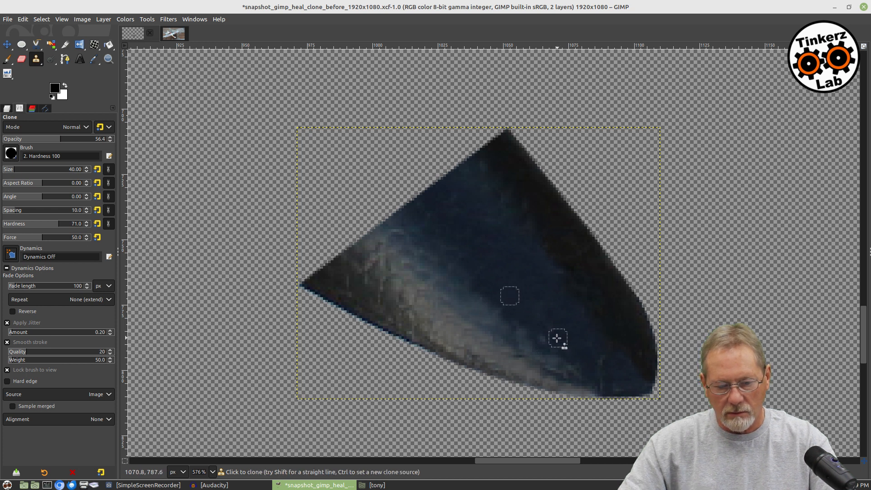
pyautogui.moveTo(570, 349)
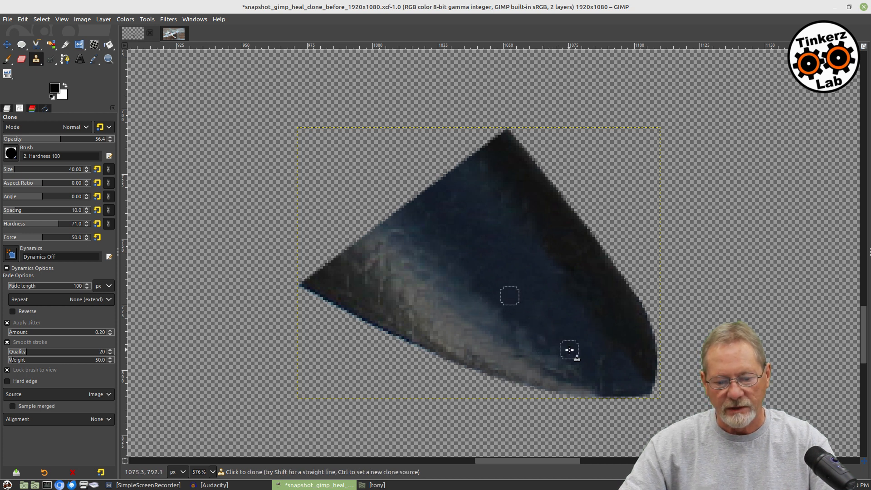
pyautogui.moveTo(544, 334)
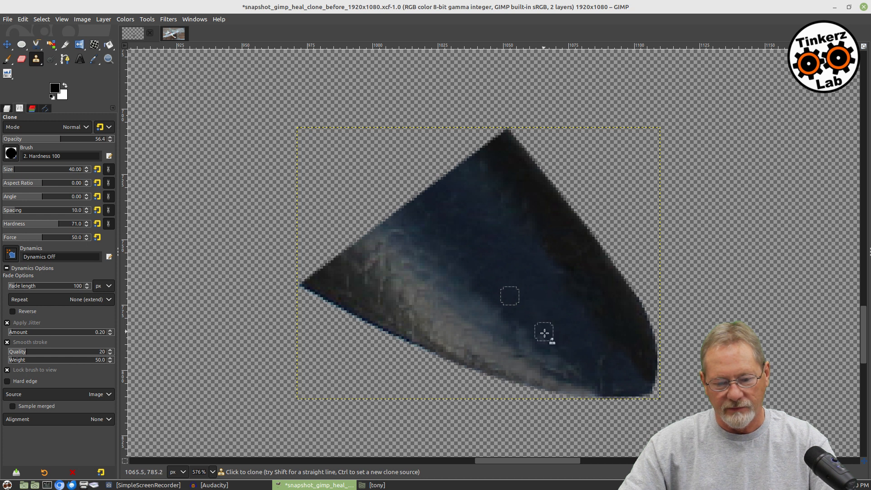
pyautogui.moveTo(521, 324)
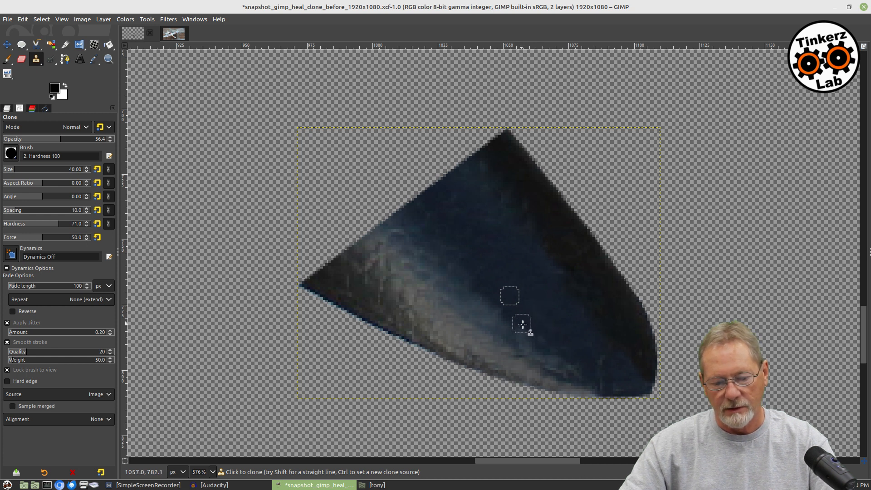
pyautogui.moveTo(565, 354)
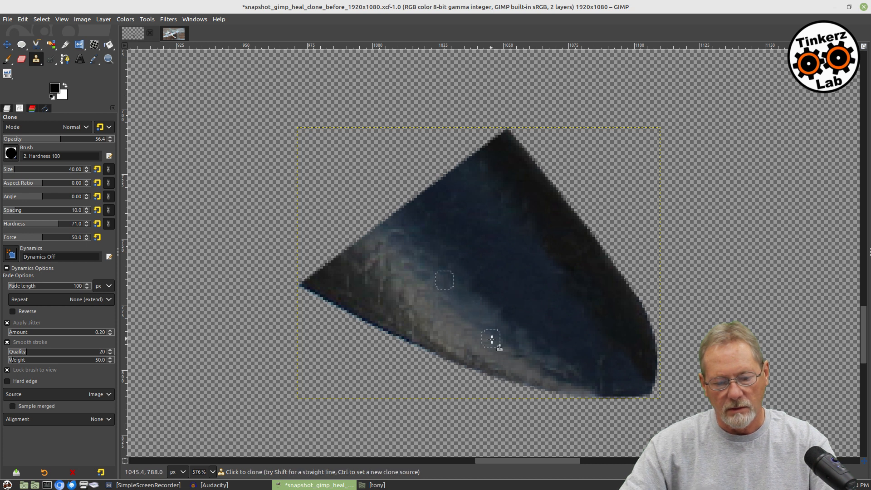
pyautogui.moveTo(512, 337)
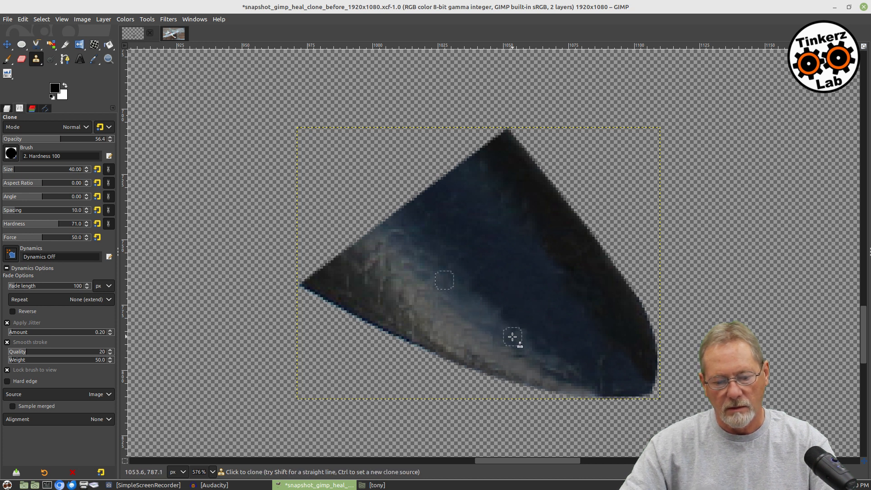
pyautogui.moveTo(537, 348)
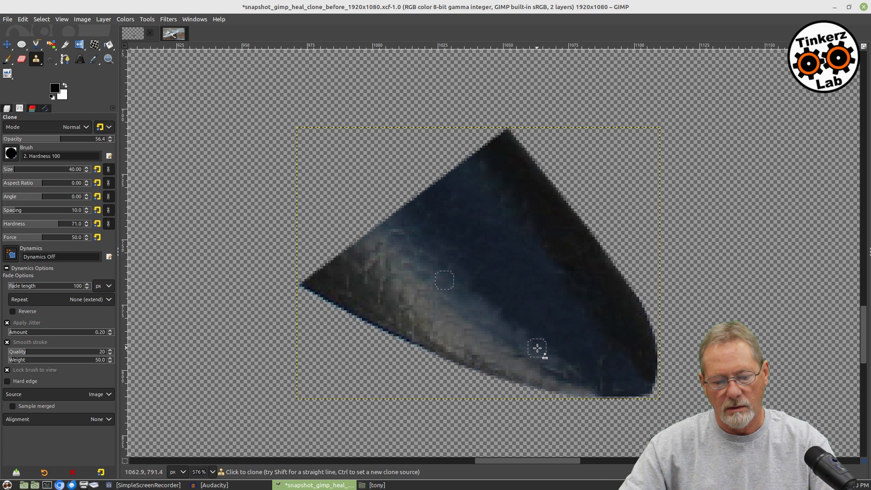
pyautogui.moveTo(498, 315)
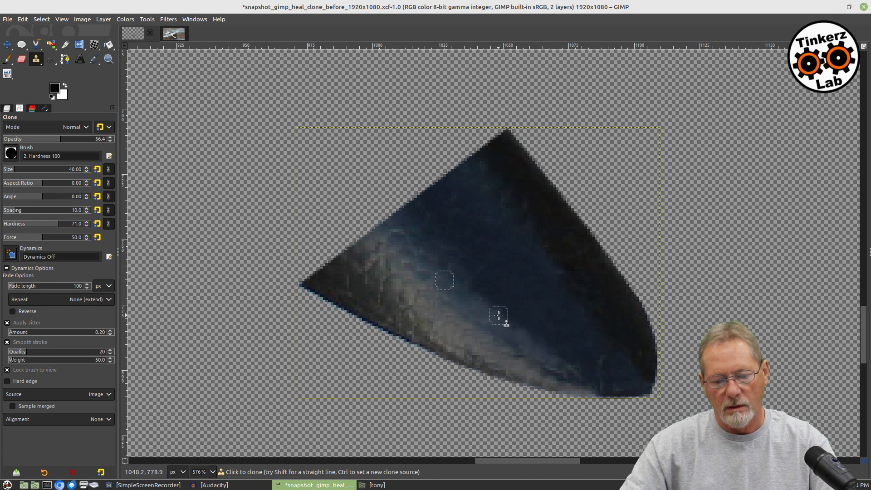
pyautogui.moveTo(488, 323)
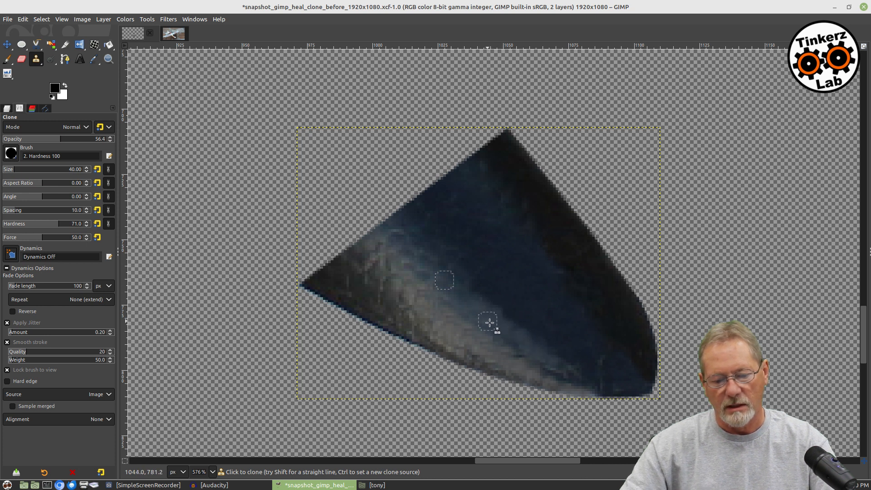
pyautogui.moveTo(558, 377)
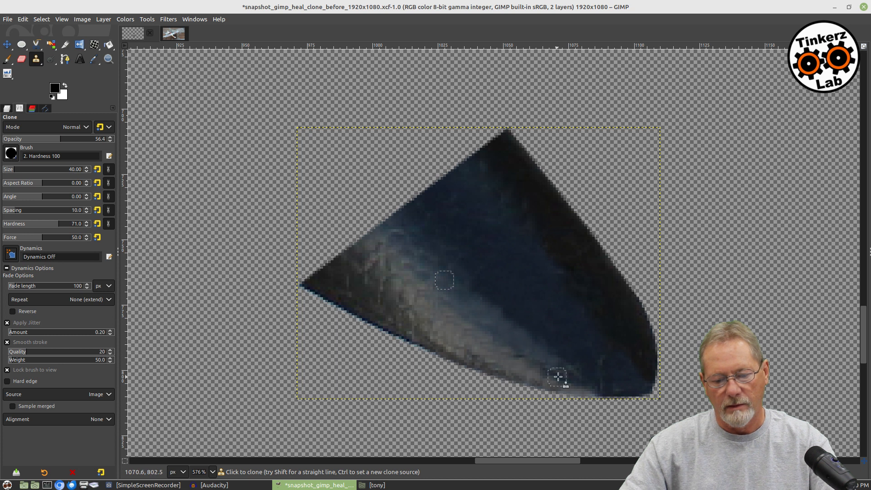
pyautogui.moveTo(287, 330)
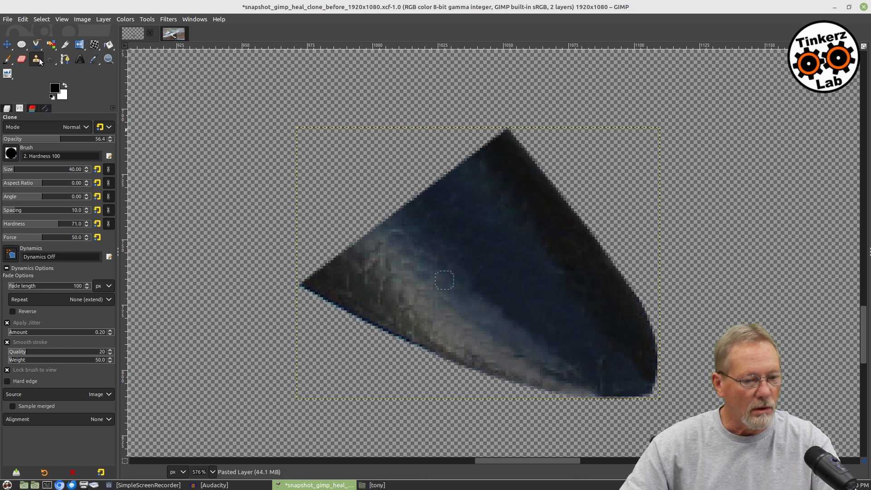
# Step: Select the Heal tool from the clone group, with a 93 brush size and Smooth stroke enabled
pyautogui.click(34, 59)
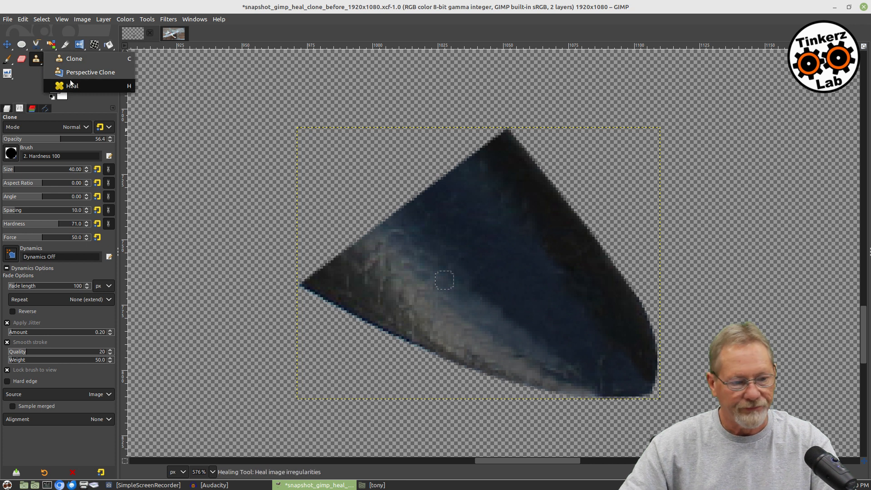
pyautogui.click(72, 86)
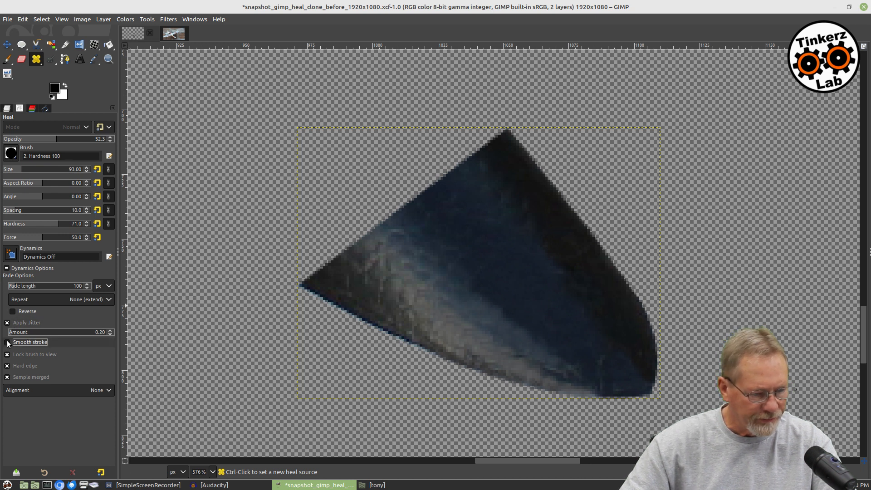
pyautogui.click(7, 341)
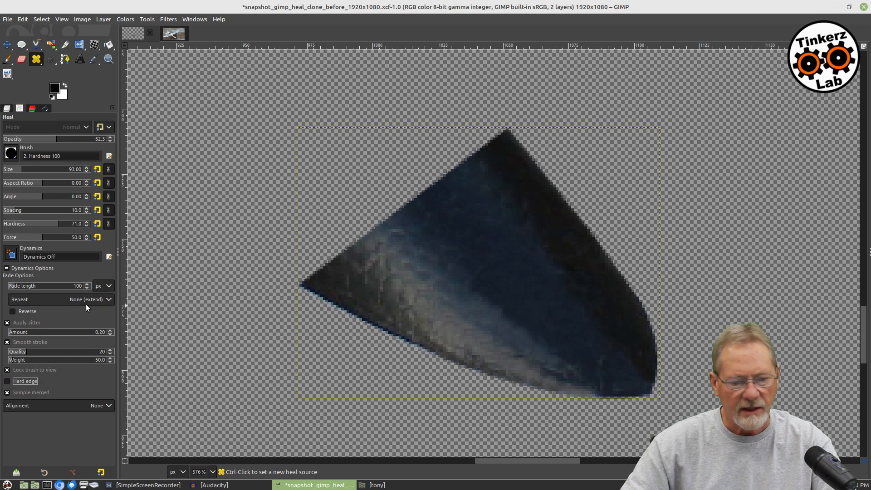
pyautogui.moveTo(464, 225)
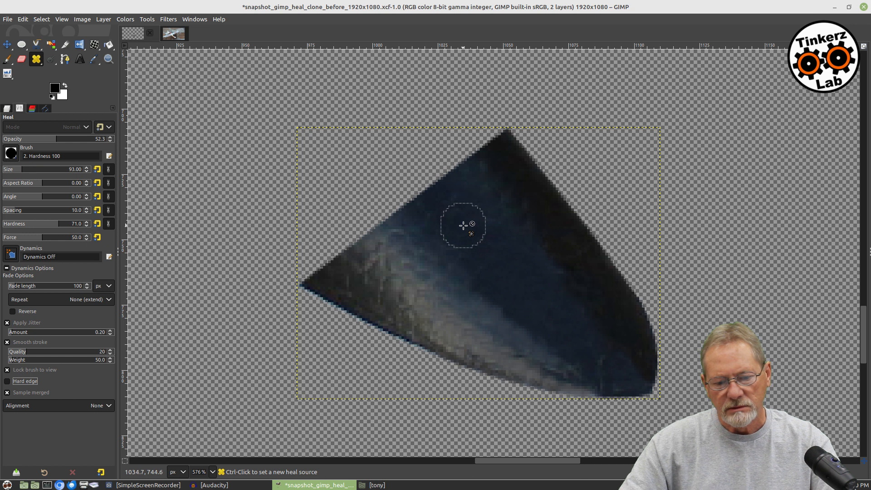
pyautogui.moveTo(475, 232)
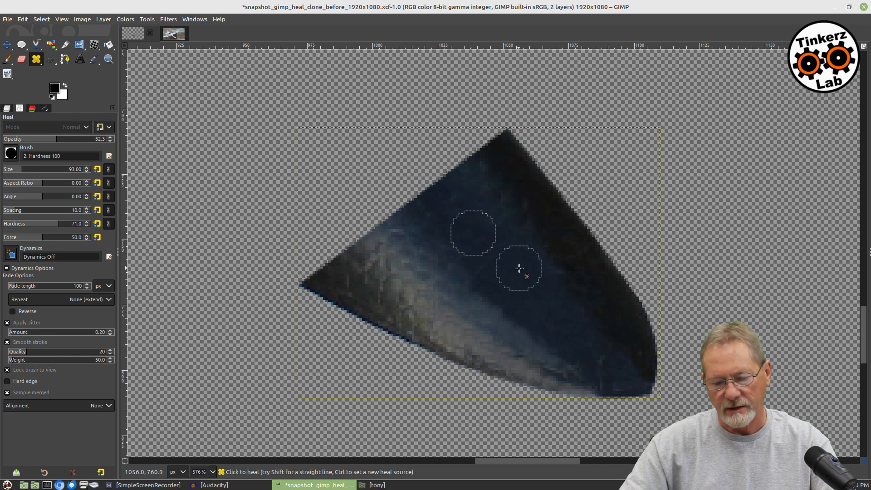
pyautogui.moveTo(557, 316)
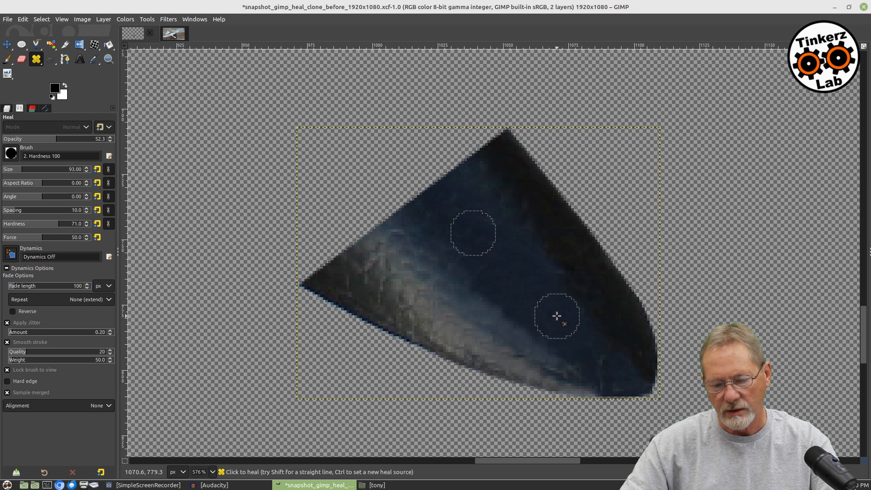
pyautogui.moveTo(599, 340)
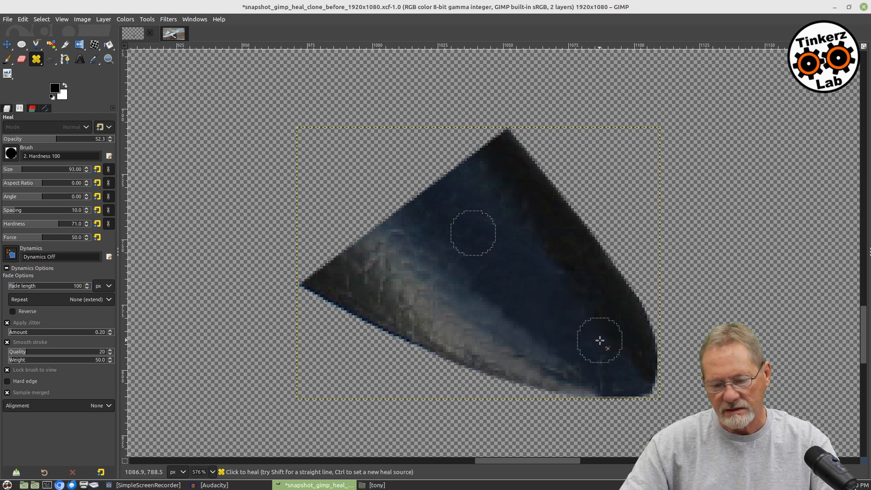
pyautogui.moveTo(629, 382)
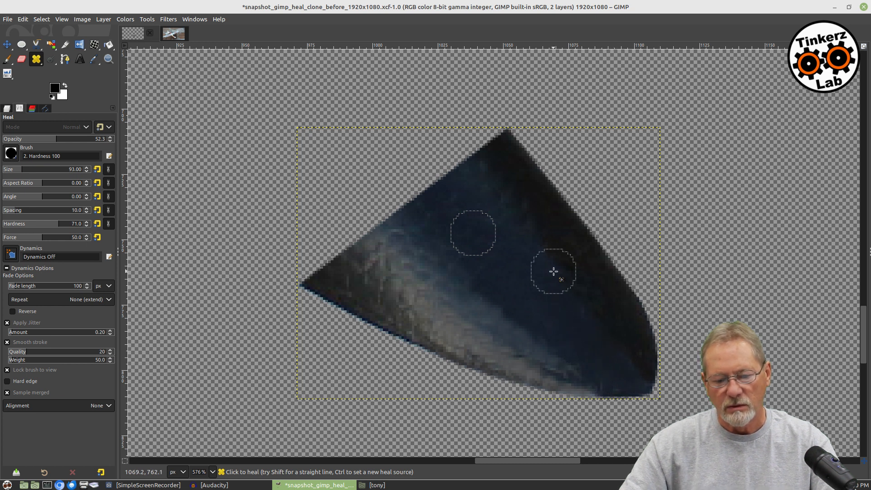
pyautogui.moveTo(547, 283)
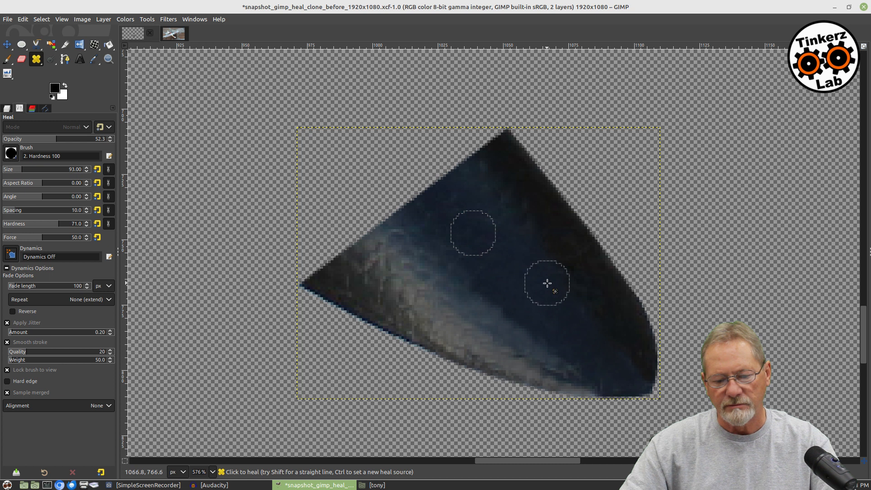
pyautogui.moveTo(565, 353)
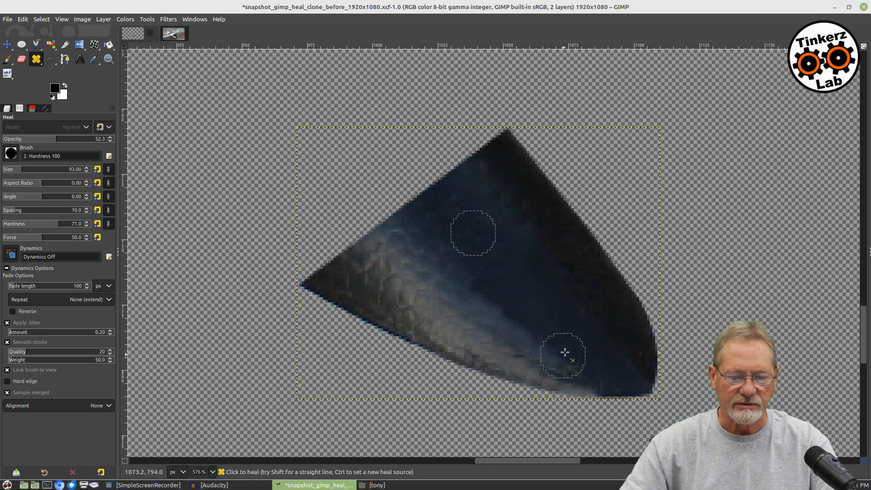
pyautogui.moveTo(537, 372)
pyautogui.write('38')
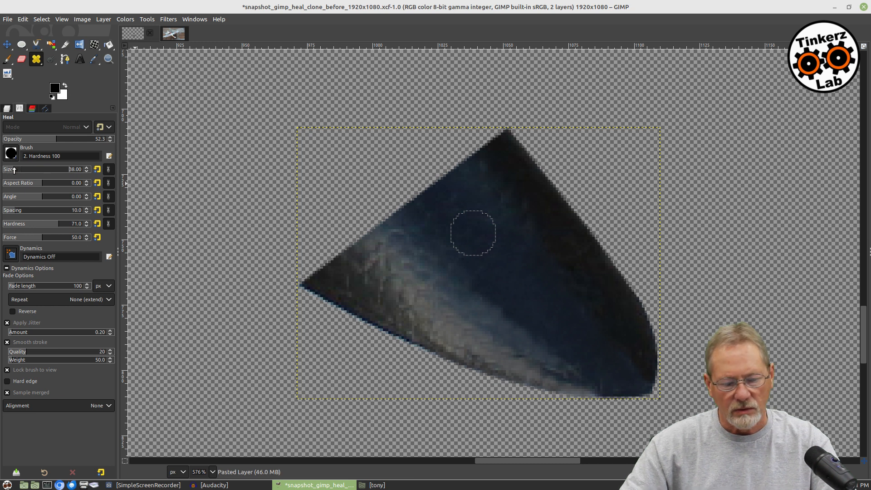
pyautogui.moveTo(416, 276)
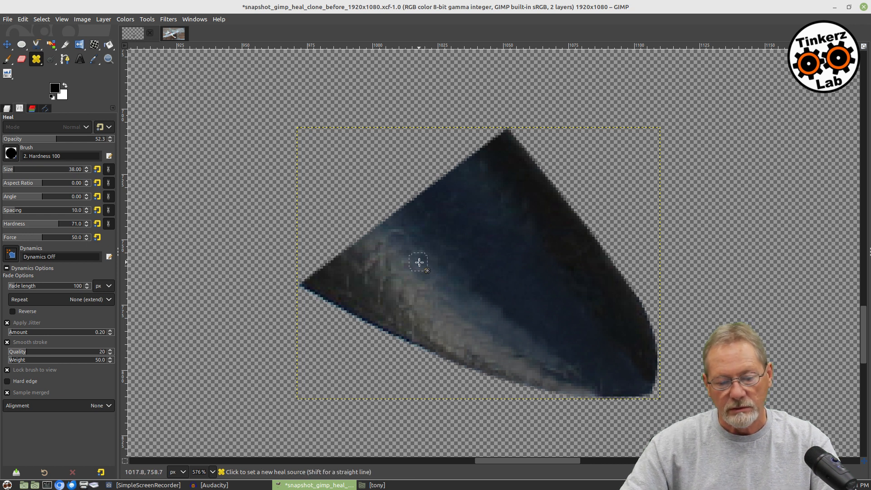
# Step: Sample a new heal source on the canopy's lower-edge reflection
pyautogui.click(419, 262)
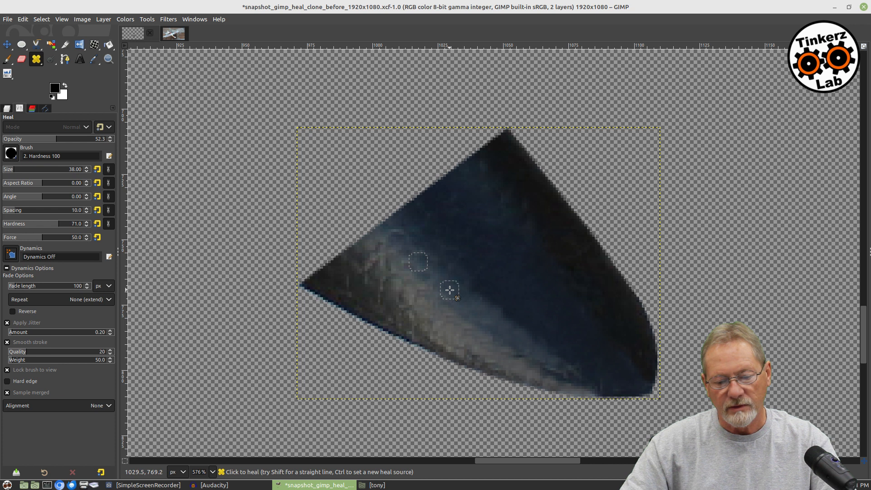
pyautogui.moveTo(485, 318)
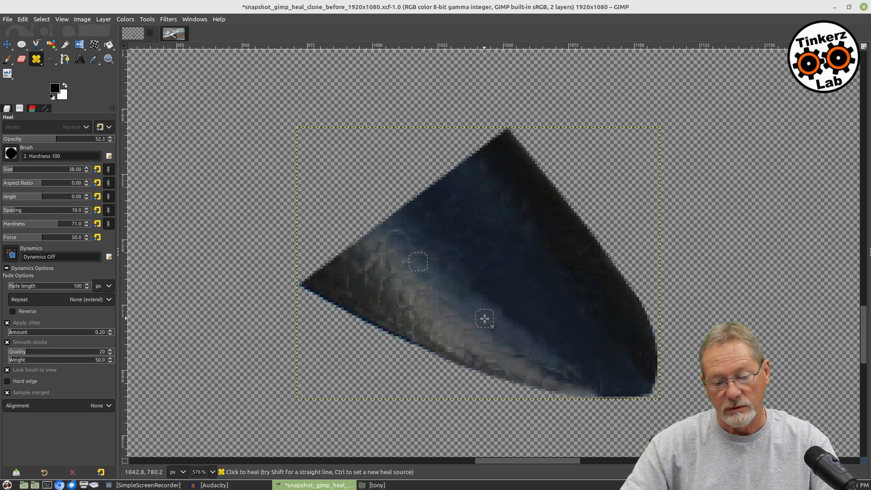
pyautogui.moveTo(490, 312)
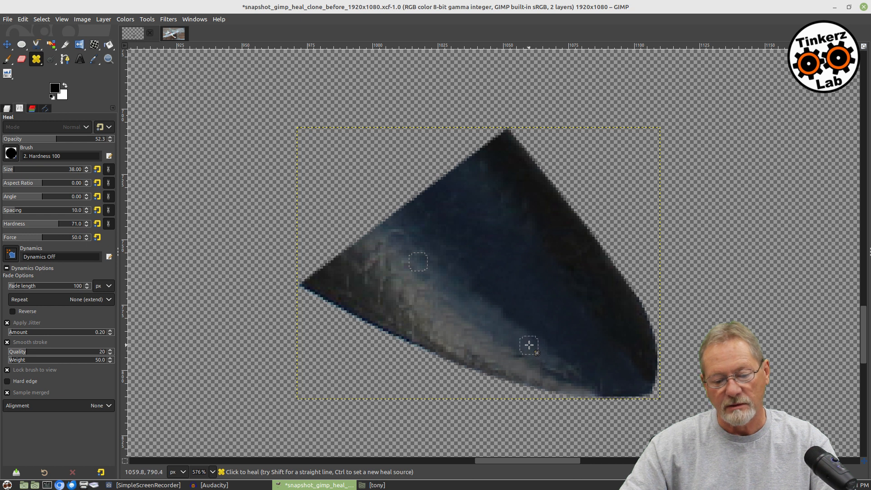
pyautogui.moveTo(540, 354)
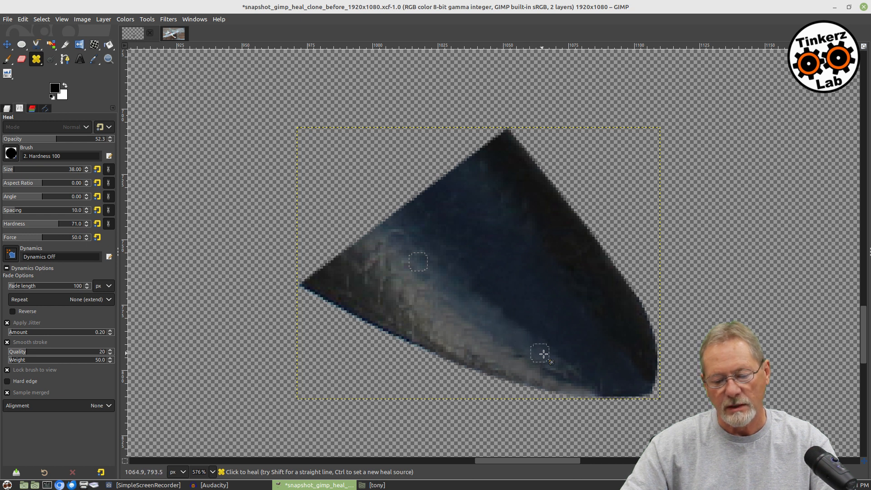
pyautogui.moveTo(572, 376)
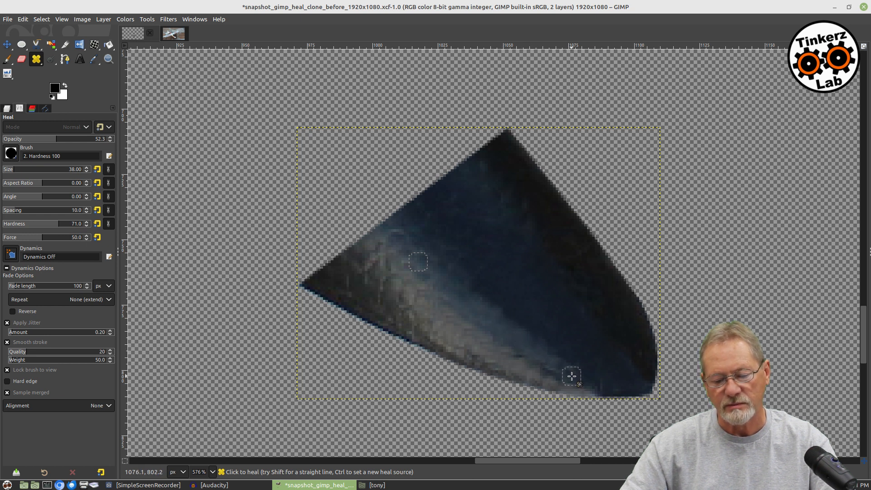
pyautogui.moveTo(568, 369)
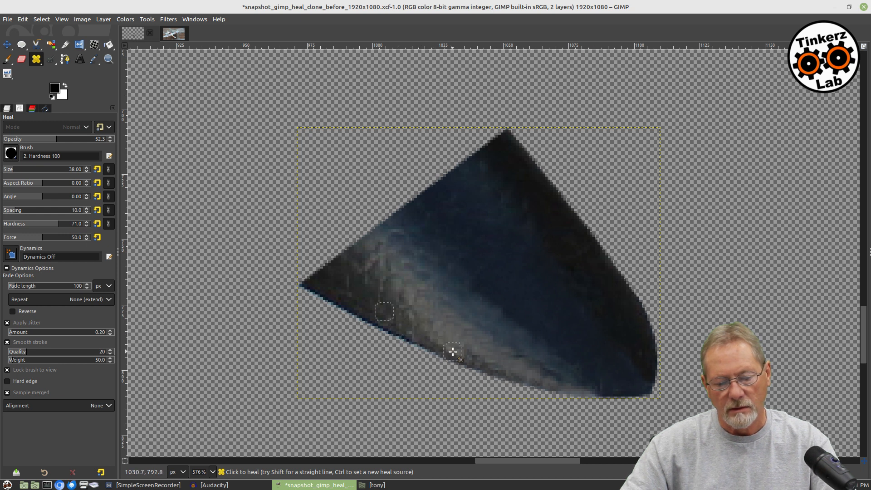
pyautogui.moveTo(478, 361)
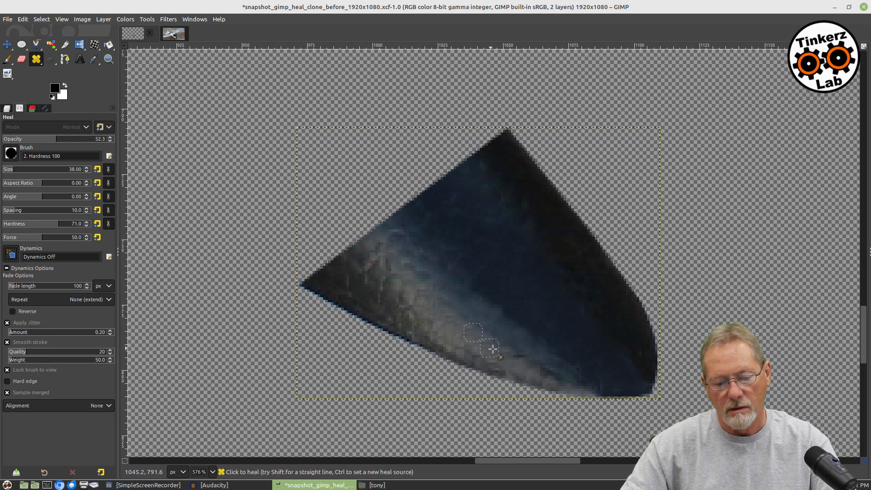
pyautogui.moveTo(521, 356)
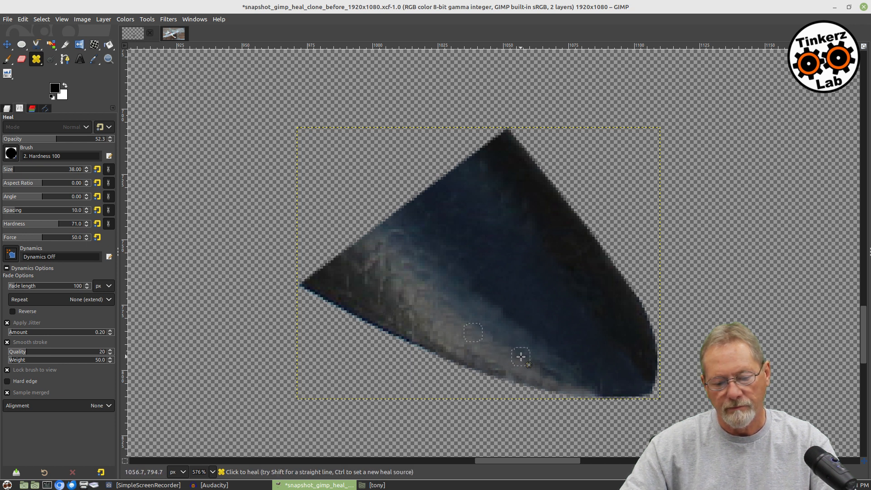
pyautogui.moveTo(552, 380)
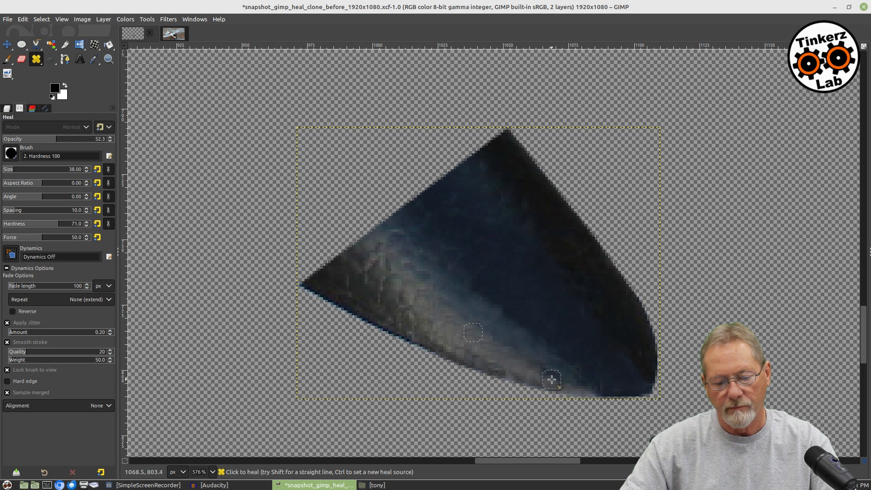
pyautogui.moveTo(561, 380)
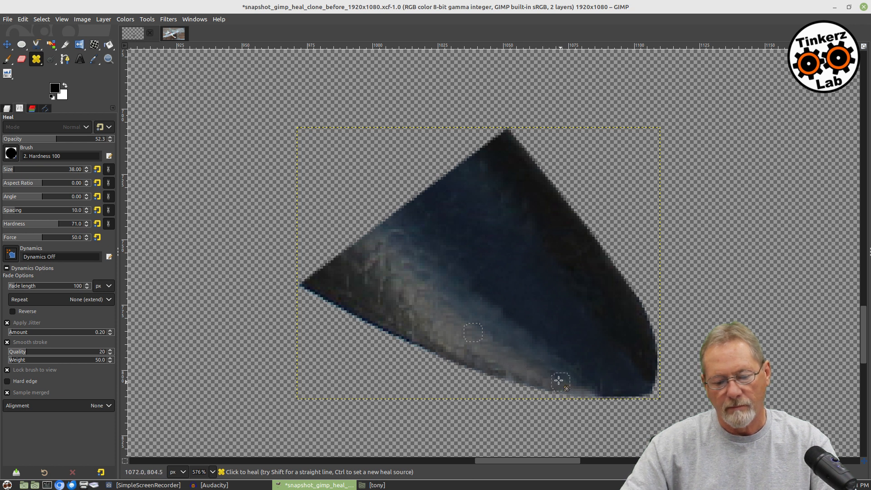
pyautogui.moveTo(509, 347)
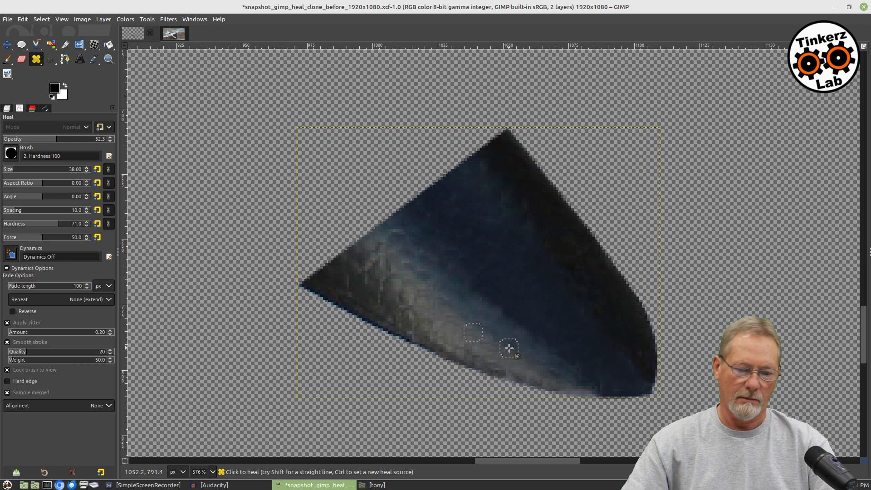
pyautogui.moveTo(648, 369)
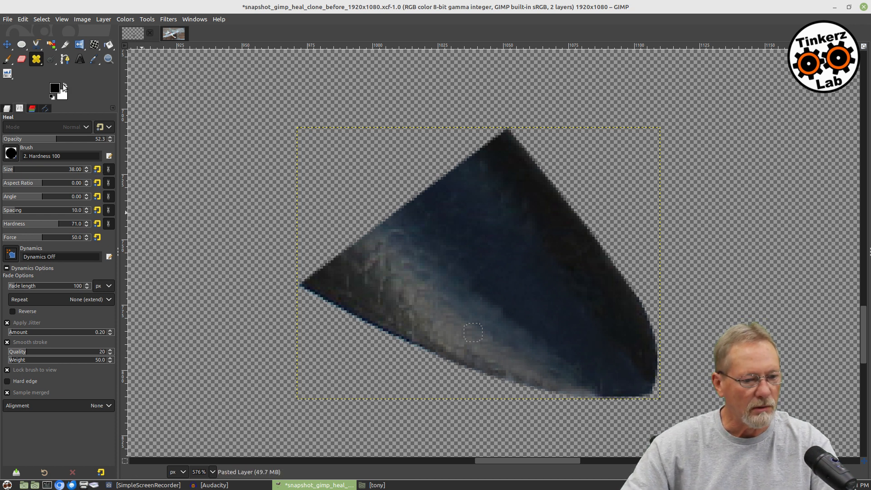
# Step: Switch to the Move tool and bring up the Layers panel to reveal the photo layer
pyautogui.click(7, 45)
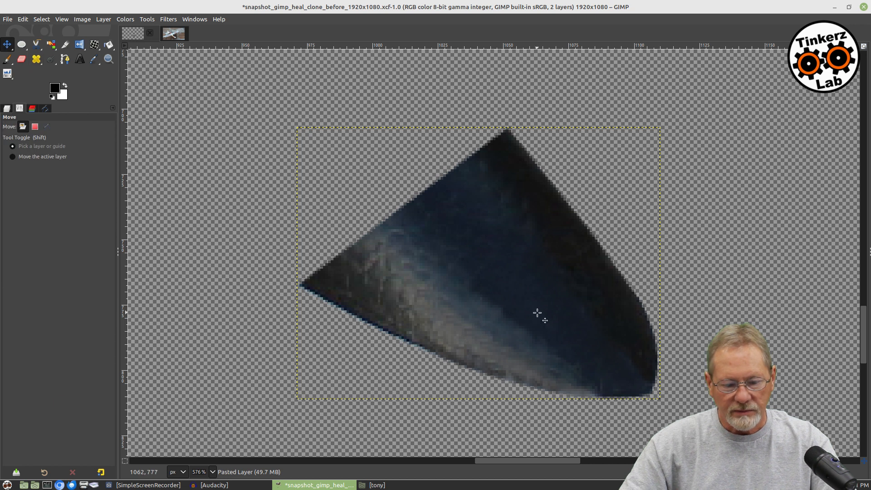
pyautogui.moveTo(24, 181)
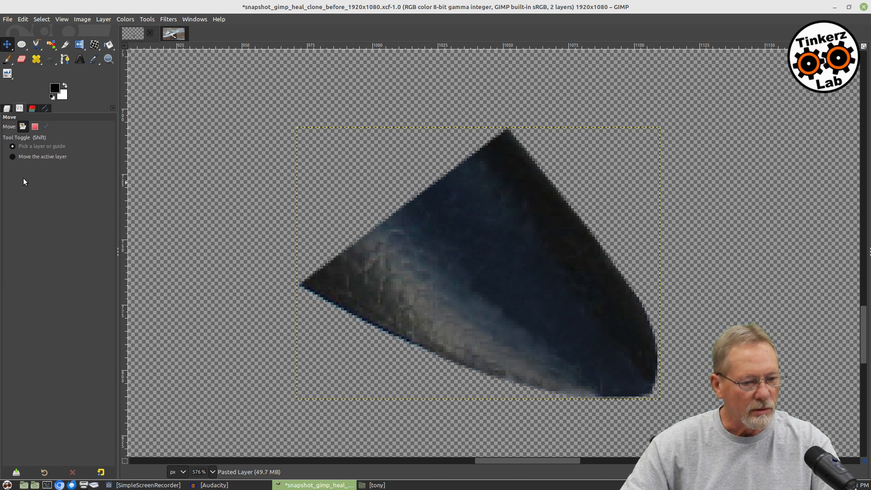
pyautogui.click(8, 108)
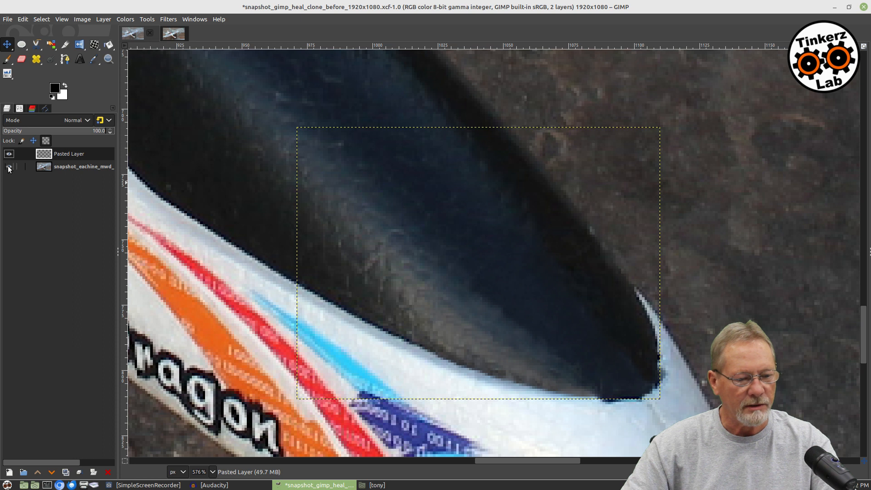
# Step: Make the plane photo layer active beneath the retouched canopy
pyautogui.click(83, 167)
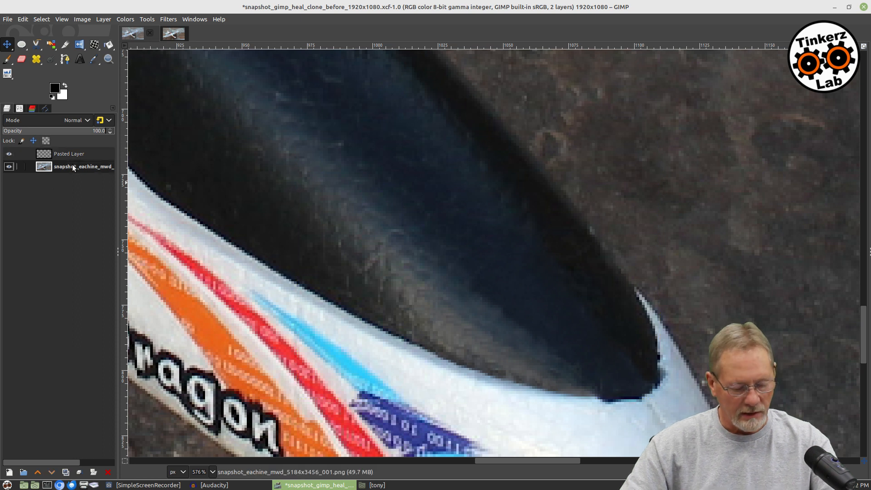
pyautogui.moveTo(66, 206)
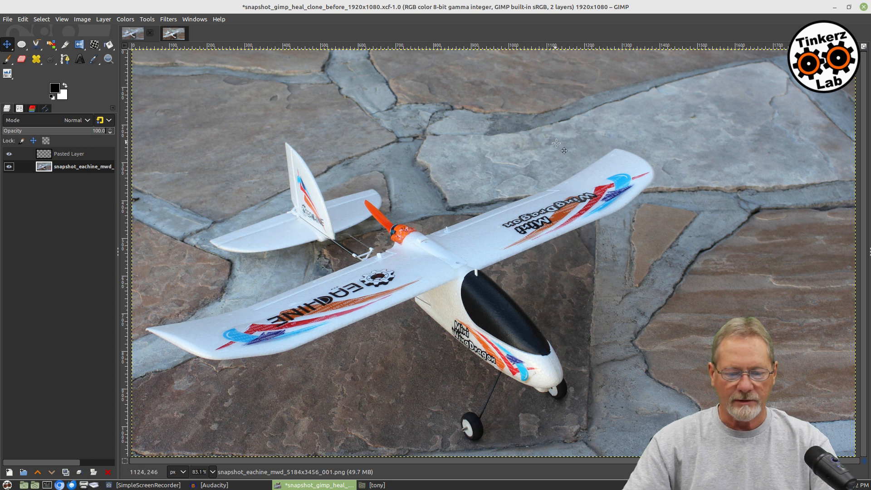
pyautogui.moveTo(674, 309)
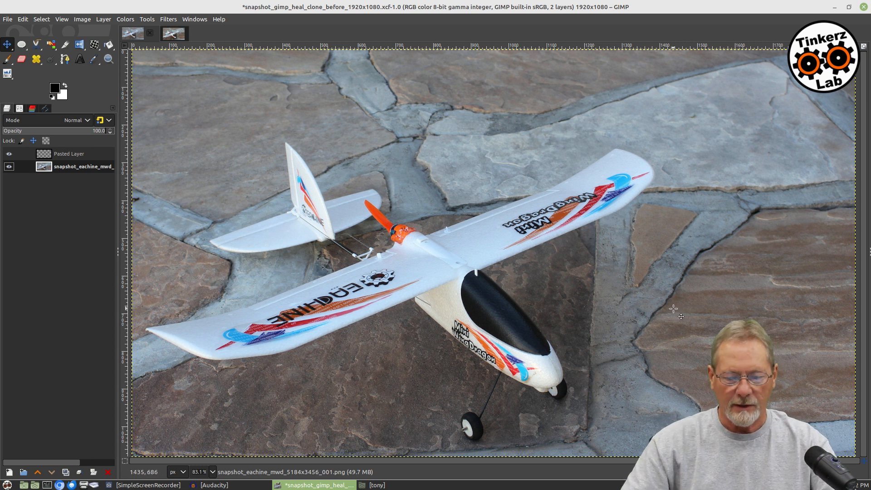